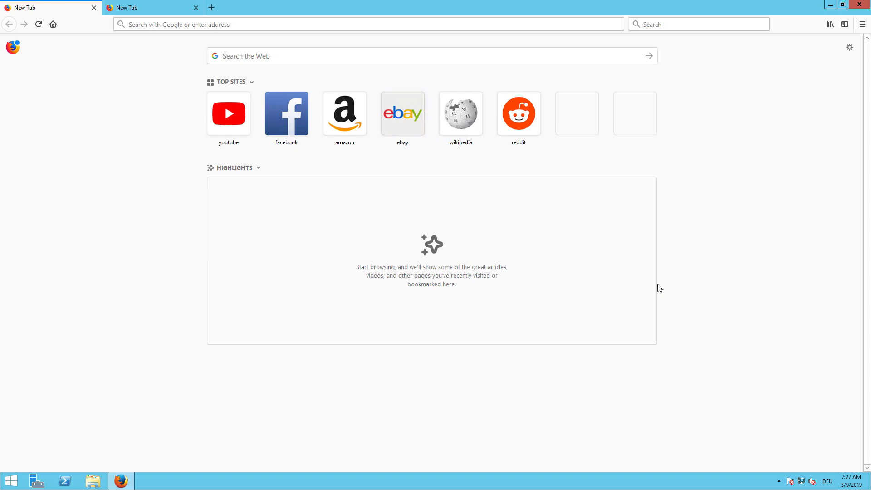
mouse_move(358, 29)
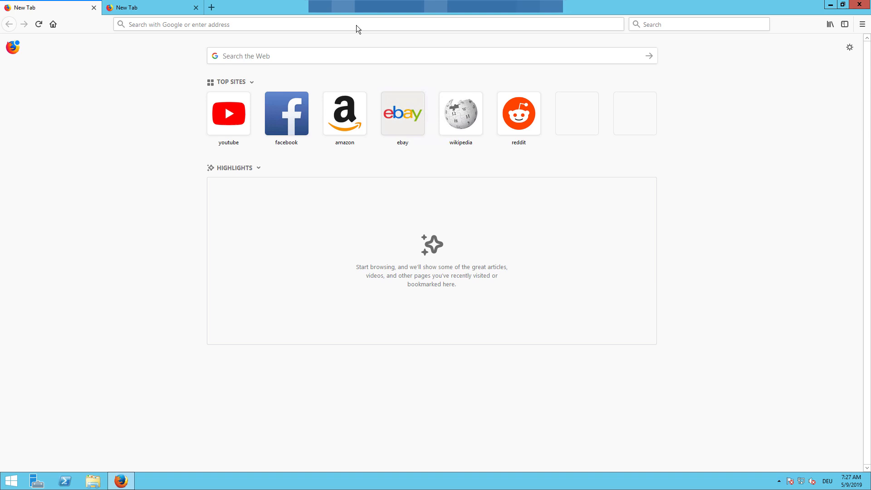
Step: Navigate Firefox to cloudplatform.sap.com to load the SAP Cloud Platform overview page
left_click(366, 23)
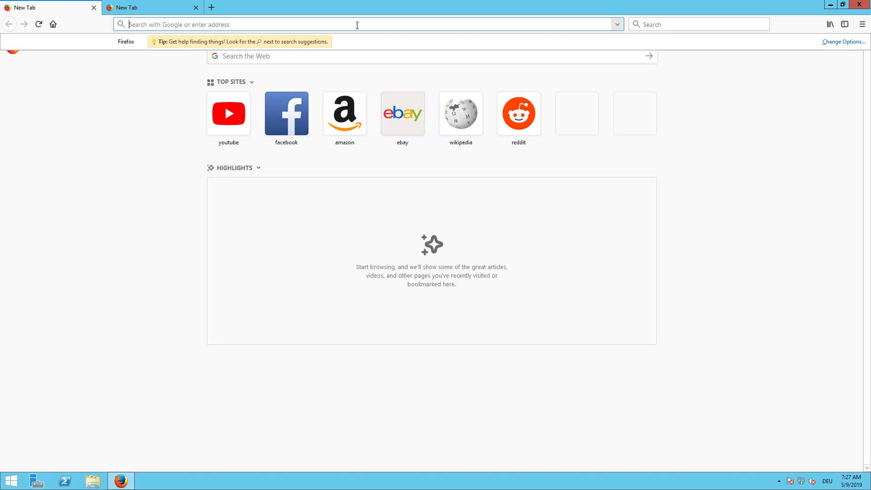
type("cloudplatf")
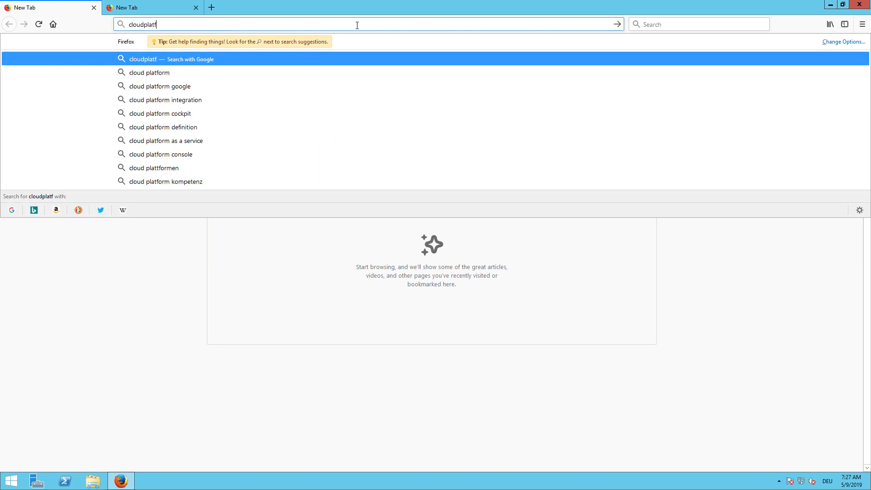
type("cloudplatform.sap.com")
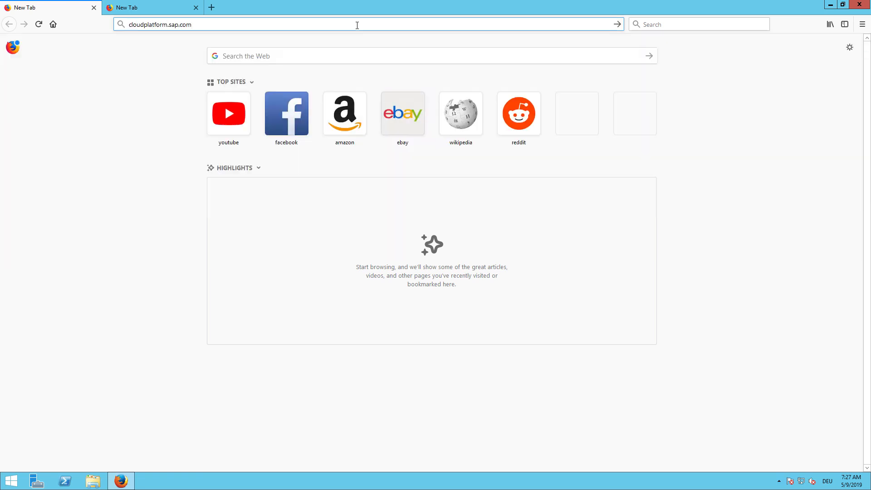
key("Return")
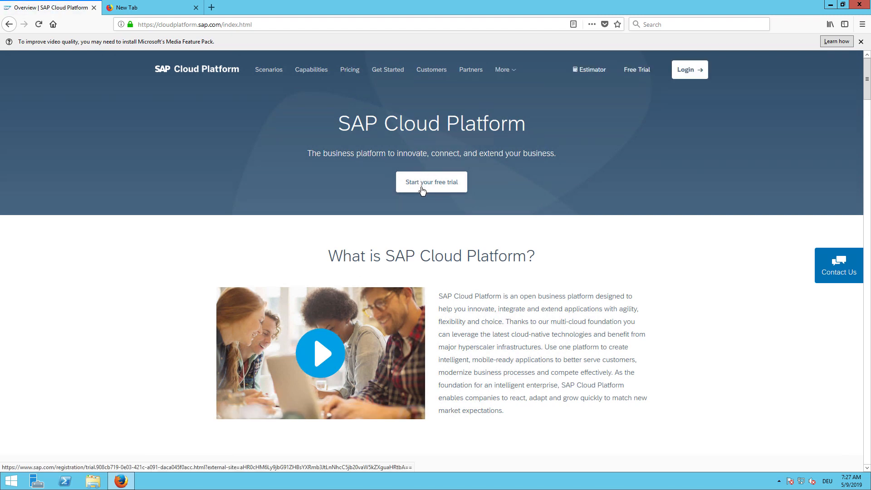
Step: Submit the free trial registration form and return to SAP.com from the thank-you confirmation
left_click(431, 181)
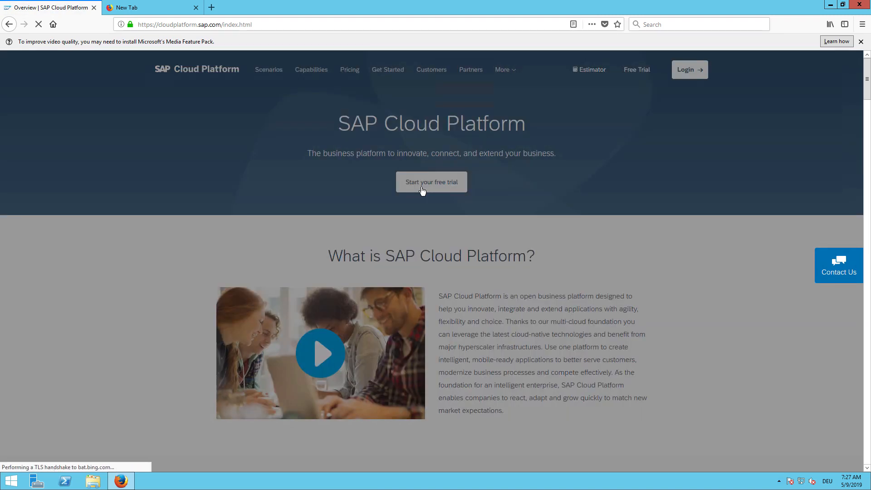
left_click(431, 182)
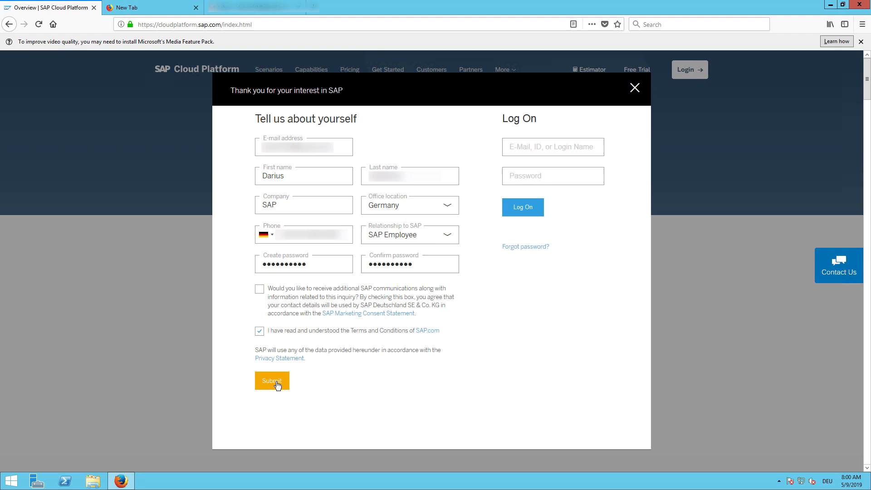
left_click(271, 381)
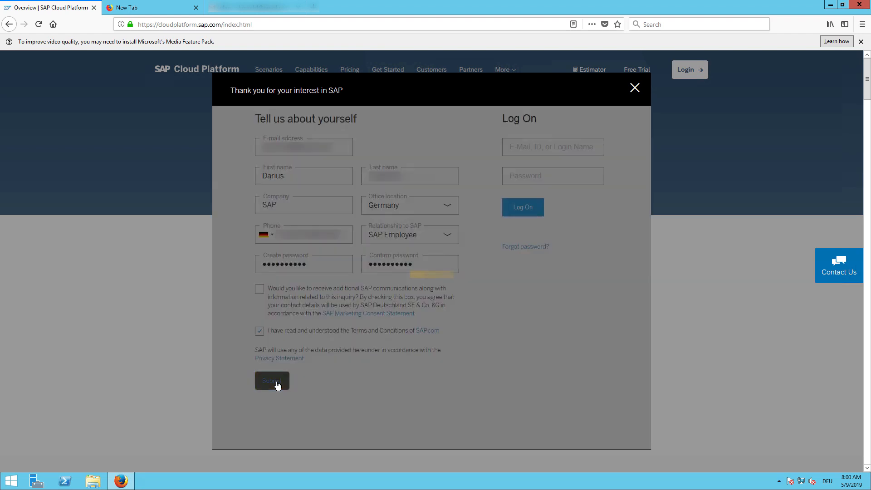
left_click(272, 380)
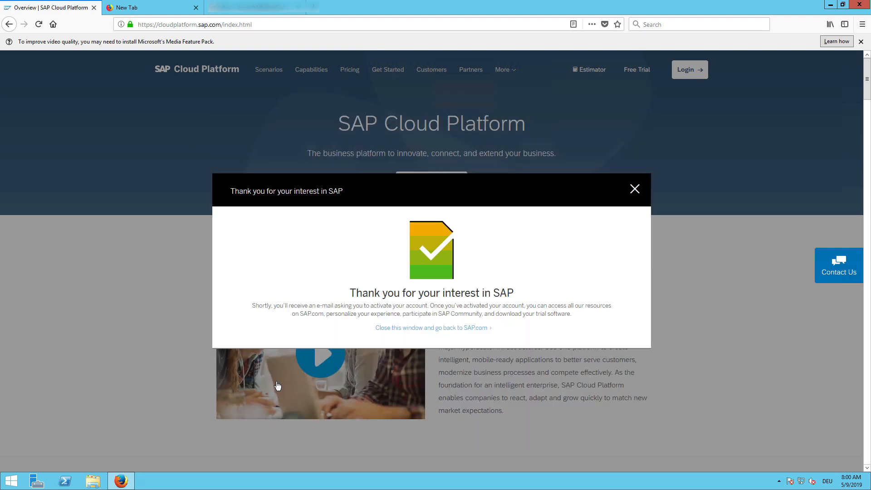
mouse_move(430, 331)
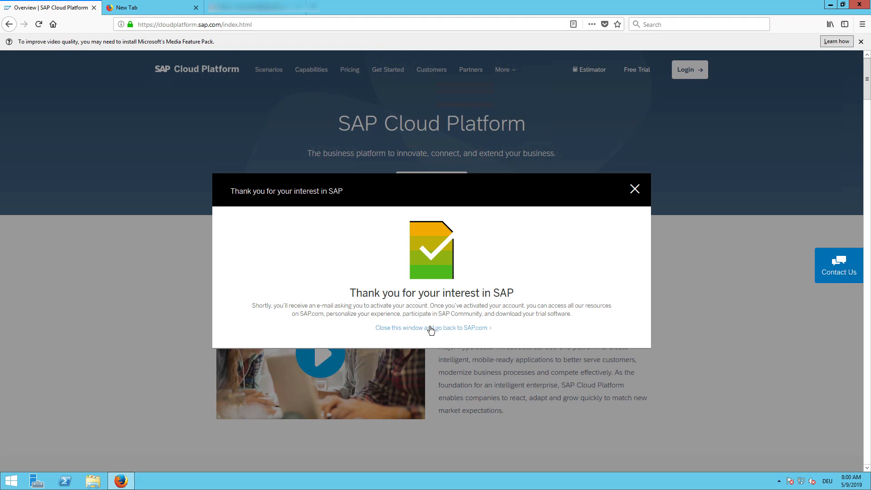
left_click(431, 327)
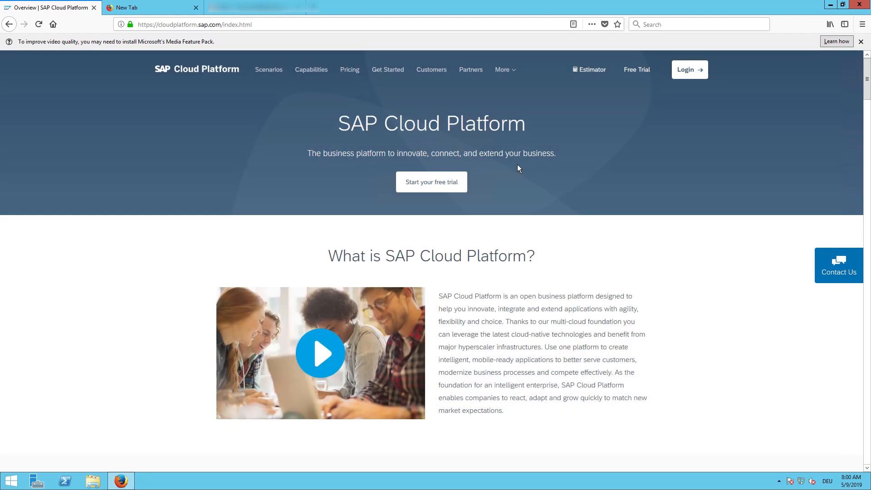
mouse_move(607, 90)
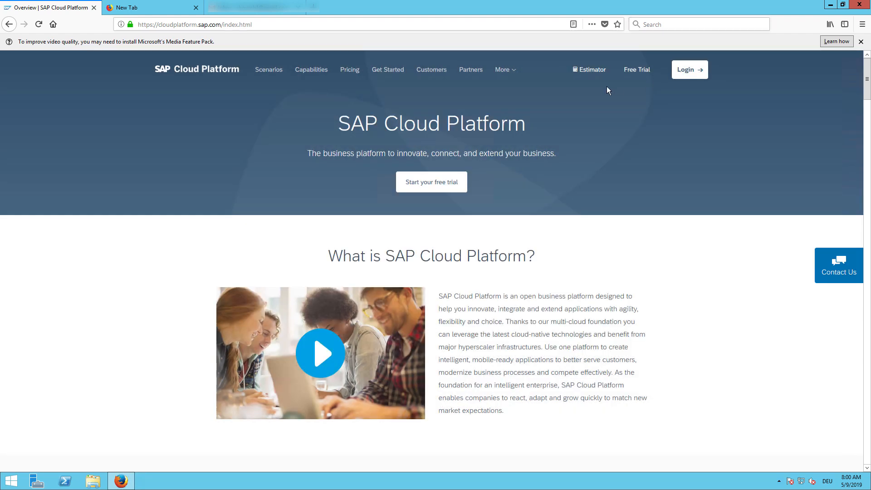
mouse_move(433, 58)
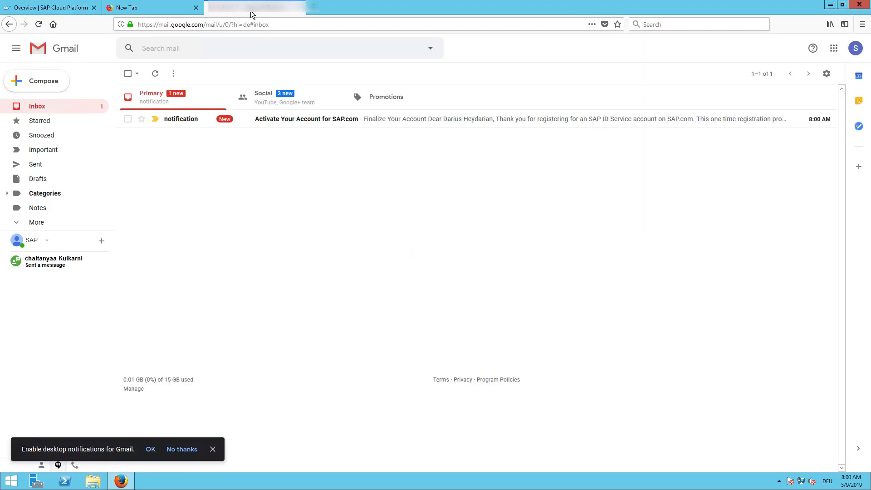
mouse_move(273, 118)
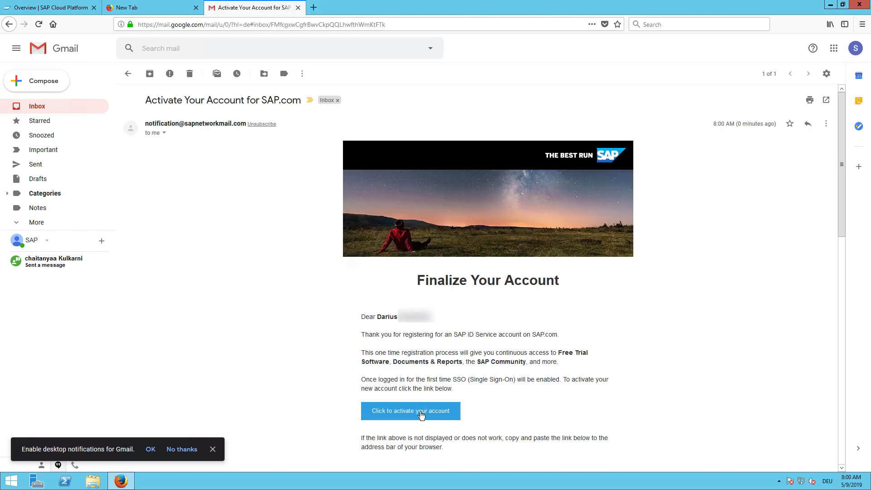
Step: Follow the activation link in the 'Activate Your Account for SAP.com' email
left_click(410, 410)
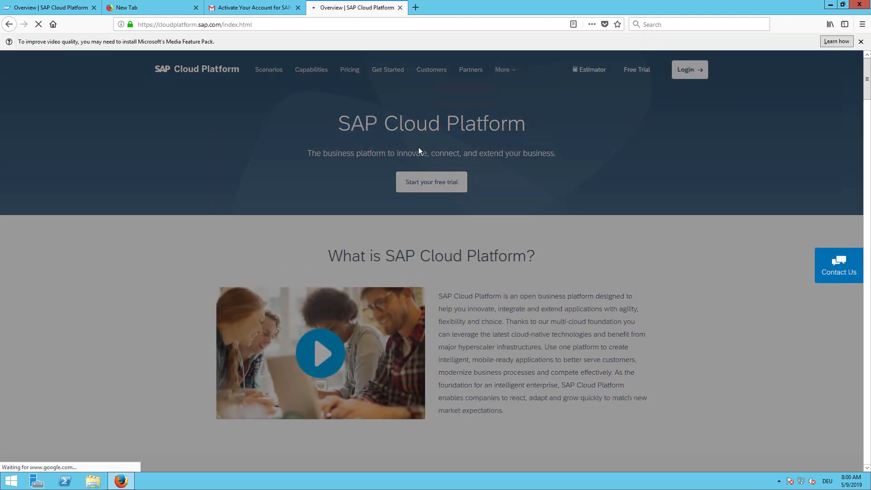
Step: Start the trial and accept the Developer Edition privacy statement and terms and conditions
left_click(431, 181)
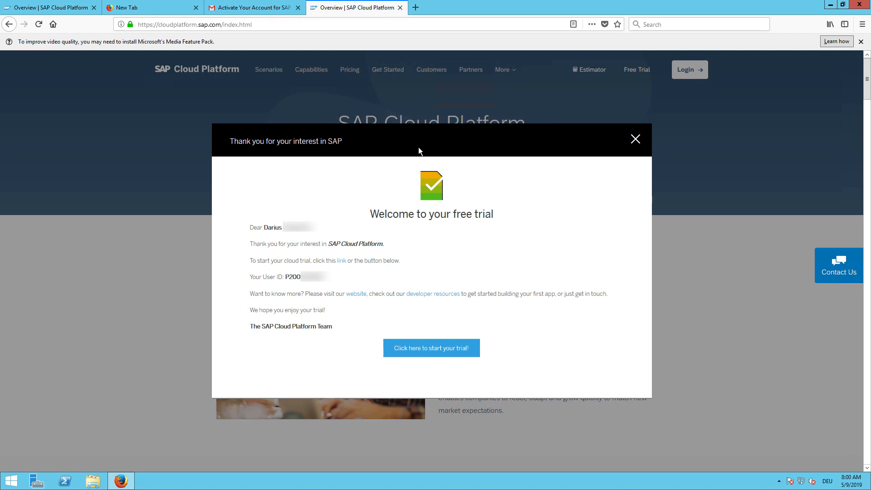
mouse_move(314, 281)
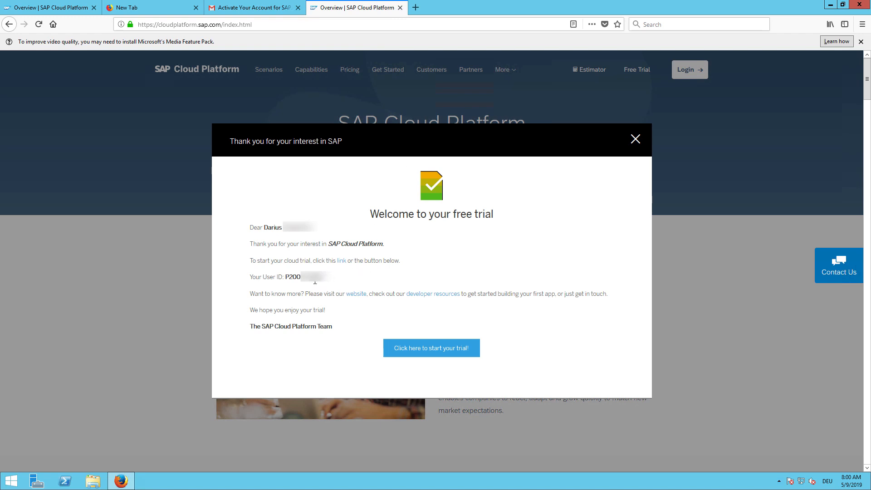
mouse_move(457, 354)
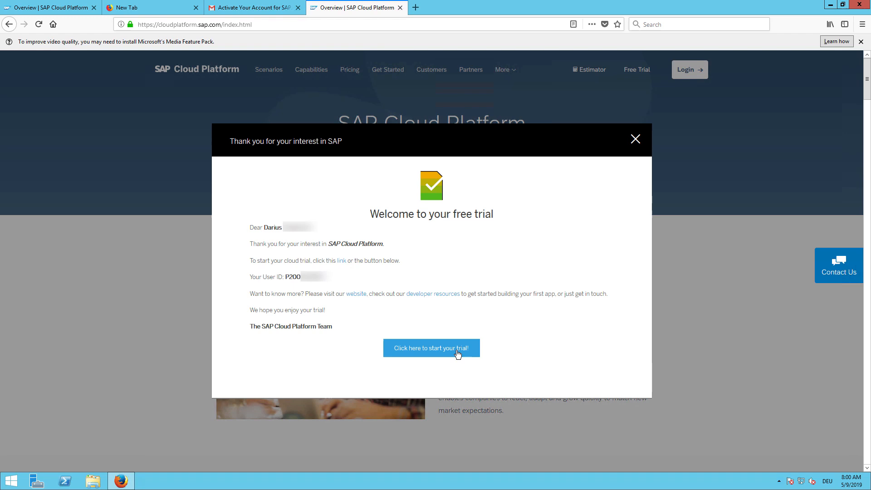
left_click(430, 347)
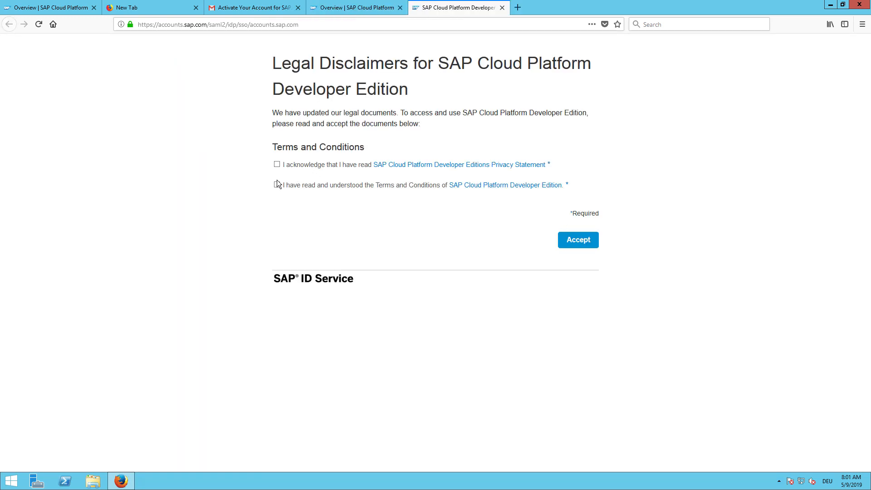
left_click(278, 165)
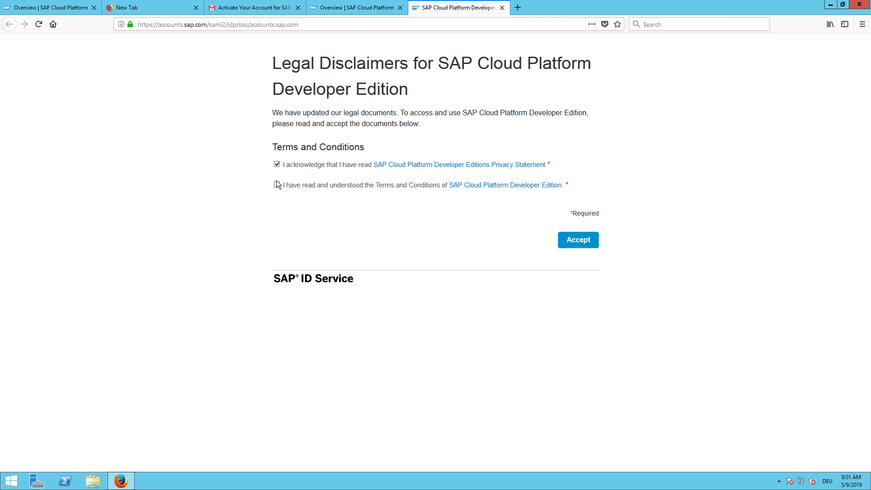
left_click(277, 184)
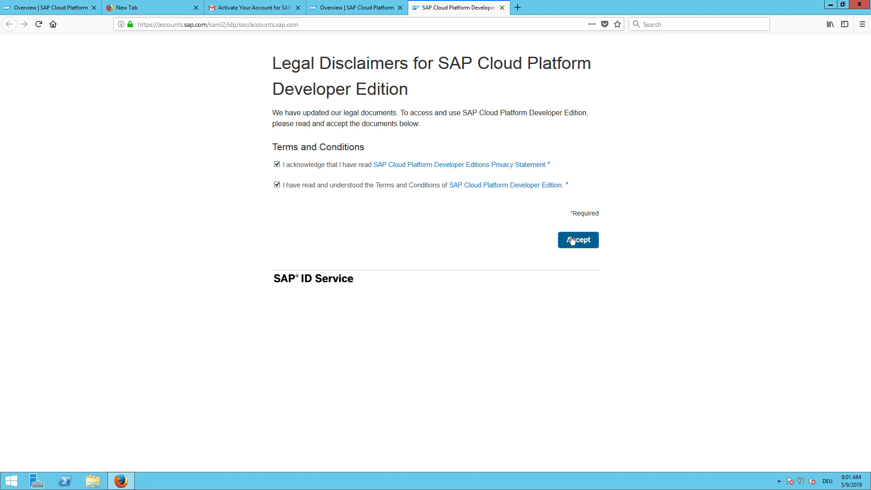
left_click(578, 239)
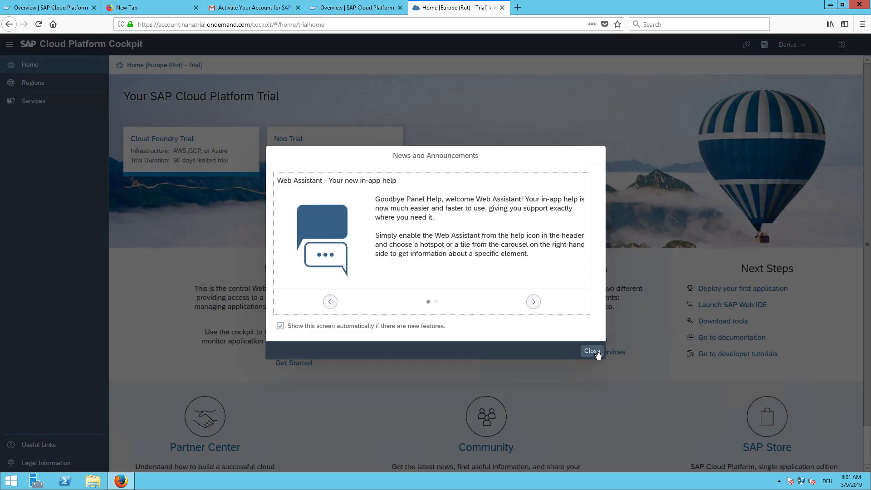
Step: Dismiss News and Announcements and begin phone number verification for the Cloud Foundry Trial
left_click(591, 350)
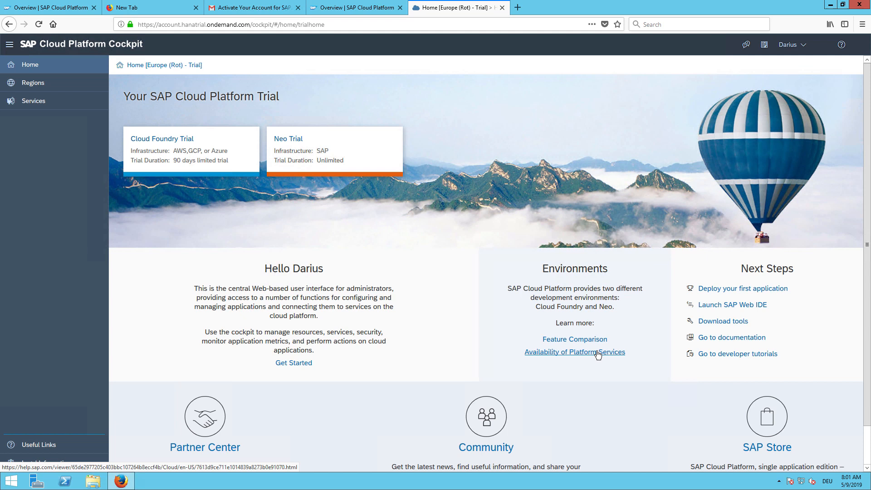
mouse_move(413, 187)
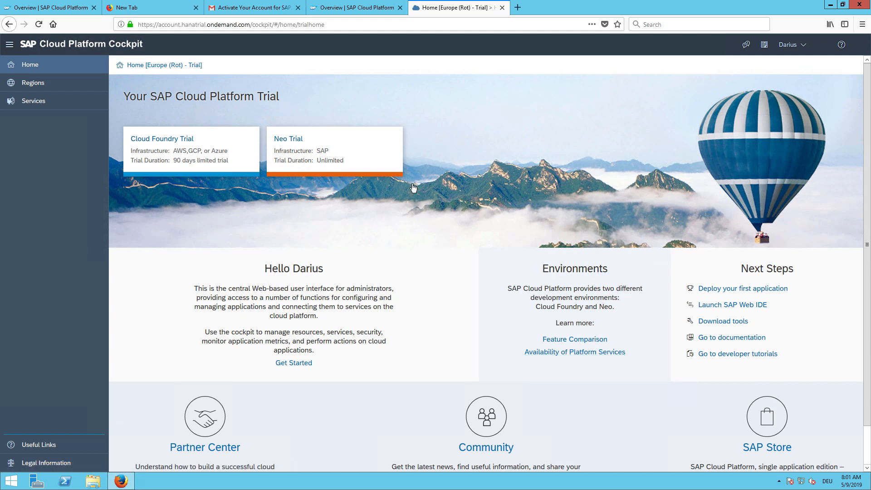
mouse_move(183, 168)
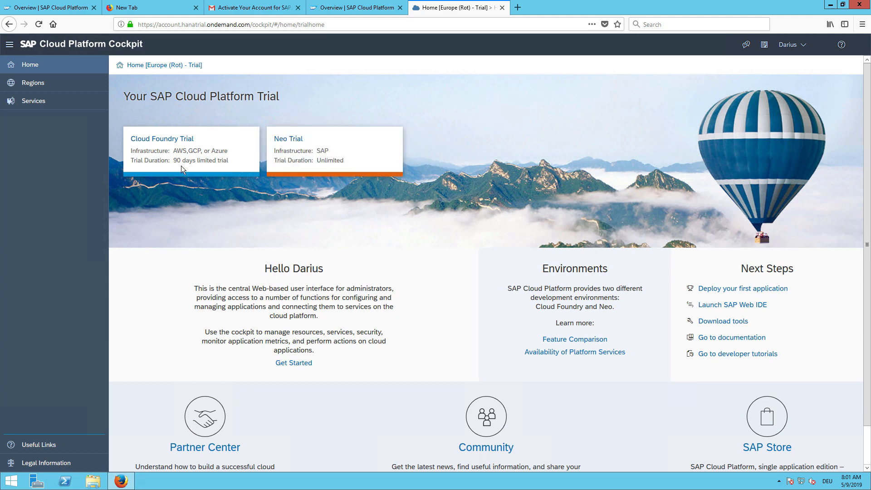
mouse_move(165, 151)
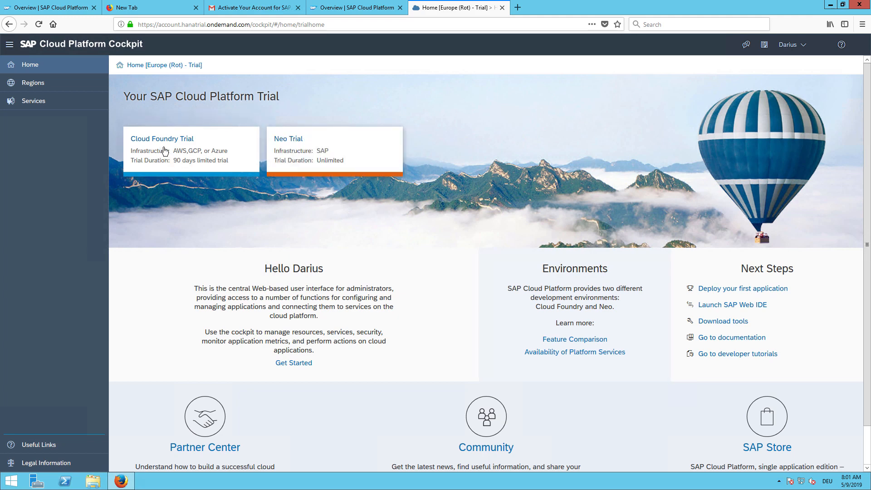
left_click(190, 150)
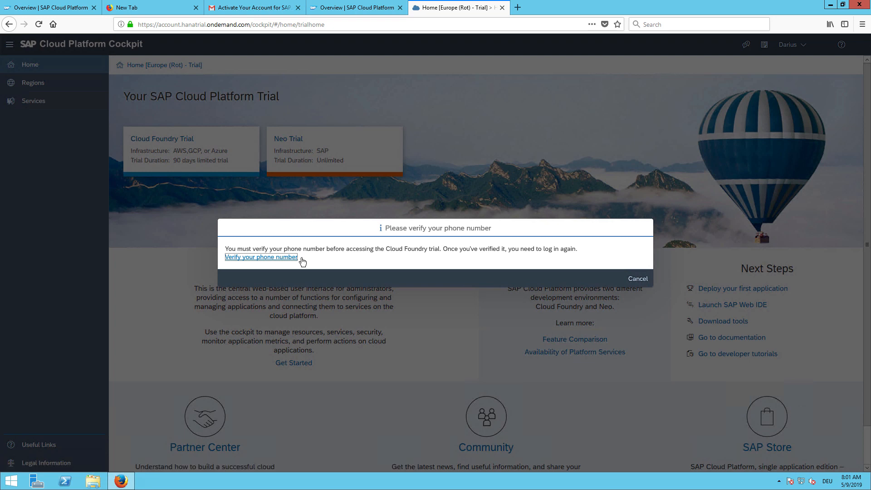
left_click(261, 257)
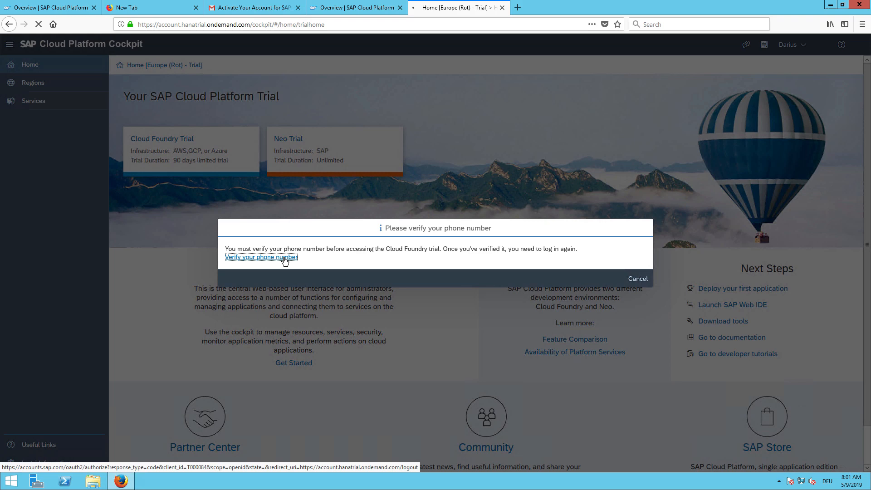
left_click(260, 257)
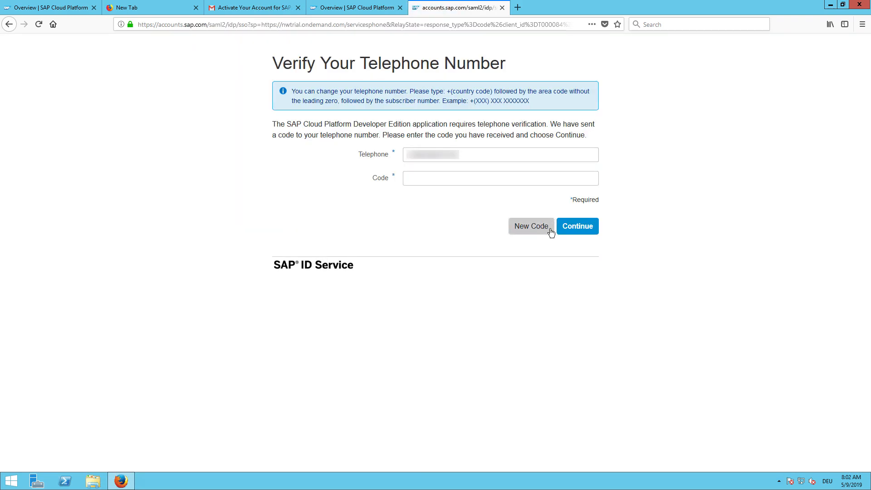
left_click(530, 226)
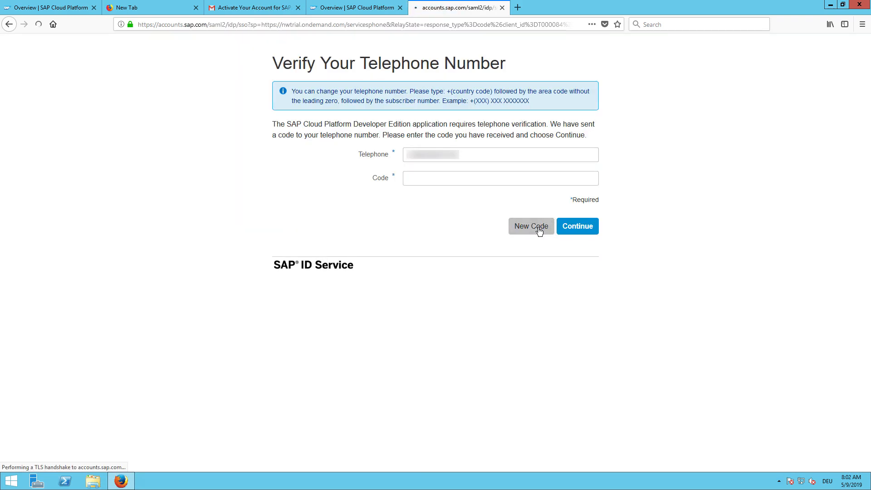
left_click(530, 226)
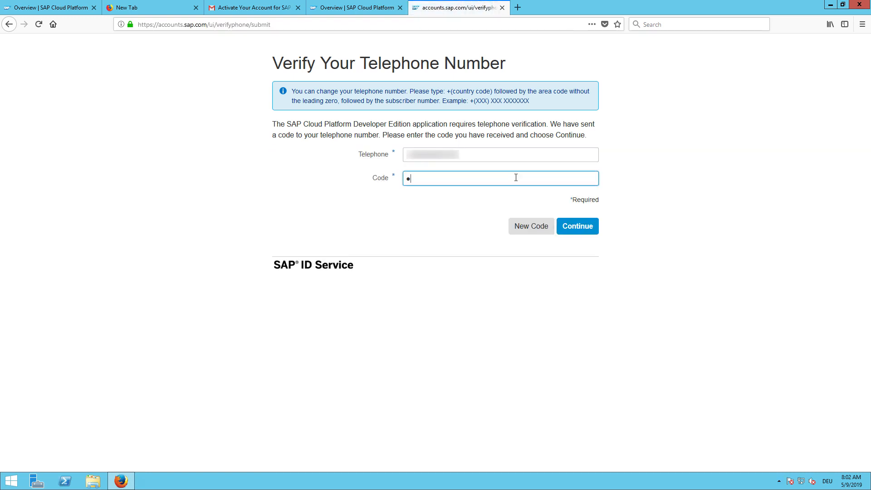
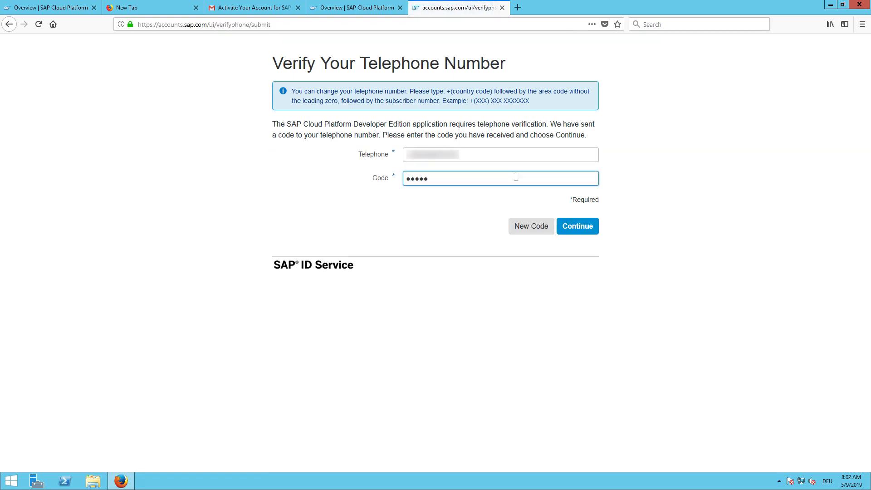
left_click(577, 226)
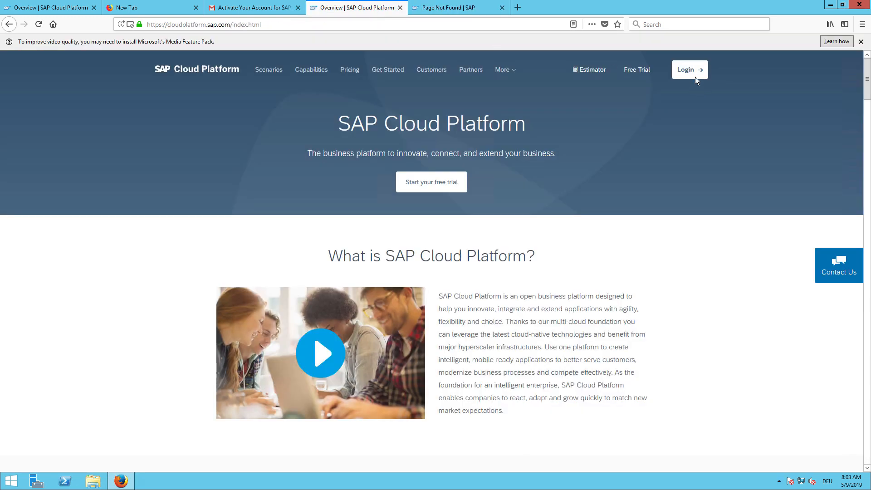
Step: Log on to the SAP Cloud Platform trial account with the entered credentials
left_click(688, 70)
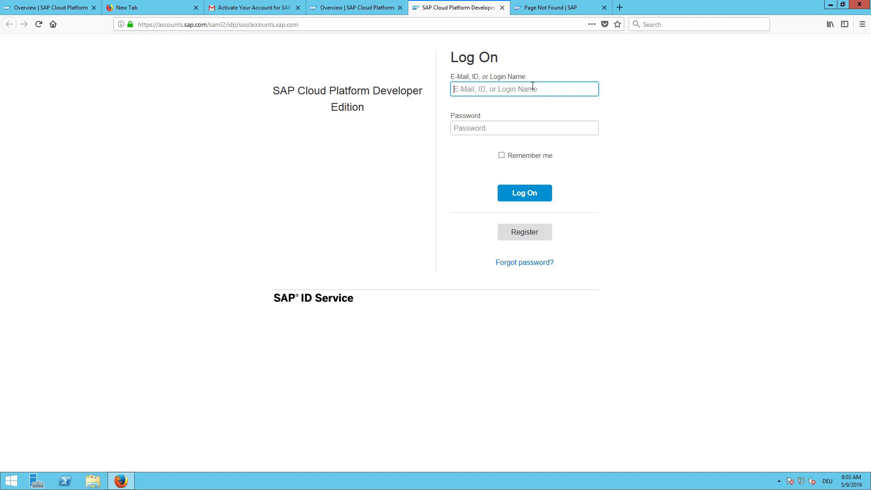
left_click(523, 128)
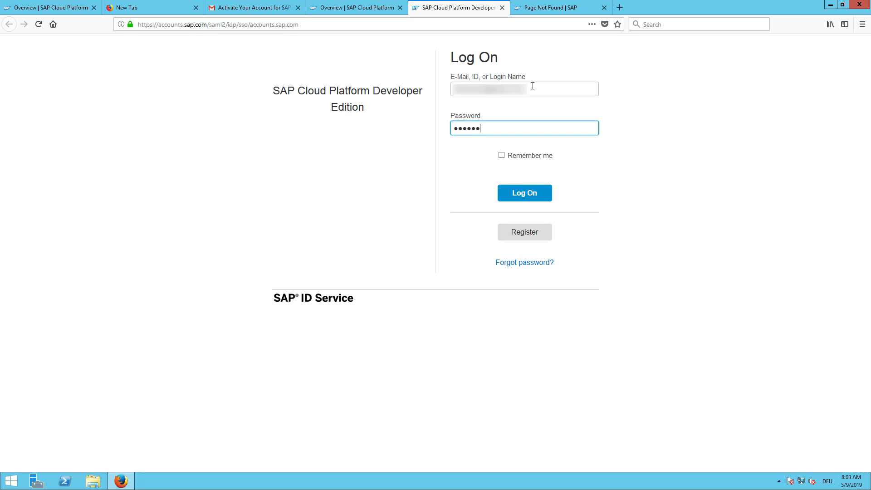
left_click(524, 192)
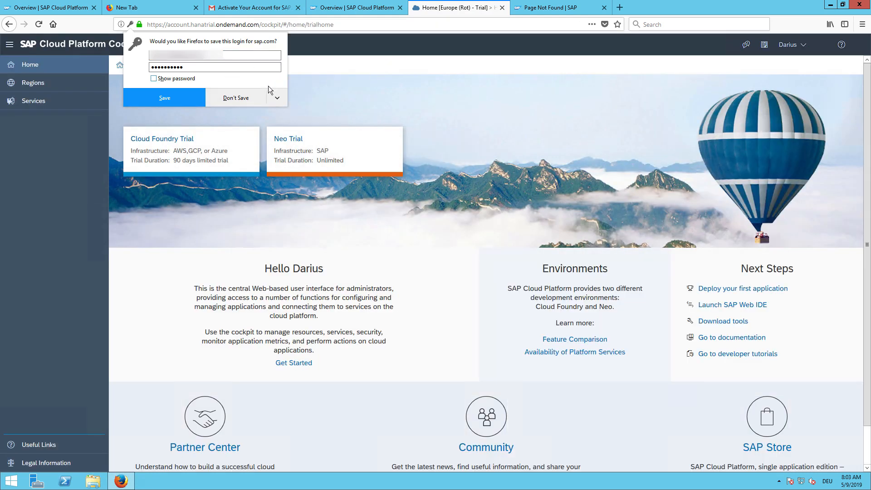
Step: Decline Firefox's save-login prompt, start the Cloud Foundry trial in Europe (Frankfurt) and go to its dev space
left_click(236, 98)
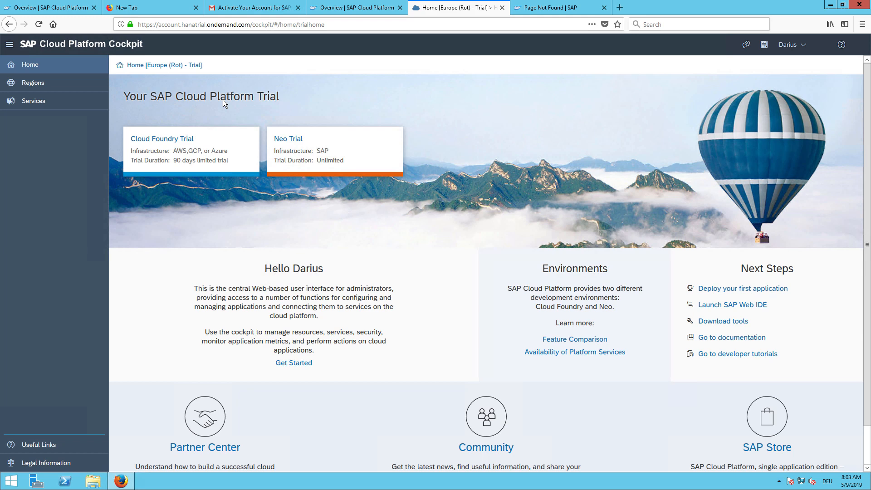
mouse_move(216, 166)
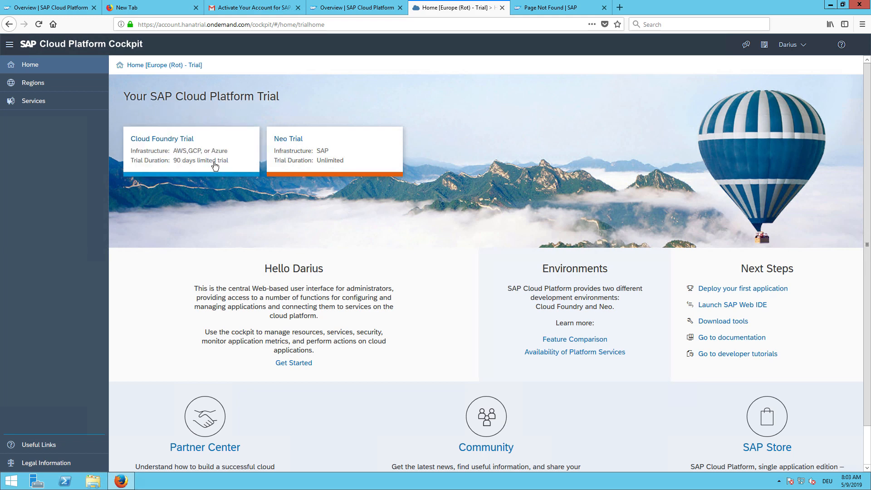
left_click(190, 150)
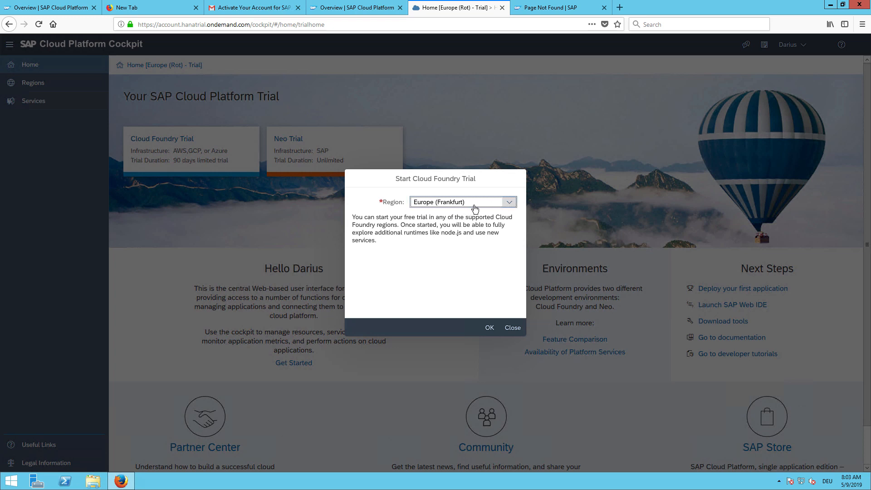
left_click(507, 201)
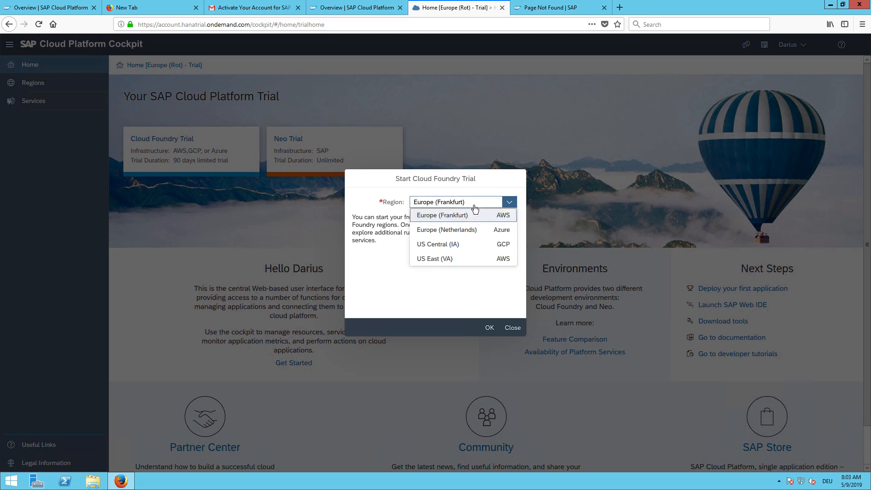
left_click(489, 327)
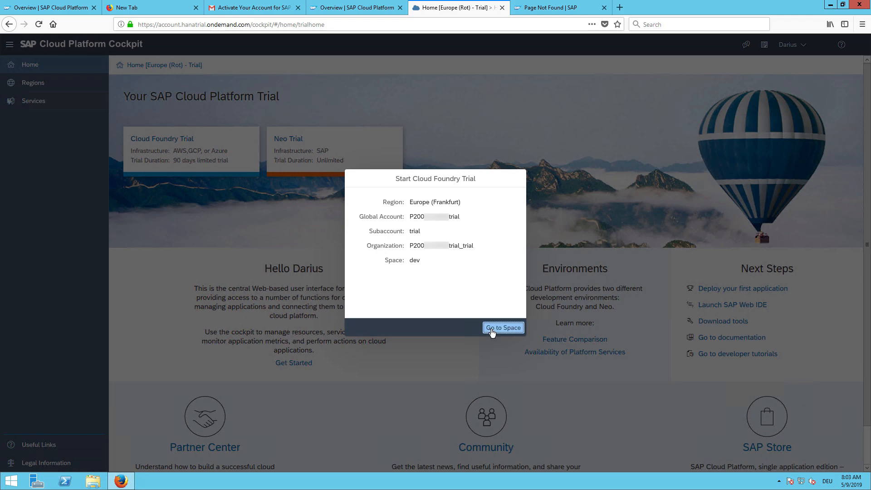
left_click(503, 327)
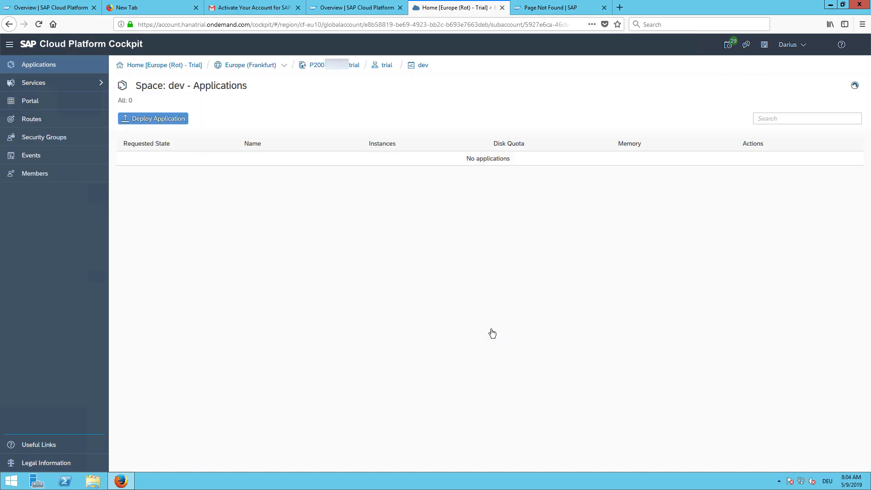
mouse_move(311, 223)
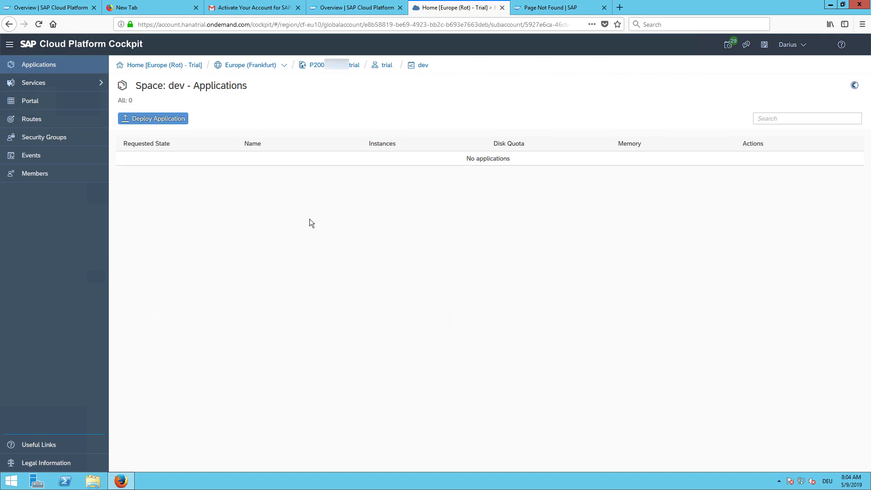
mouse_move(313, 121)
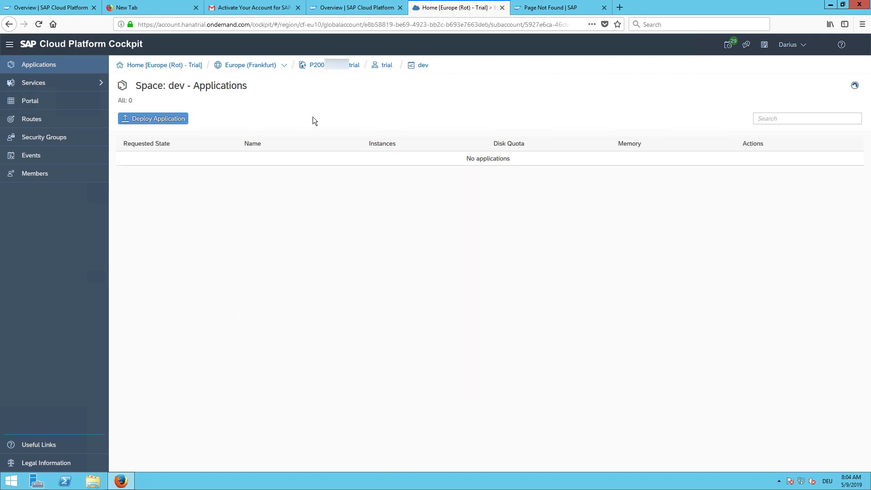
mouse_move(250, 65)
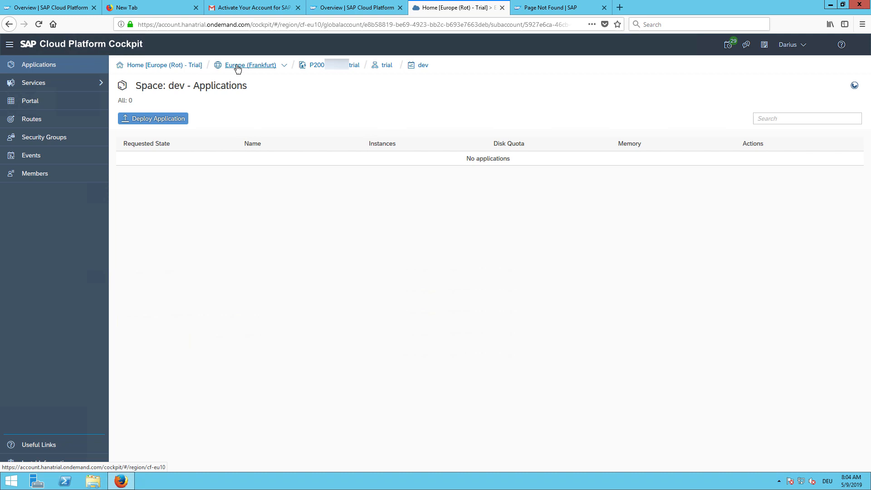
Step: Go to the Europe (Frankfurt) region overview and into the trial global account
left_click(284, 65)
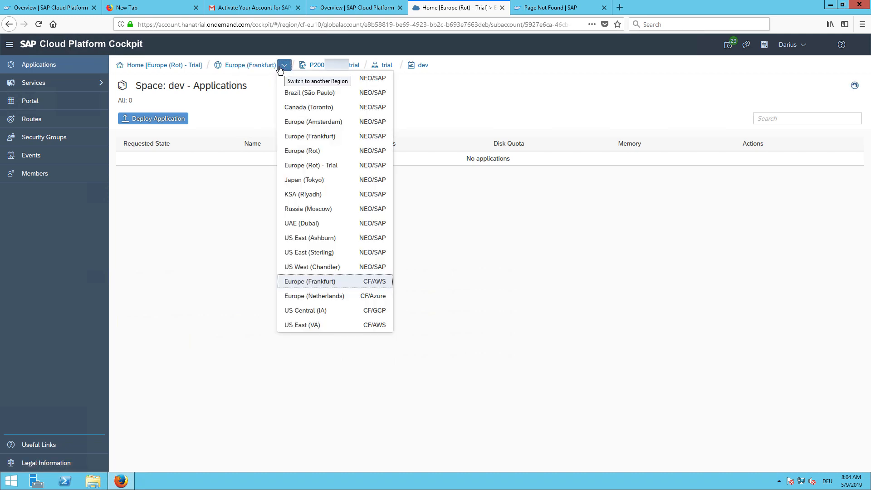
left_click(309, 282)
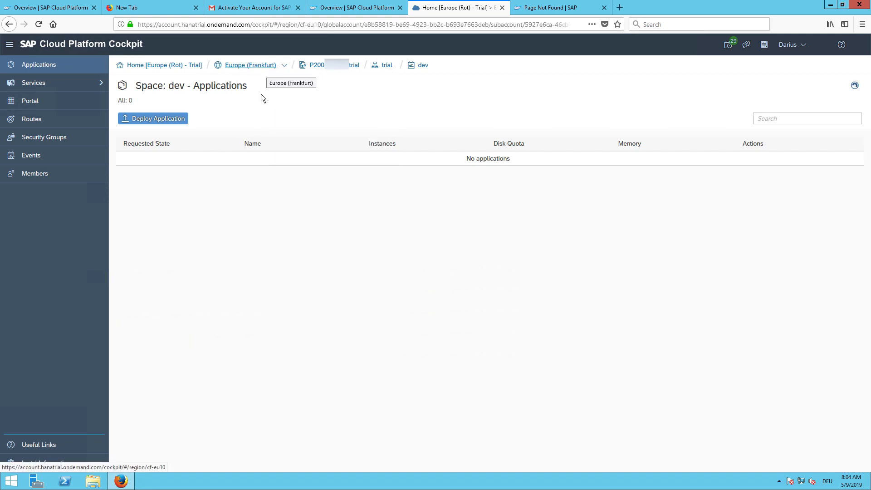
left_click(250, 66)
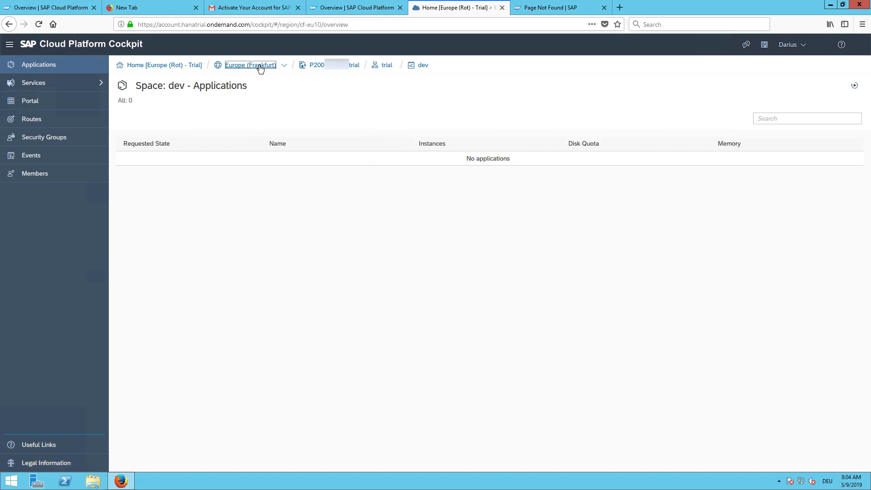
left_click(250, 65)
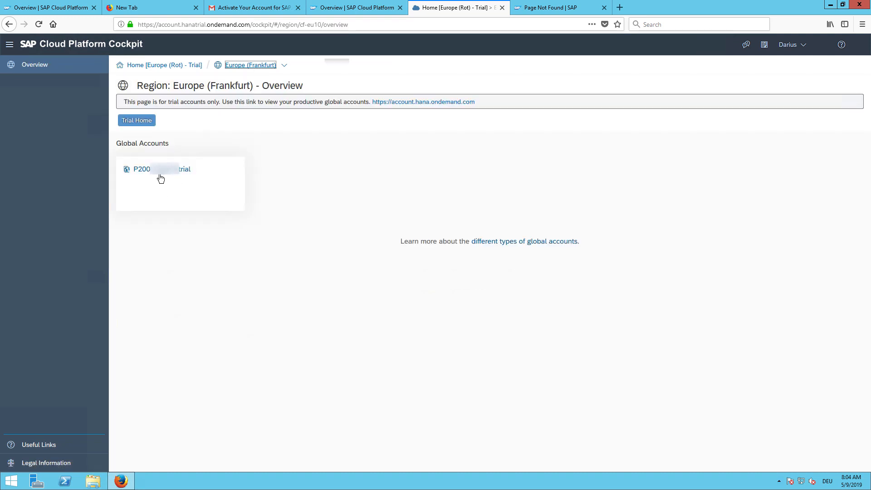
left_click(161, 169)
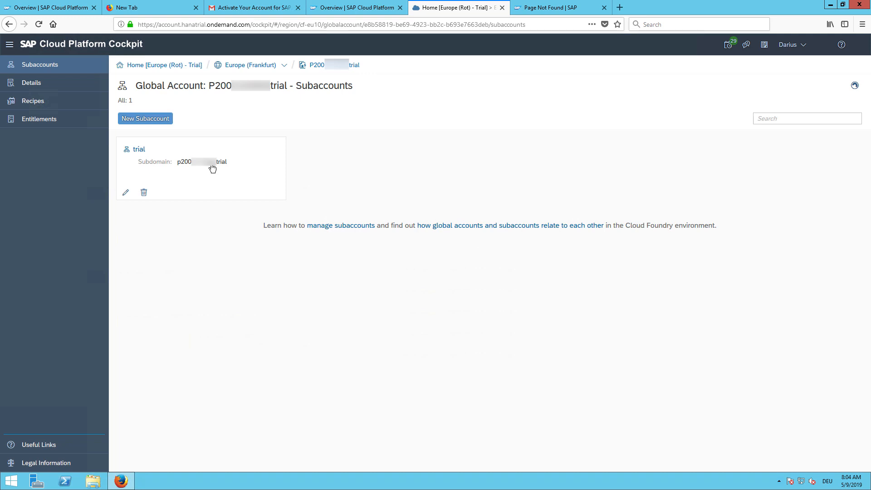
Step: Open the trial subaccount overview and get options on its Cloud Foundry API endpoint address
left_click(201, 168)
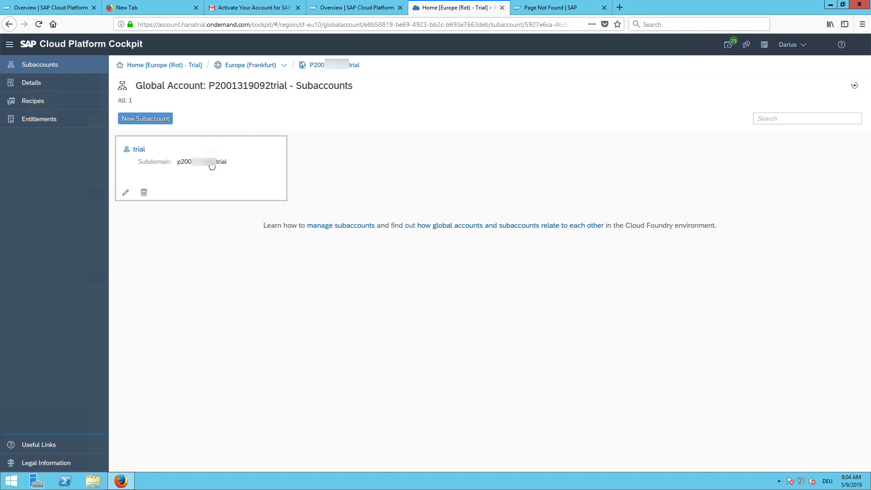
left_click(138, 149)
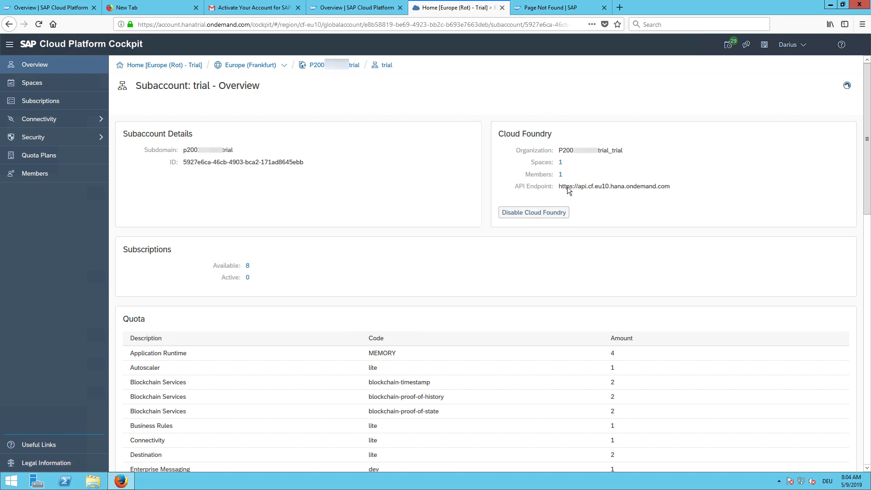
right_click(614, 186)
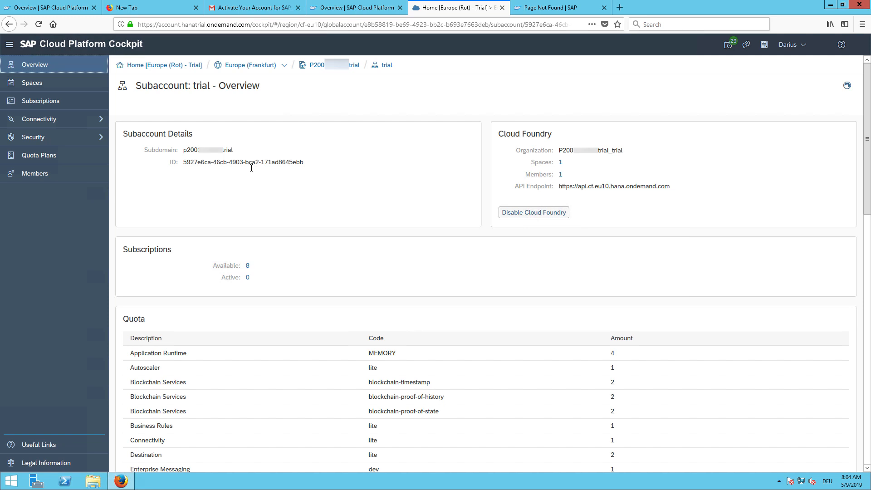
mouse_move(82, 46)
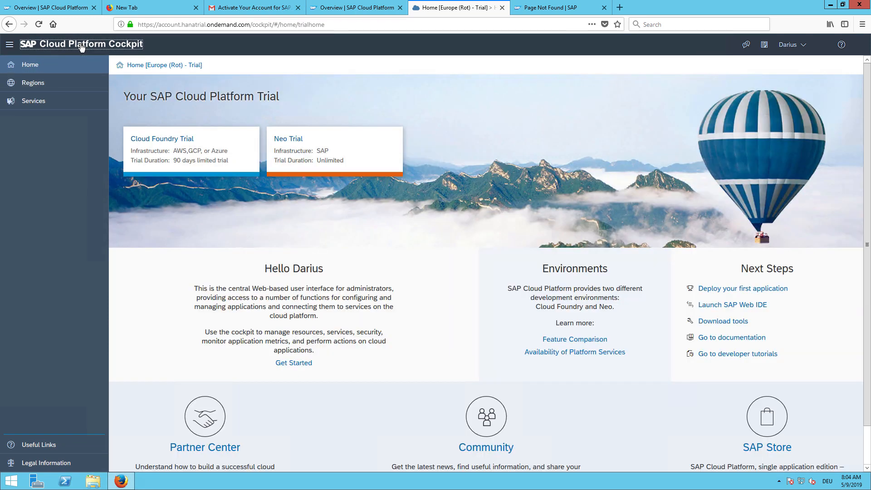
mouse_move(726, 362)
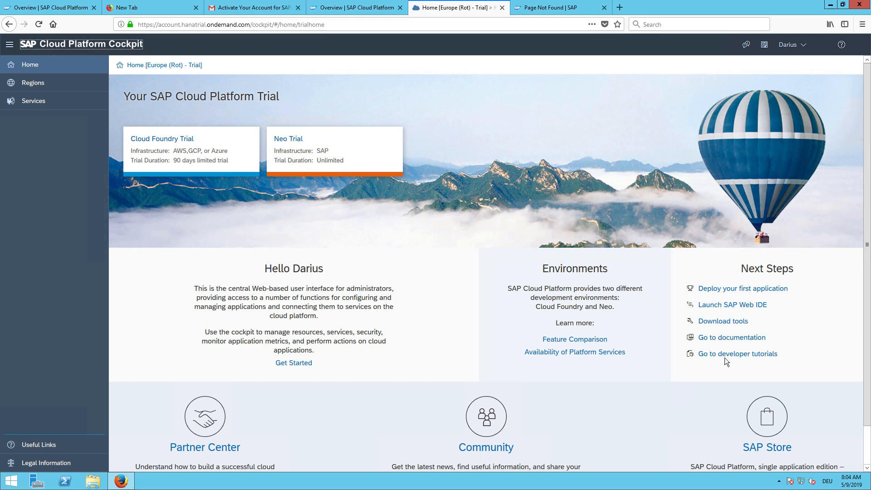
mouse_move(723, 320)
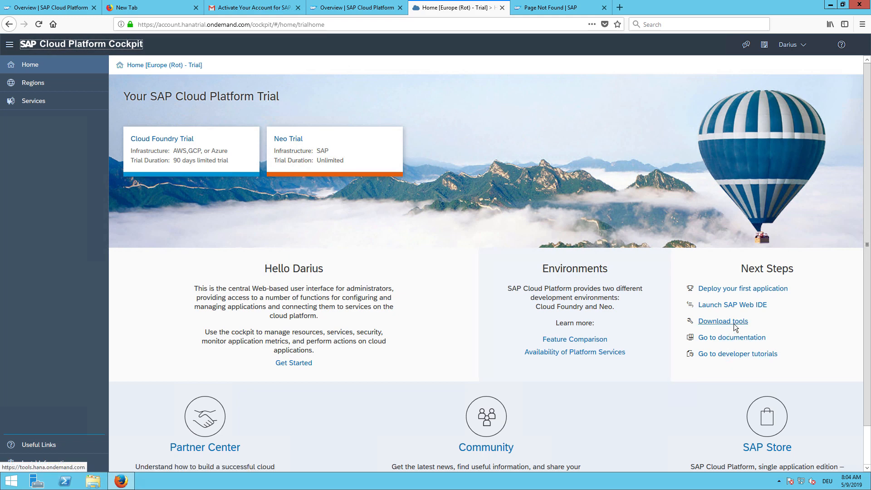
Step: Reach the Cloud Foundry CLI GitHub page via the SAP Development Tools Cloud section
left_click(723, 321)
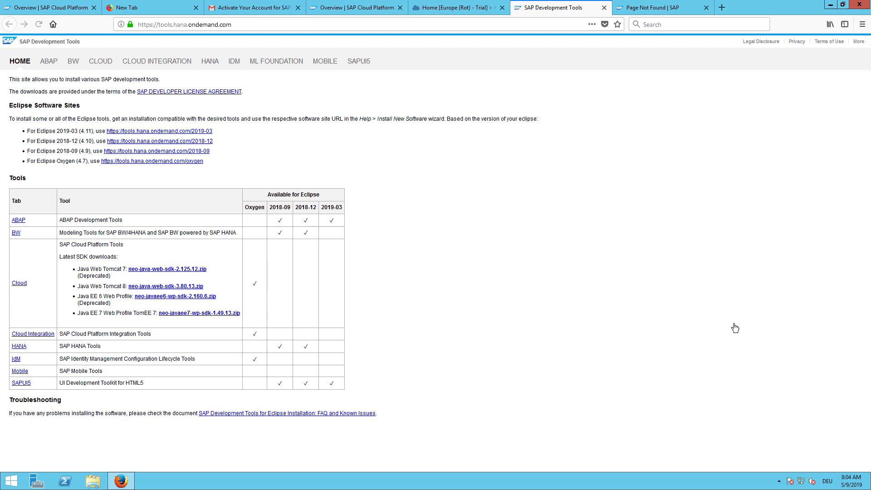
mouse_move(100, 61)
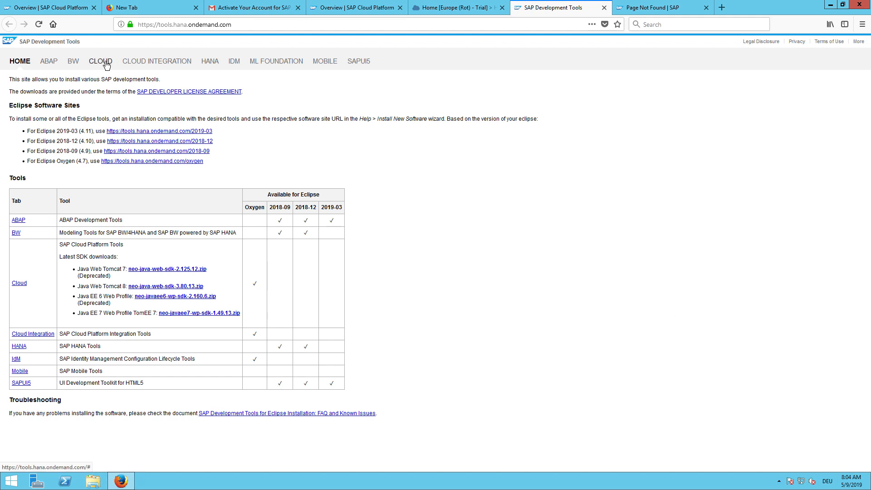
left_click(100, 61)
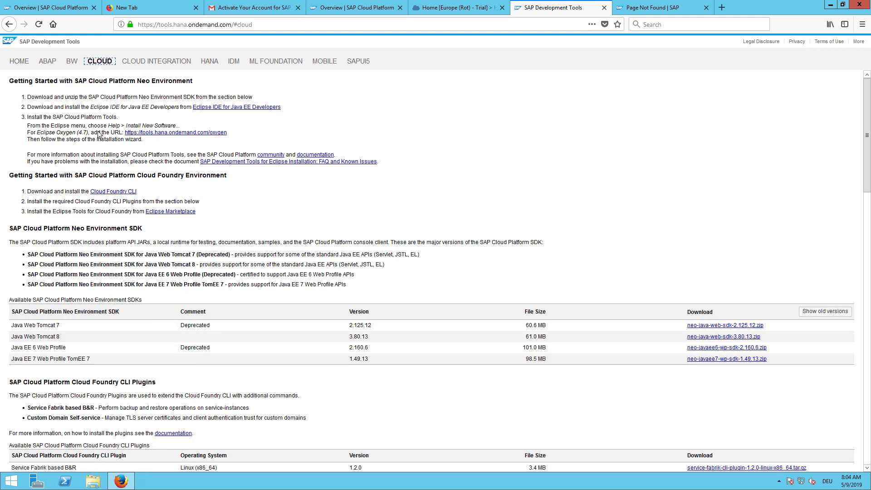
mouse_move(112, 192)
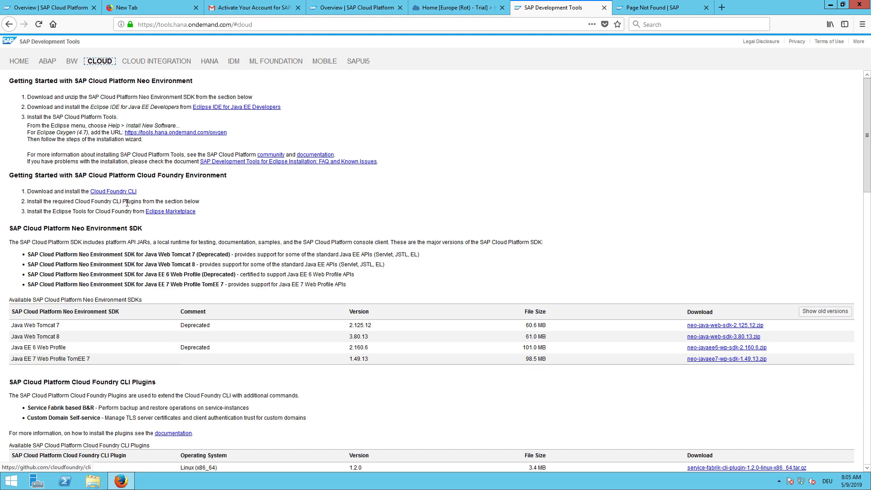
left_click(113, 192)
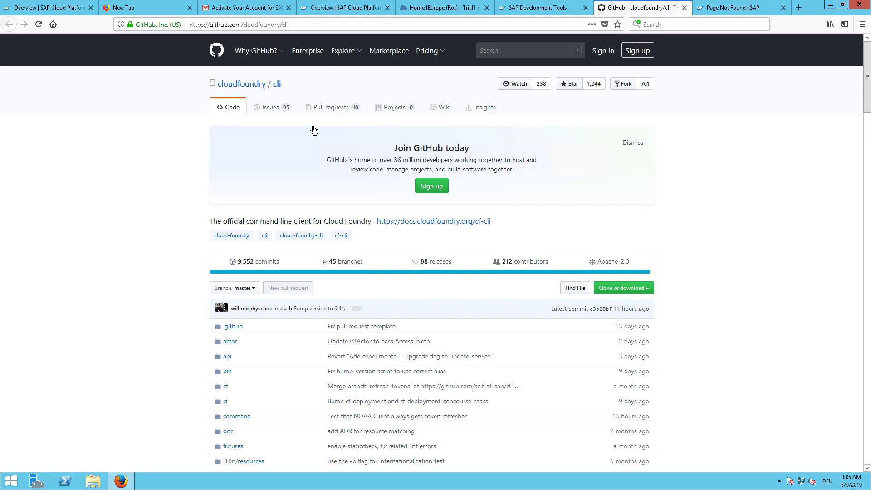
mouse_move(441, 304)
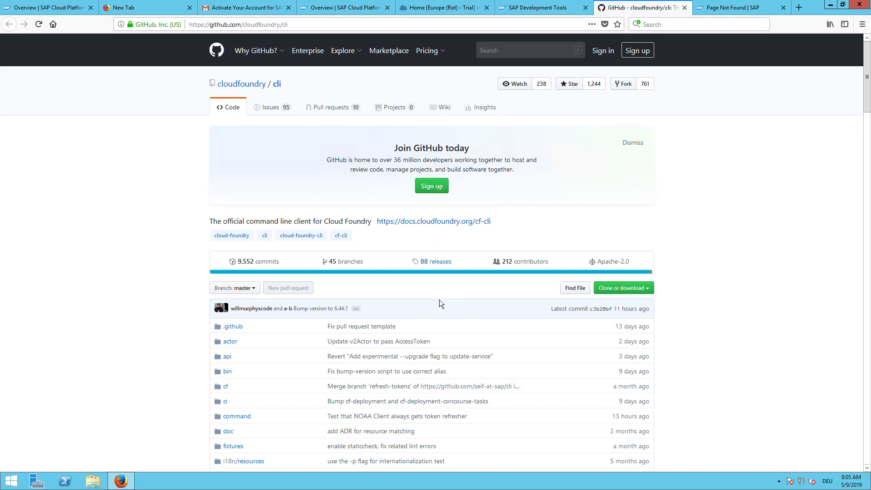
Step: Download the Windows 64-bit Cloud Foundry CLI installer zip and open it with Windows Explorer
scroll("down", 3)
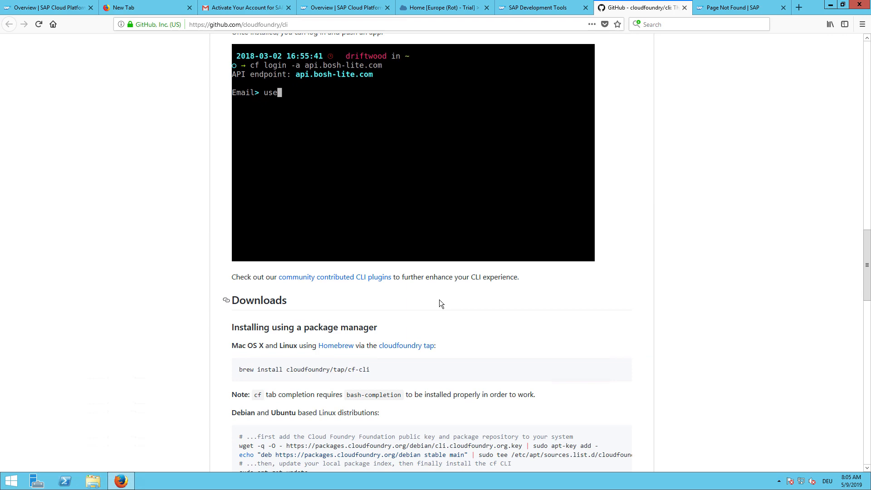
scroll("down", 3)
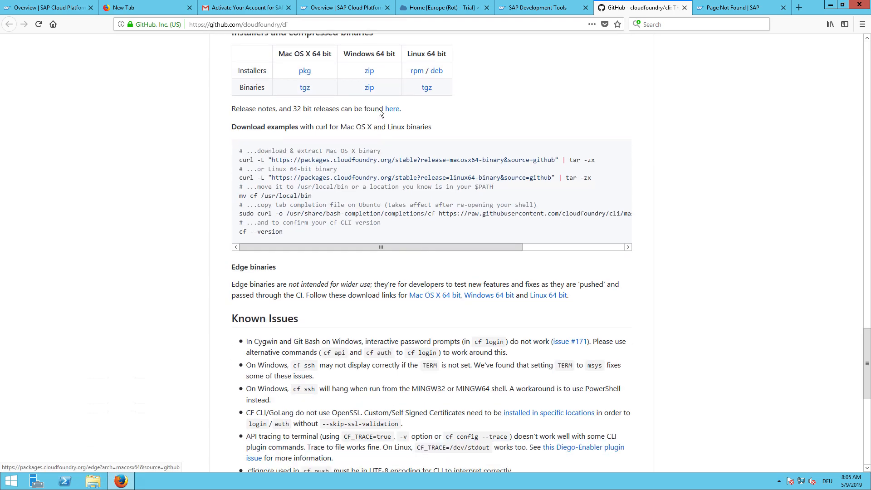
mouse_move(369, 71)
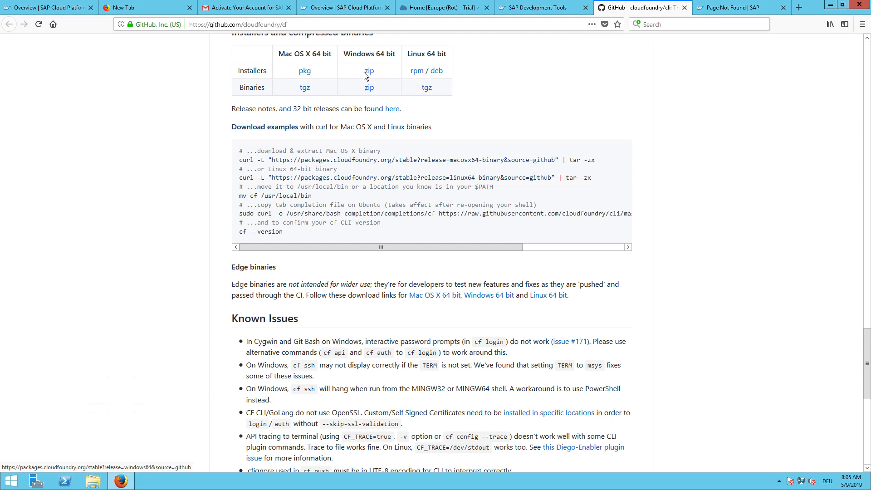
left_click(369, 71)
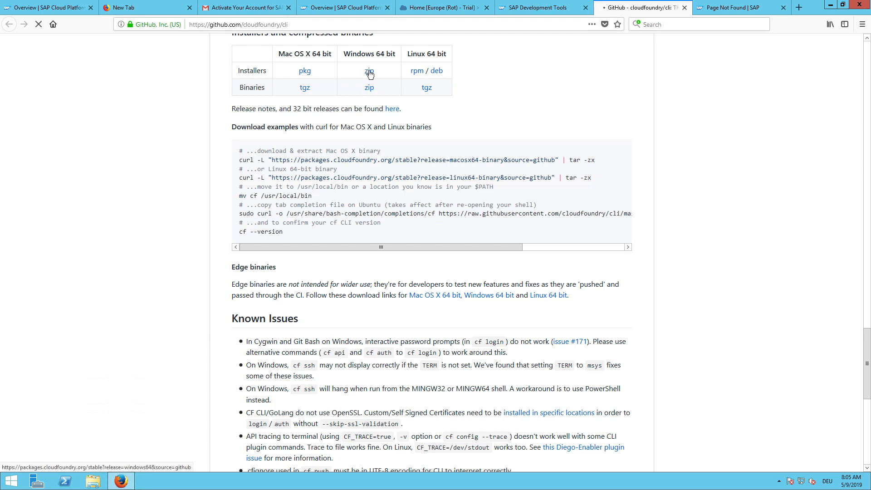
left_click(368, 71)
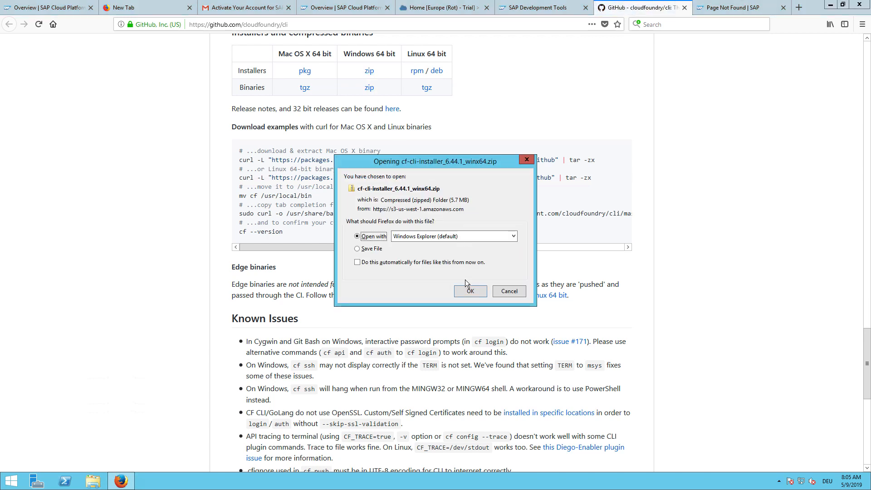
left_click(508, 291)
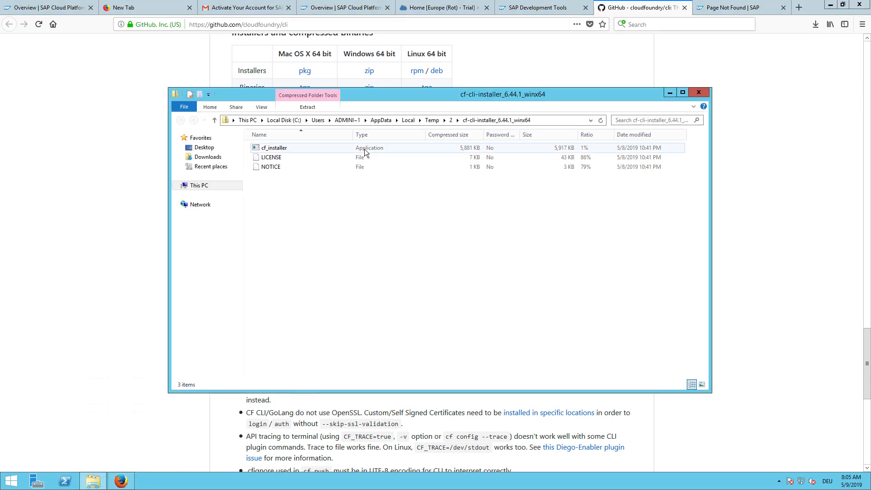
Step: Launch the cf_installer application from the Downloads folder
left_click(274, 147)
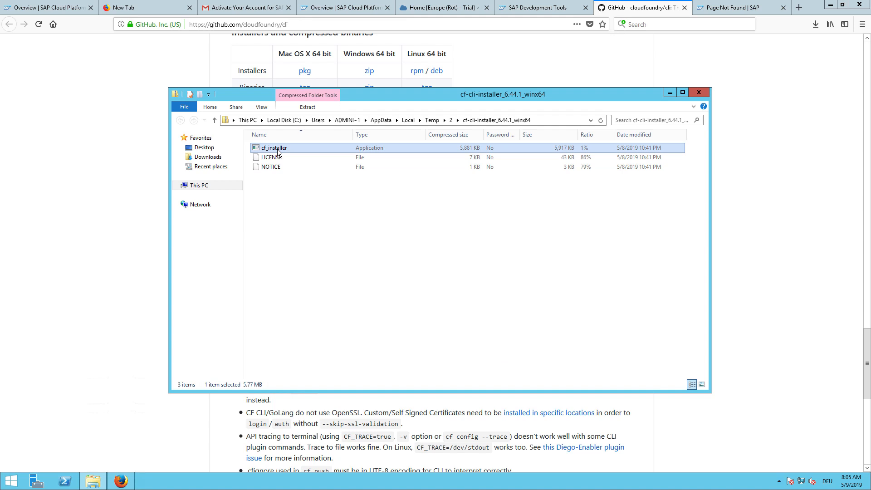
mouse_move(208, 156)
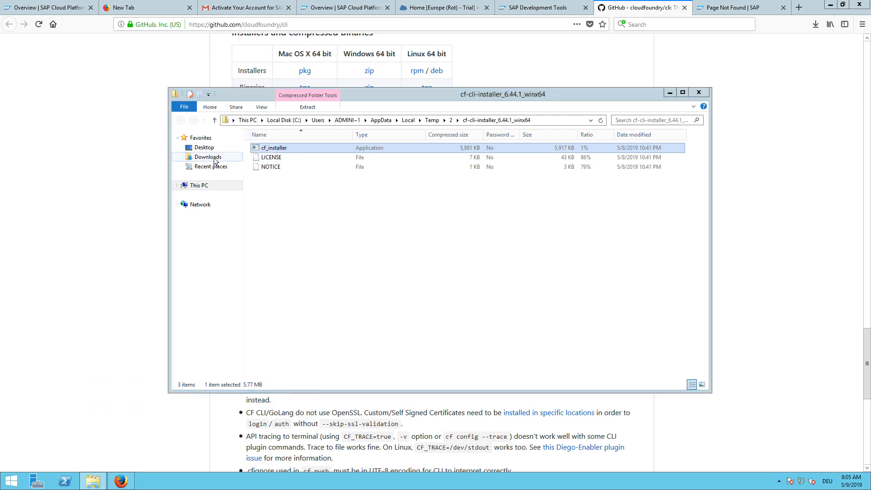
left_click(208, 157)
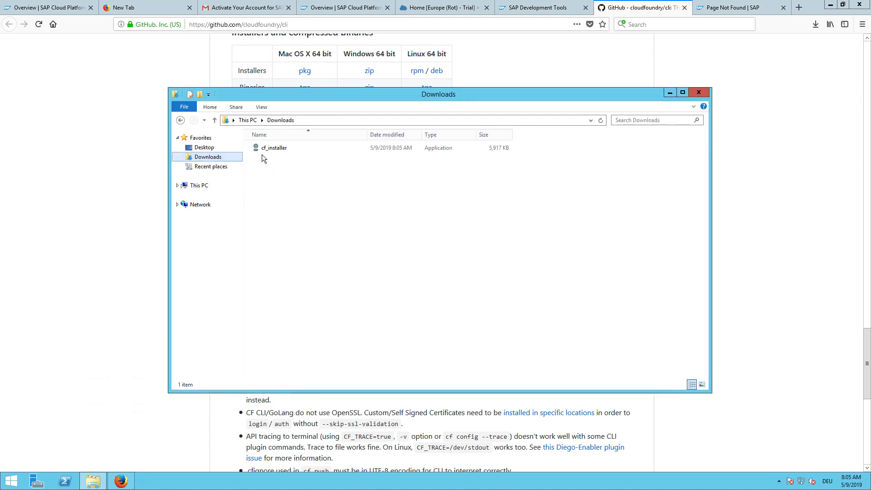
right_click(273, 147)
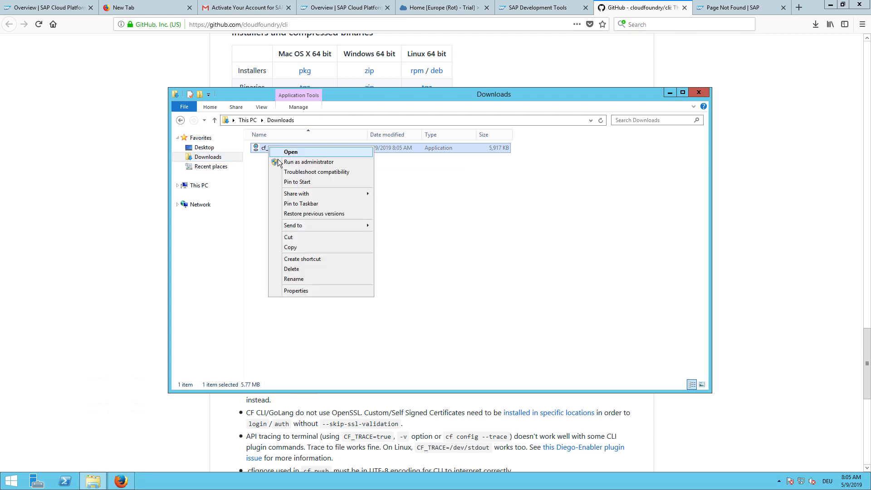
left_click(290, 152)
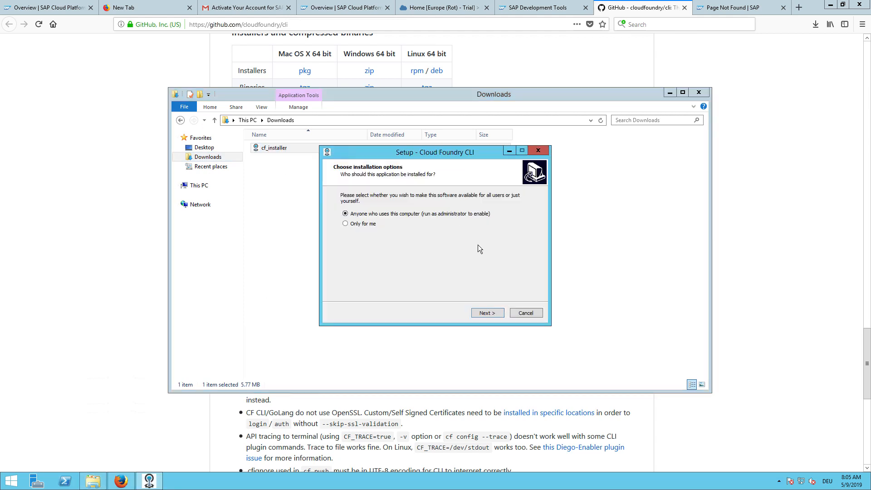
mouse_move(487, 313)
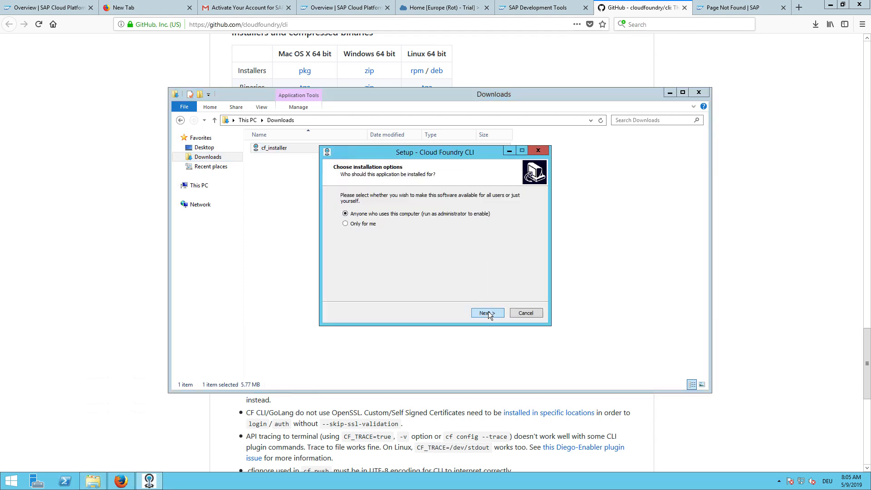
Step: Install the Cloud Foundry CLI for all users and finish the setup wizard
left_click(486, 313)
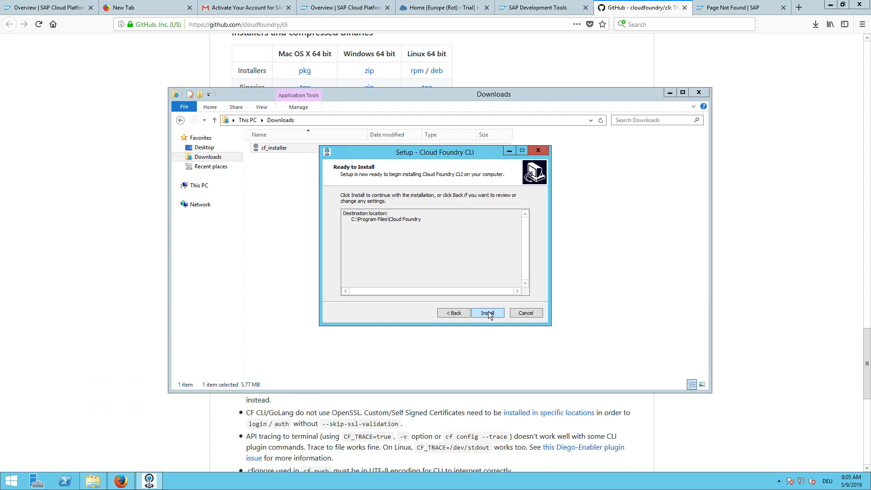
left_click(487, 313)
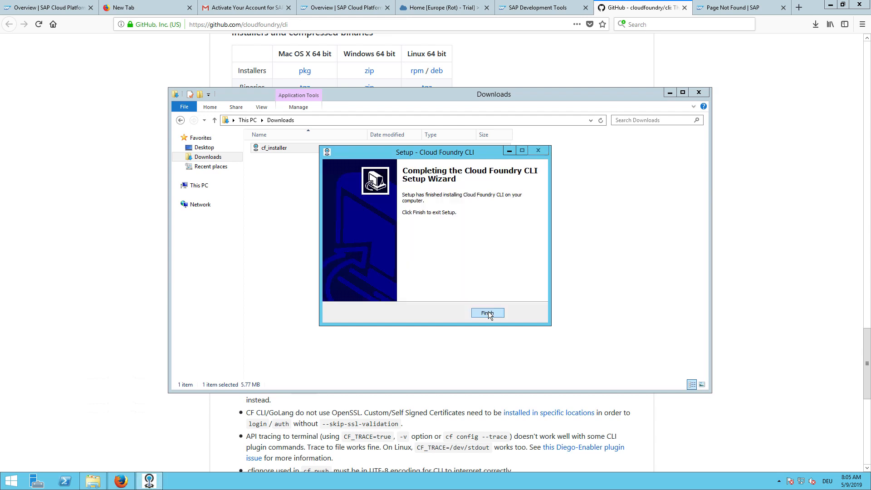
left_click(486, 313)
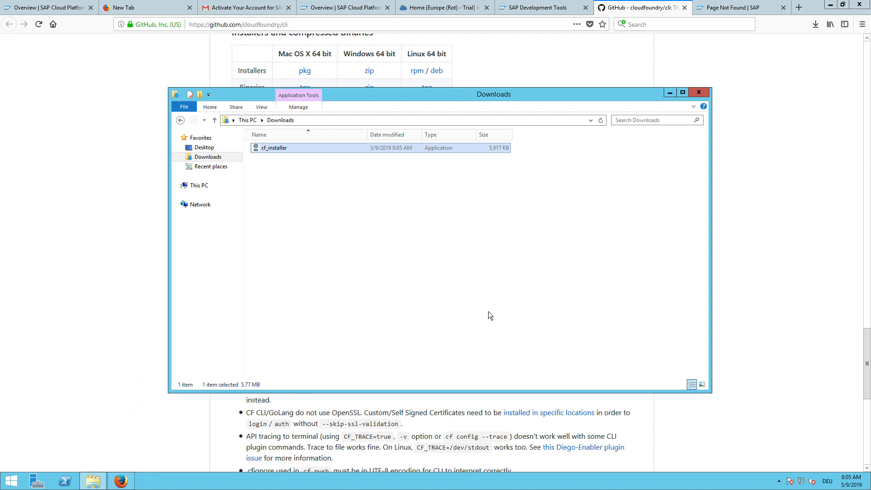
mouse_move(64, 357)
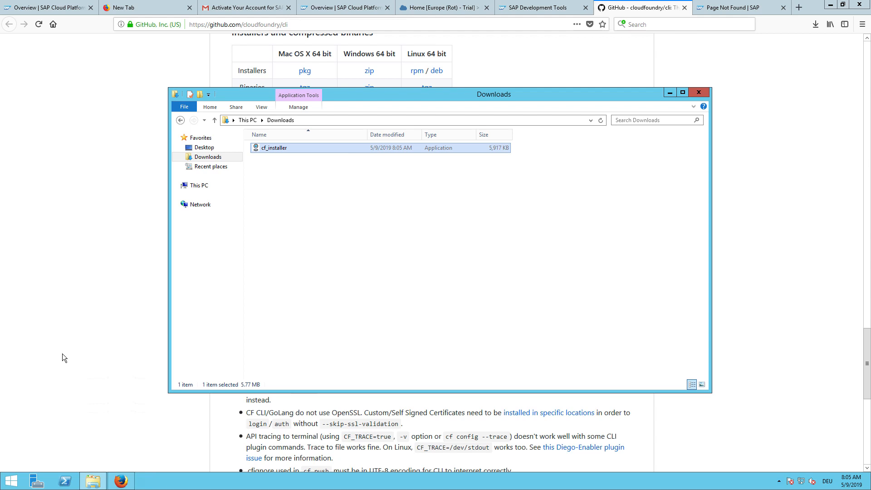
mouse_move(29, 451)
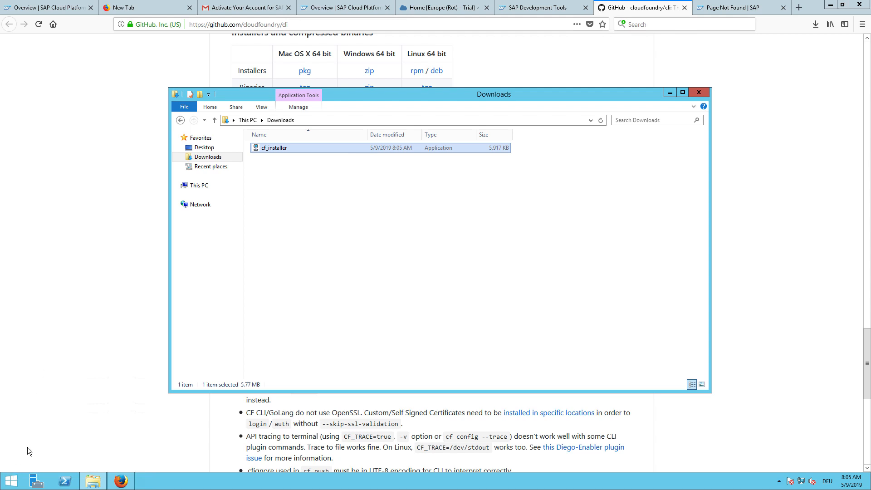
right_click(11, 480)
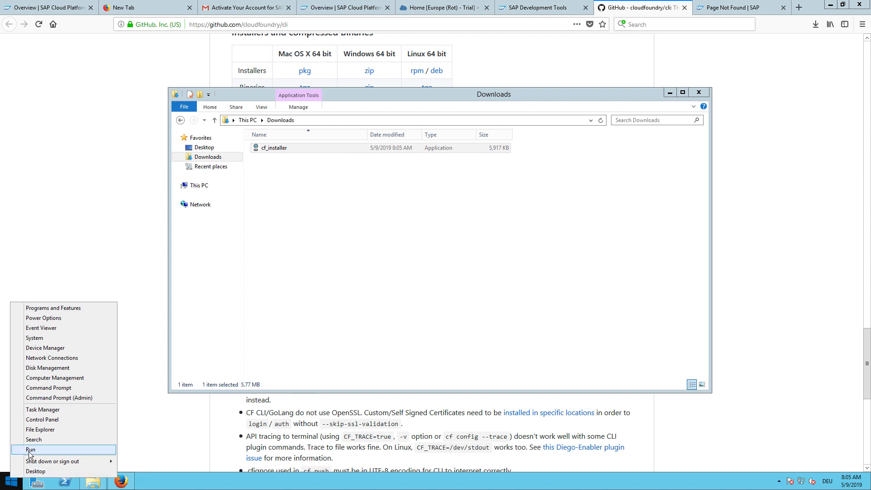
left_click(60, 397)
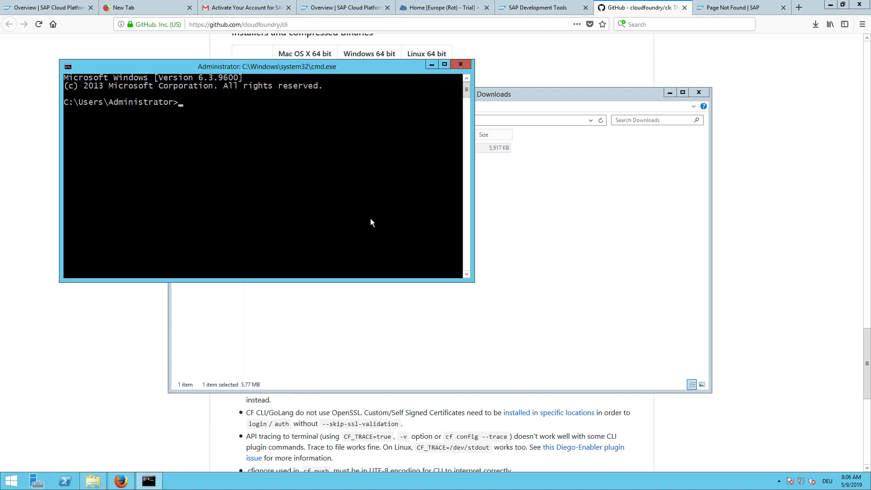
type("cf login")
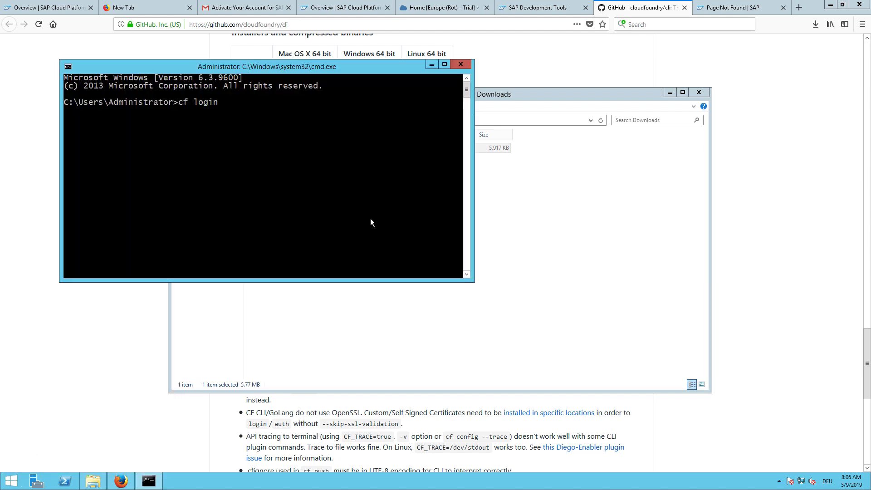
key("Return")
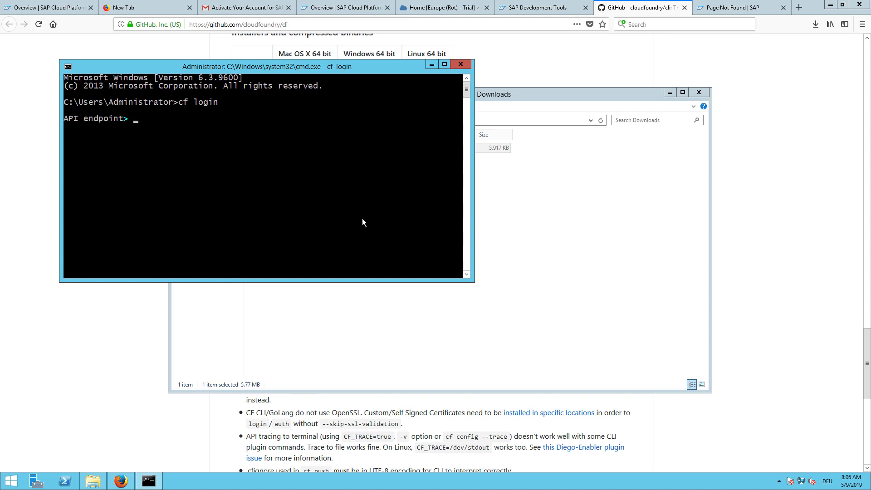
mouse_move(308, 147)
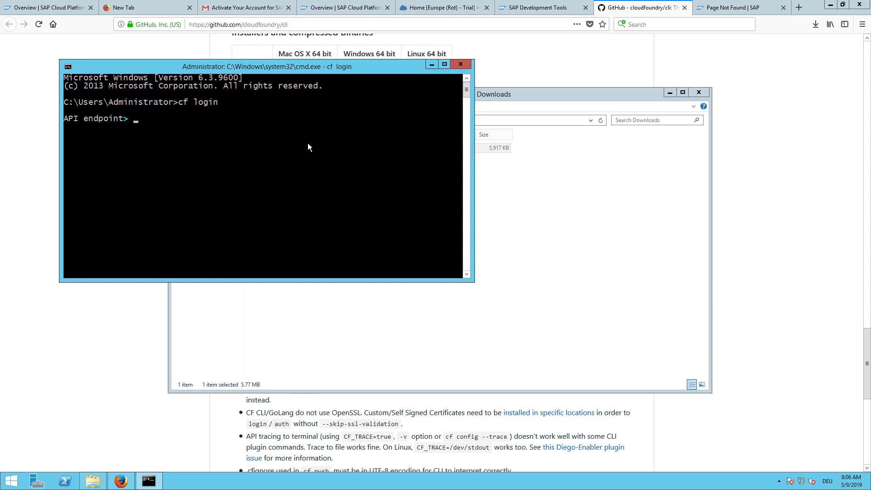
mouse_move(496, 5)
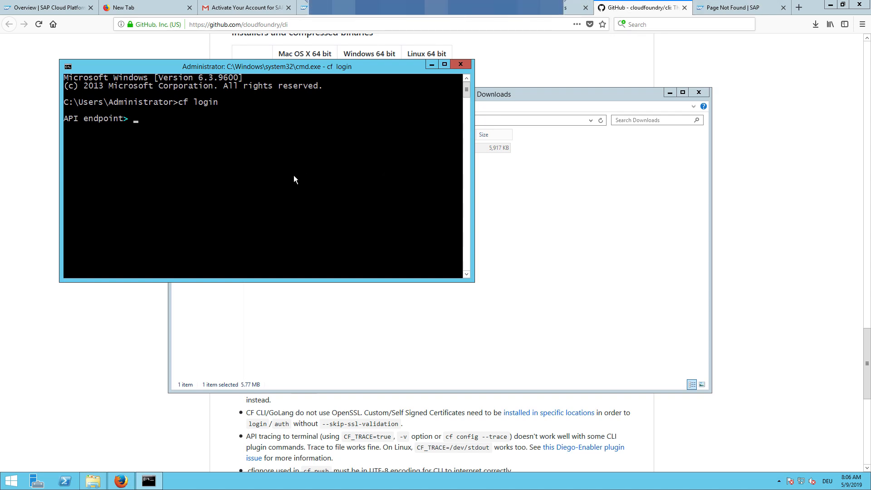
mouse_move(226, 127)
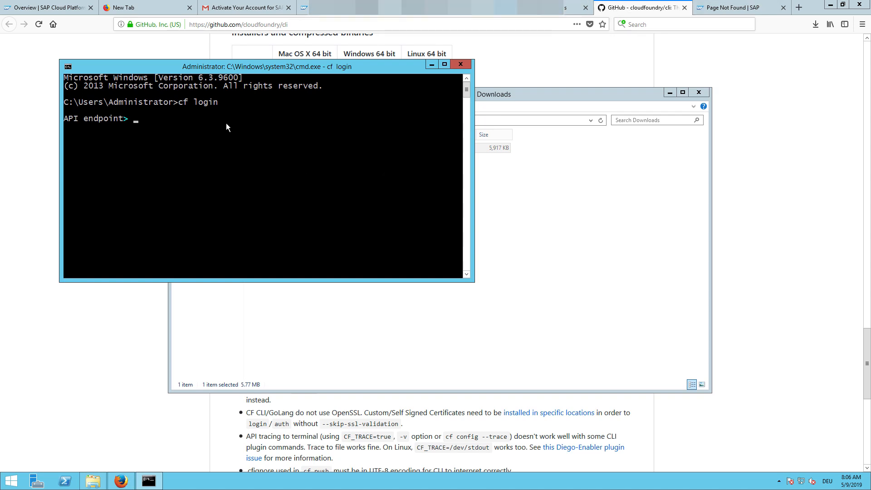
type("https://api.cf.eu10.hana.ondemand.com")
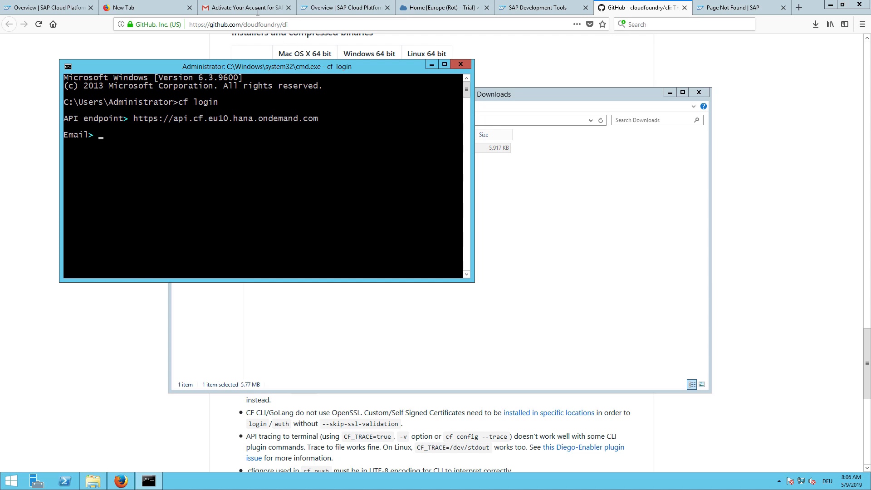
Step: Paste the account e-mail from the activation mail and submit it with the password
left_click(244, 7)
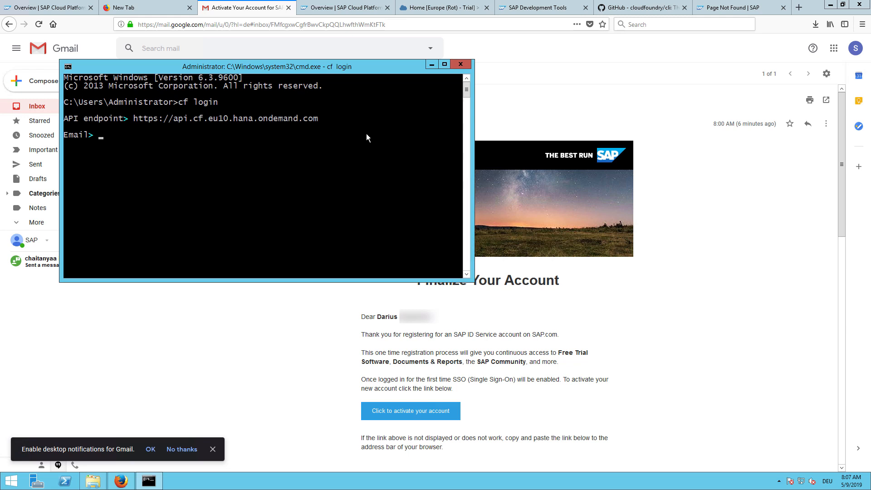
right_click(366, 138)
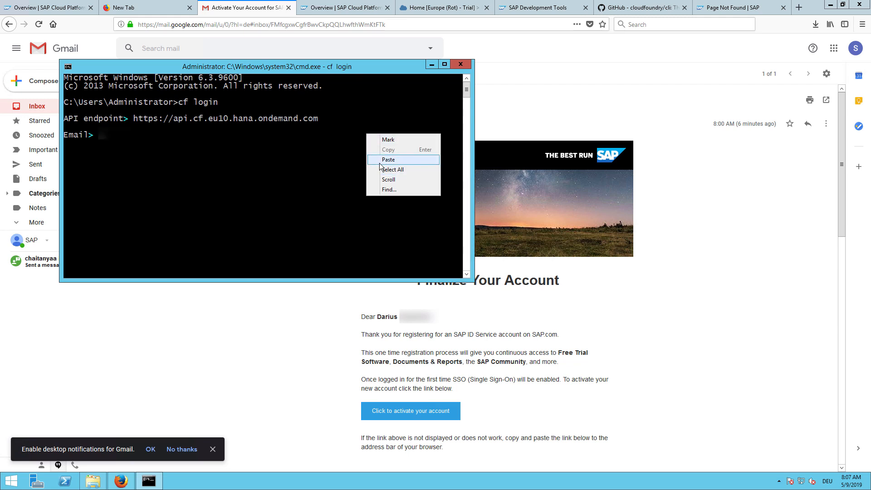
left_click(388, 159)
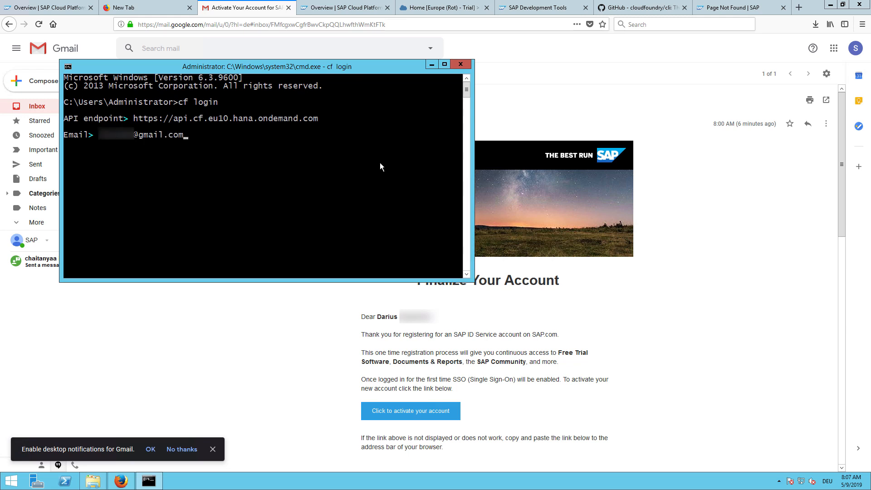
key("Return")
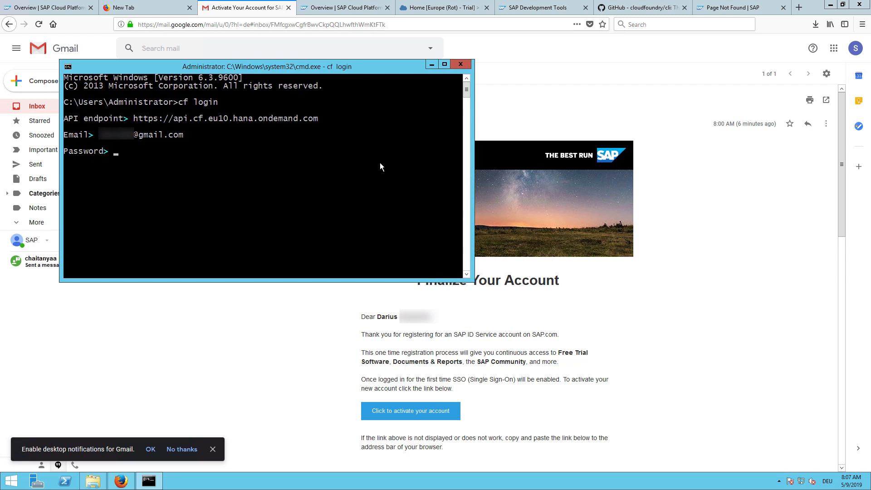
key("Return")
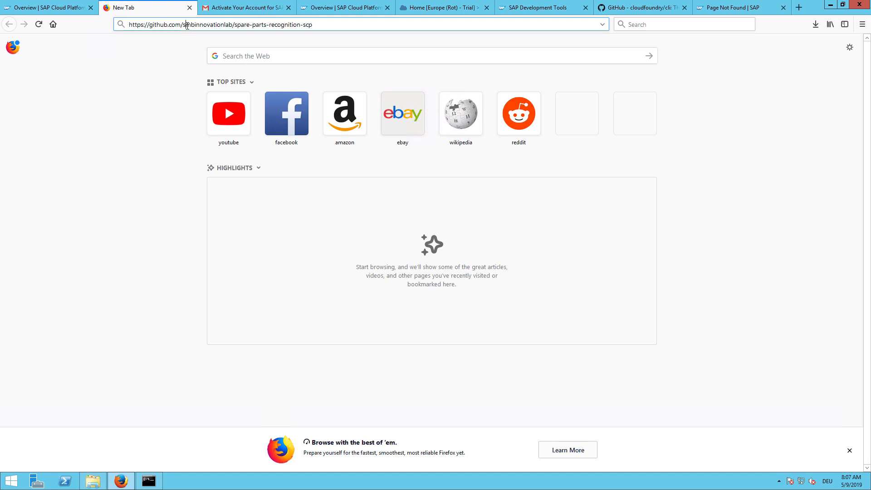
Step: Load the spare-parts-recognition-scp repository and download its code as a ZIP
key("Return")
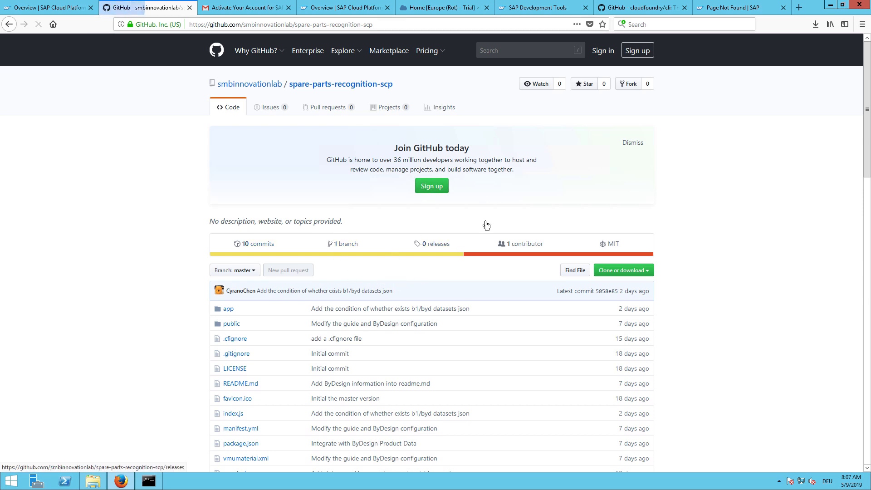
mouse_move(366, 112)
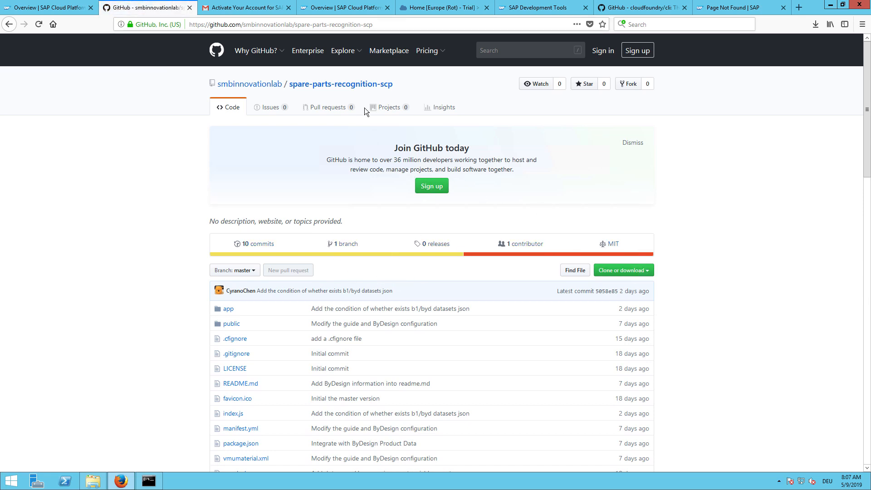
mouse_move(587, 198)
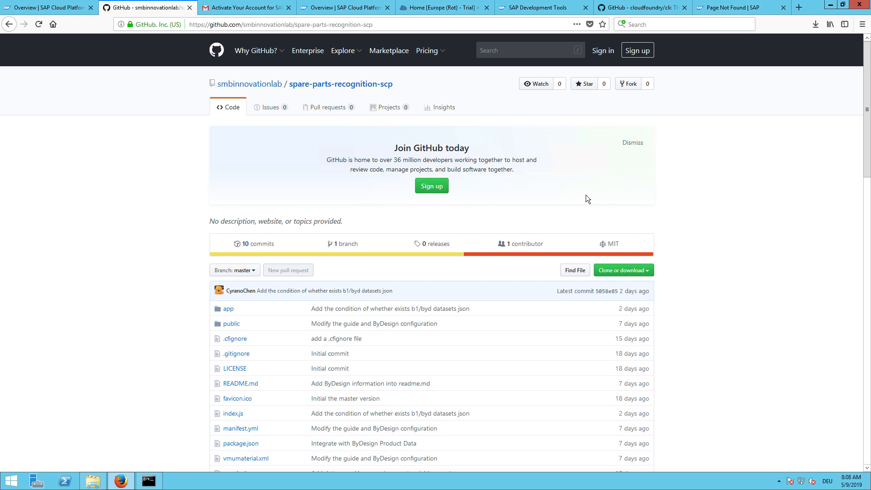
left_click(623, 271)
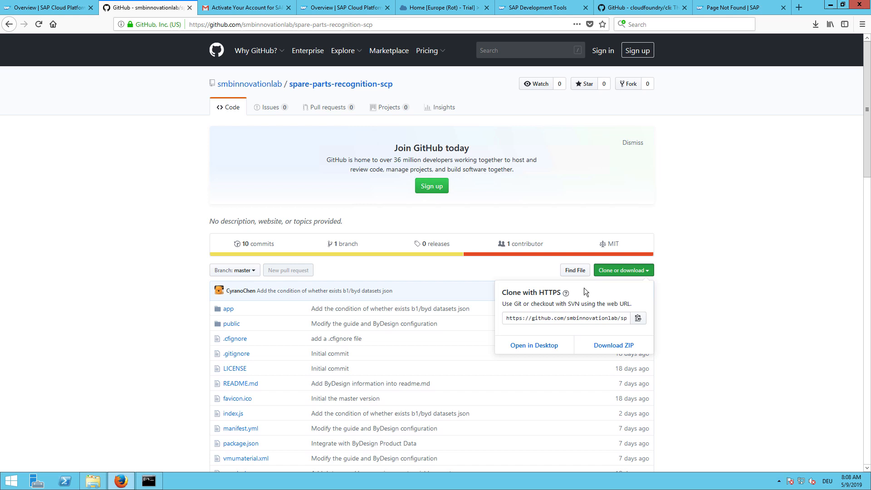
mouse_move(607, 341)
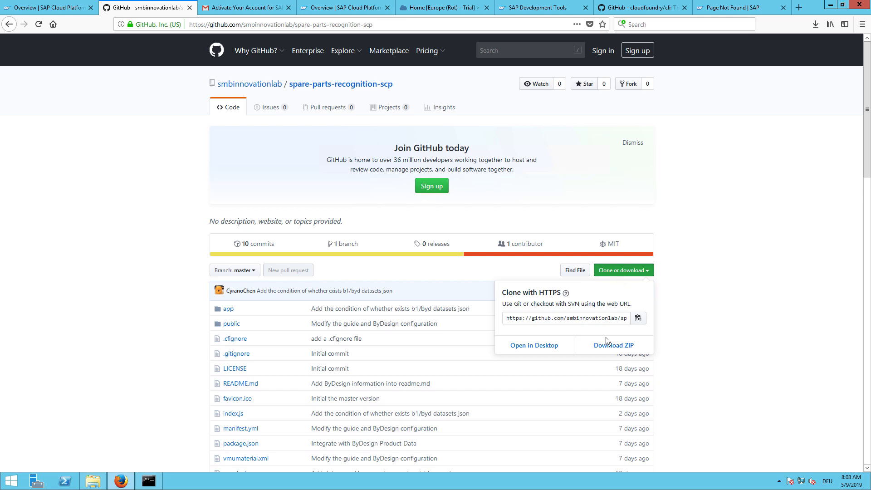
left_click(613, 345)
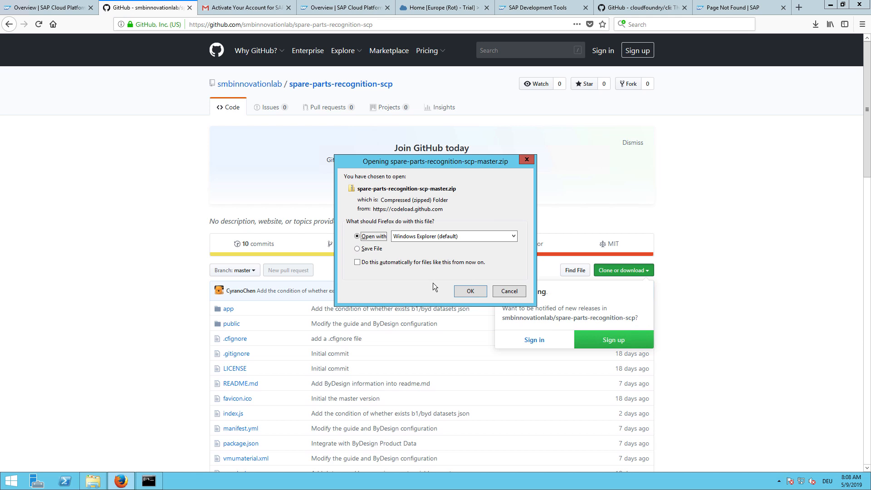
Step: Extract the spare-parts-recognition-scp-master archive into C:\scp
left_click(469, 292)
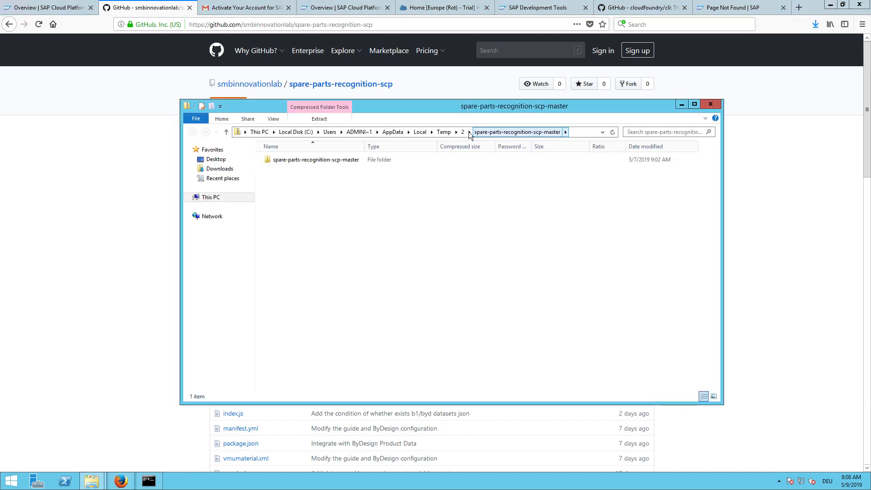
left_click(315, 160)
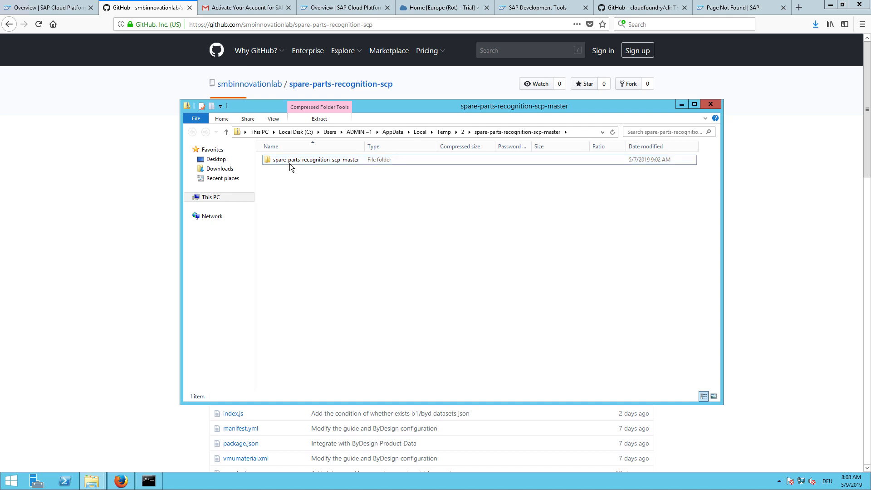
right_click(314, 160)
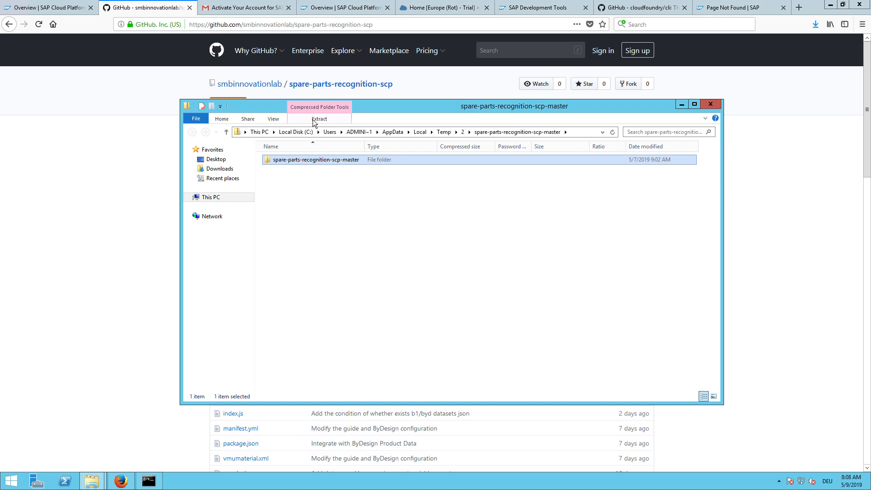
left_click(319, 118)
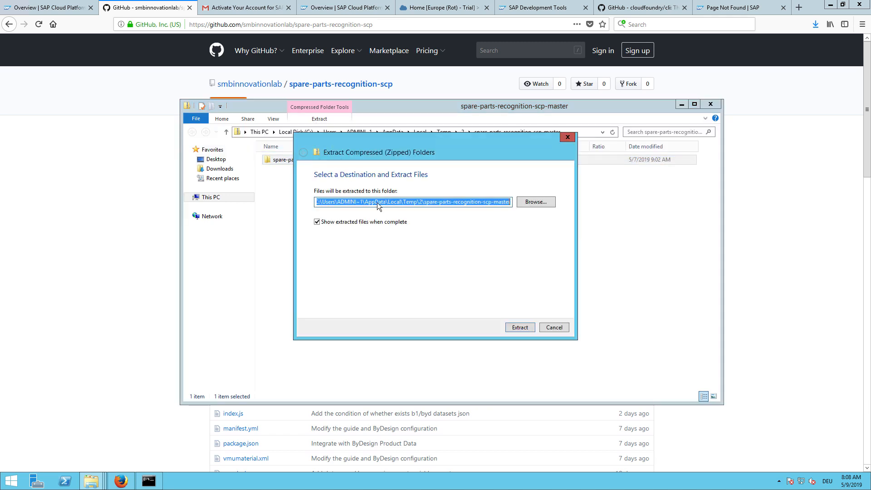
type("c:\\")
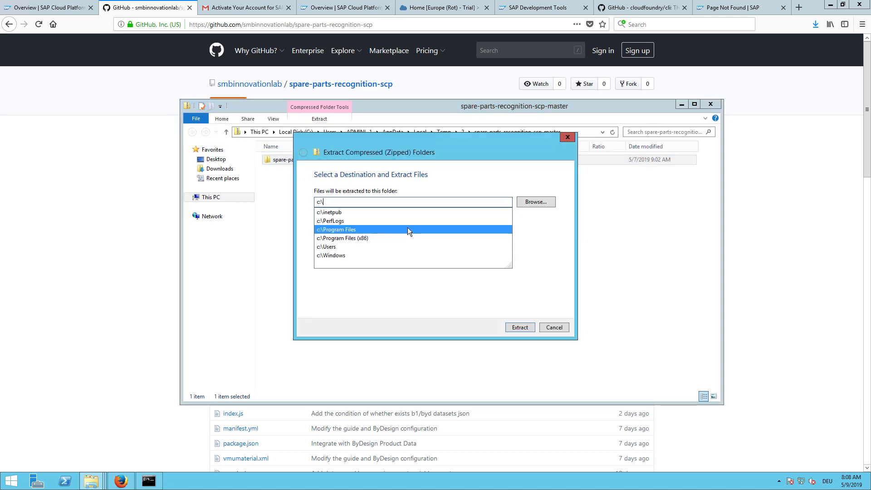
left_click(519, 328)
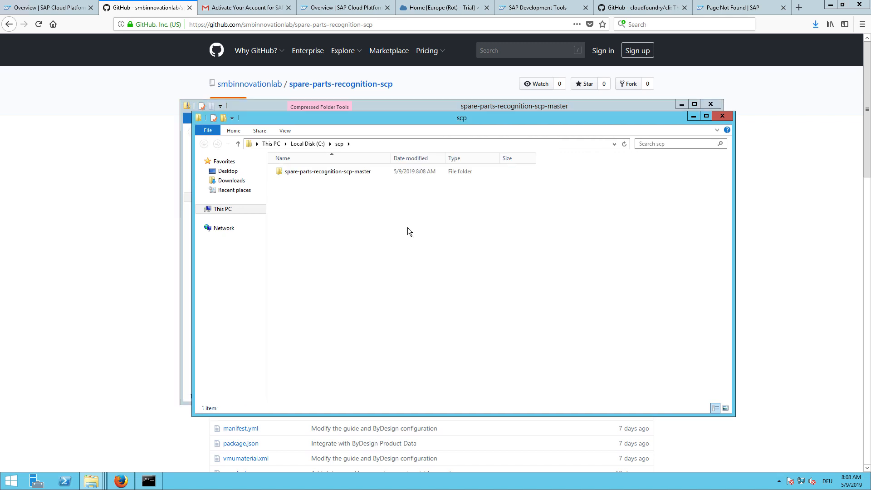
mouse_move(206, 466)
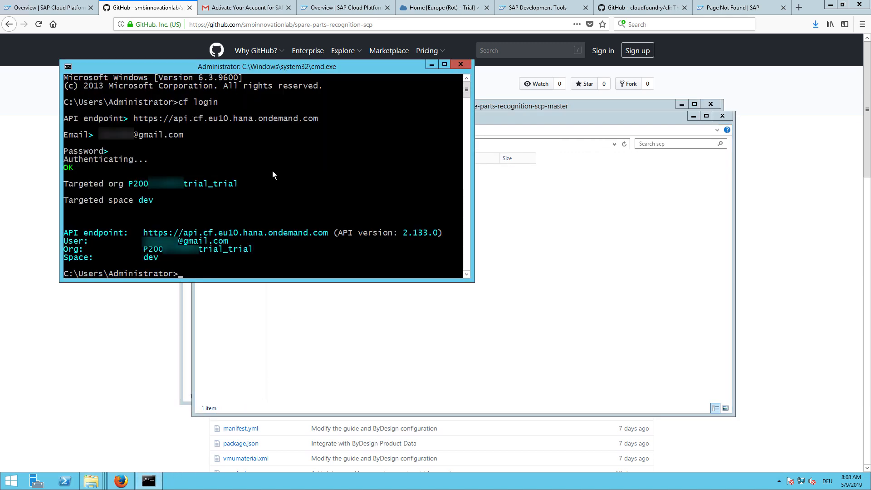
Step: Change directory to c:\scp\spare-parts-recognition-scp-master and view the folder in Explorer
type("cd")
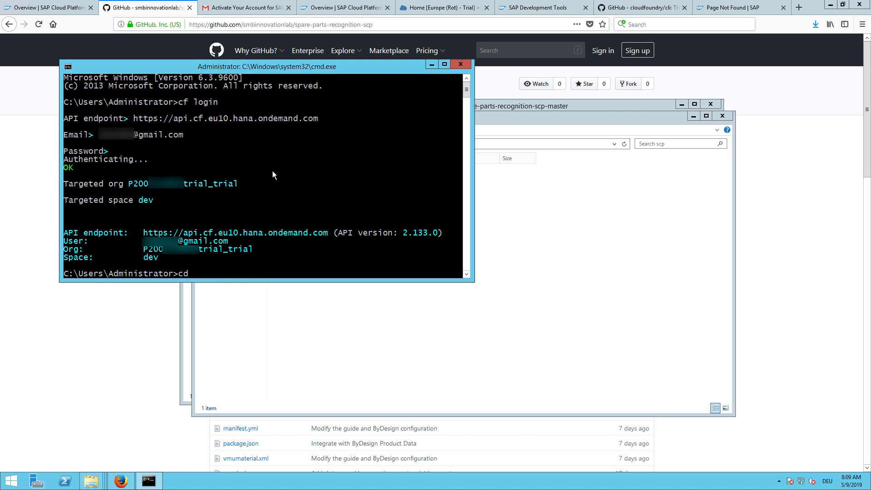
type("c:")
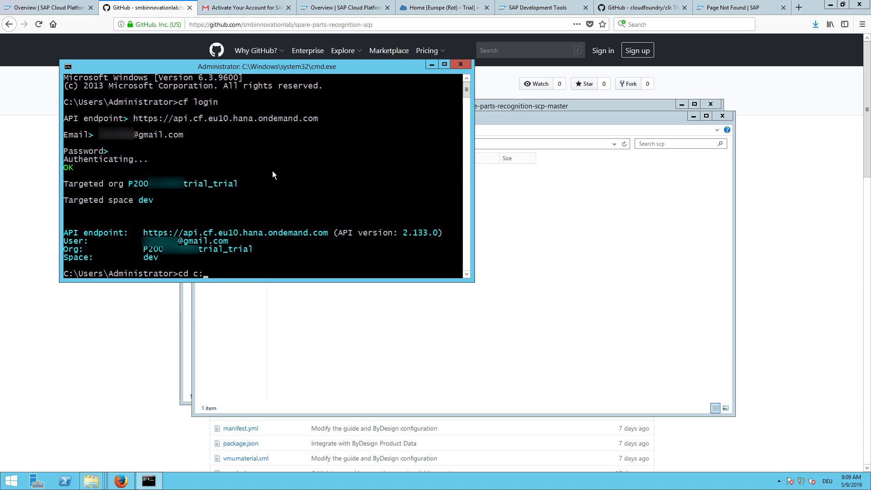
type("\\scp")
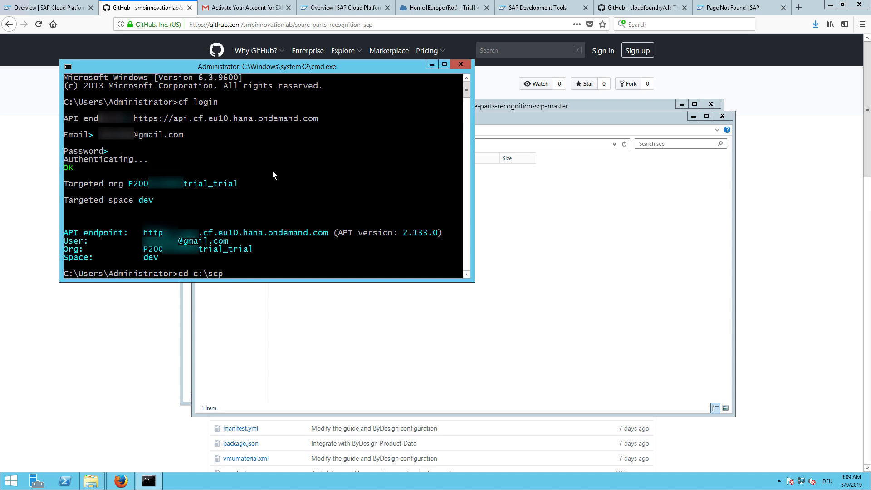
type("cd spare-parts-recognition-scp-master")
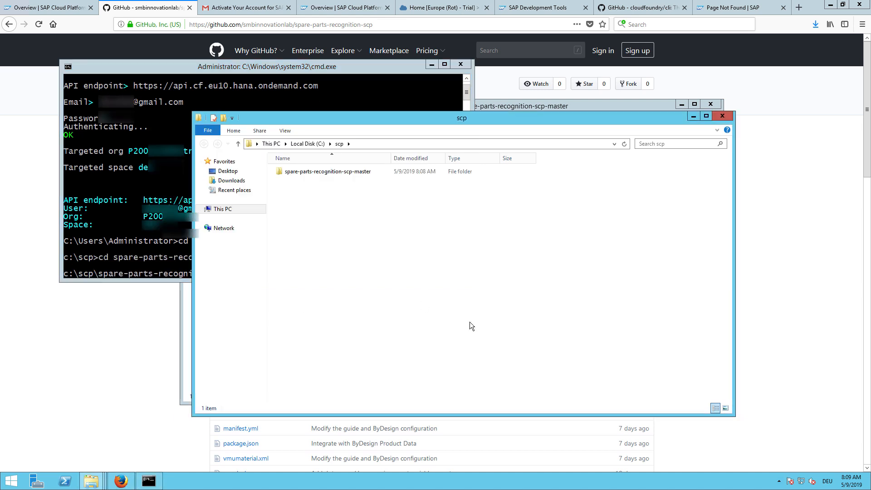
mouse_move(366, 180)
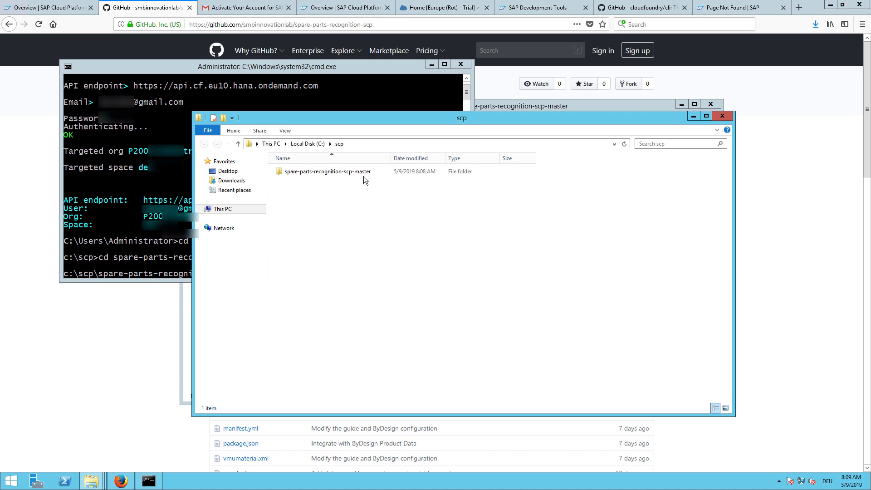
double_click(327, 171)
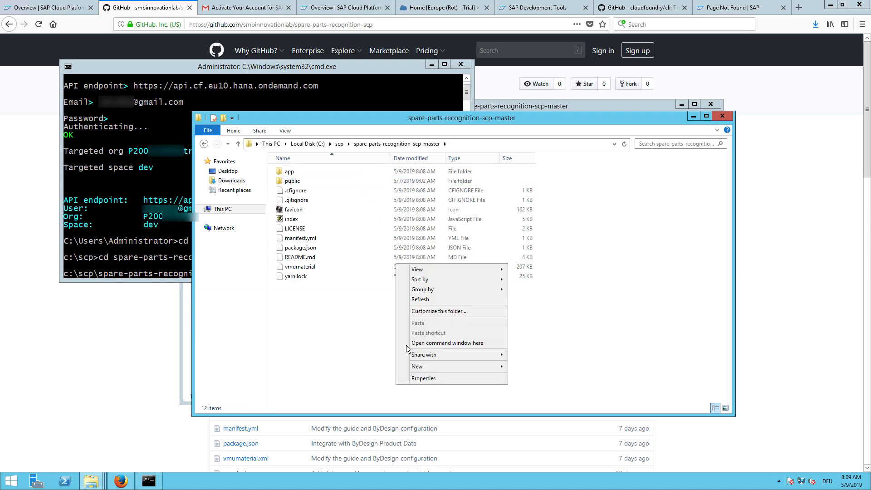
left_click(446, 343)
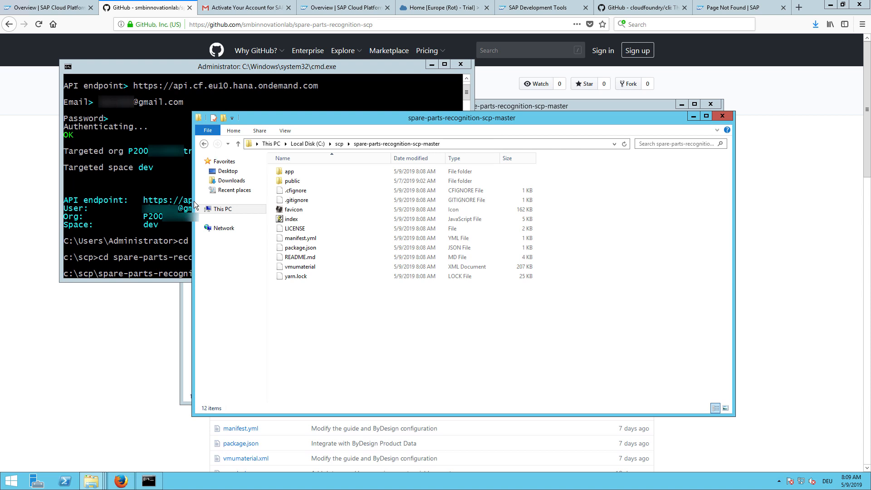
mouse_move(137, 338)
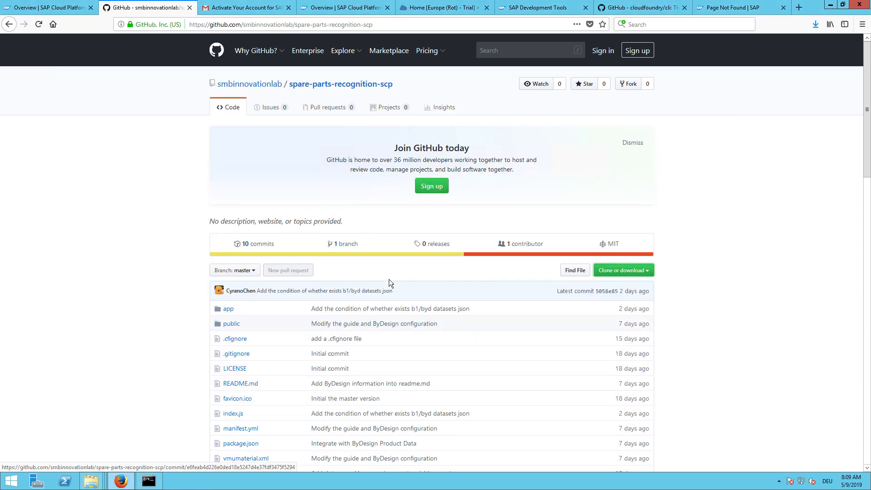
Step: Scroll the README down to the B1_SERVICELAYER and BYD variable sections
scroll("down", 3)
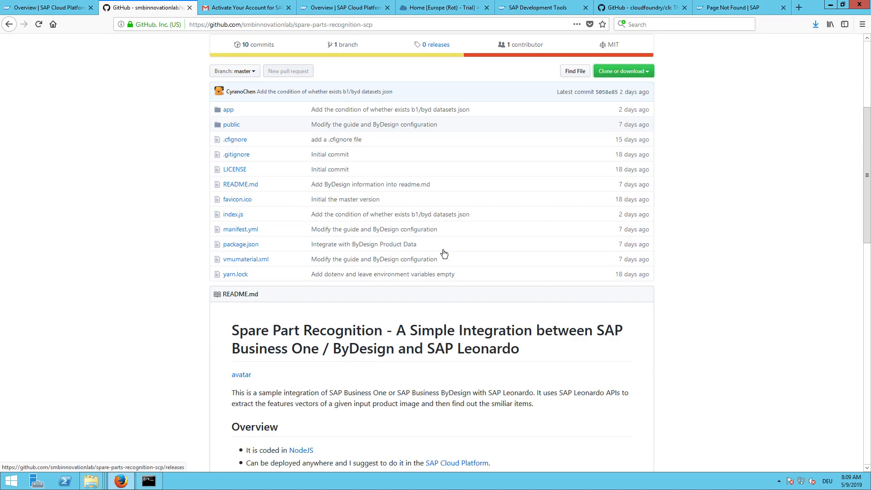
scroll("down", 3)
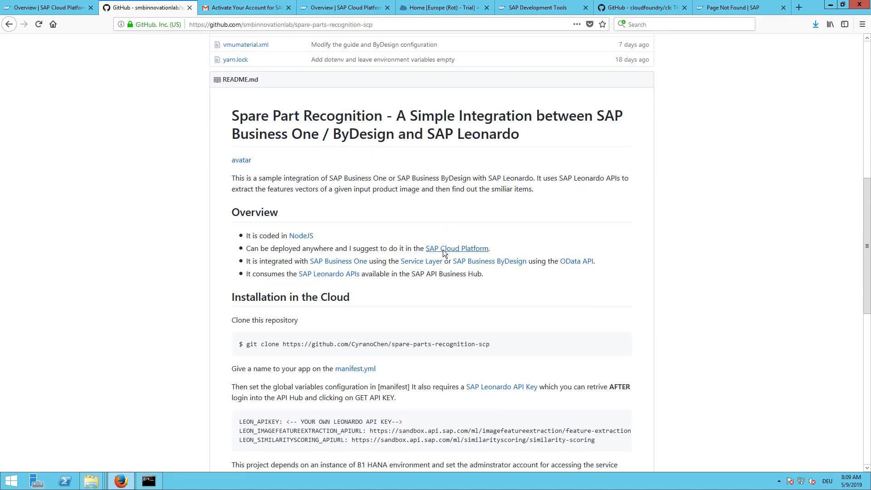
scroll("down", 3)
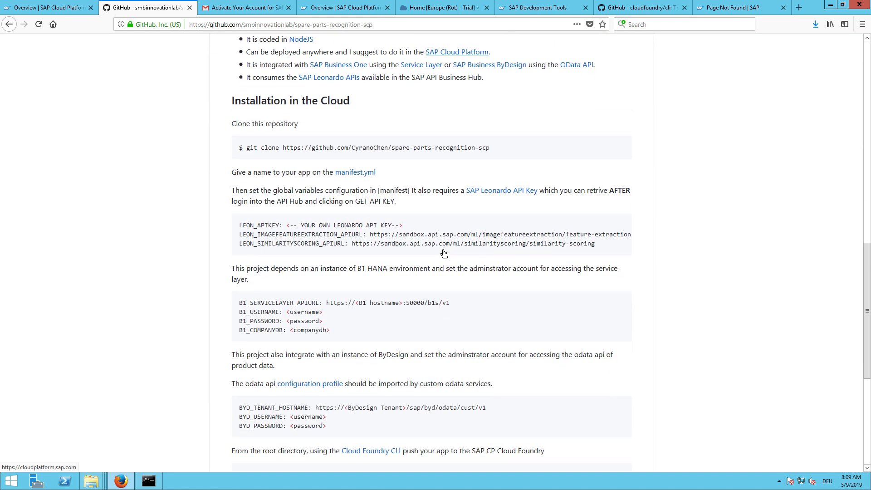
scroll("down", 3)
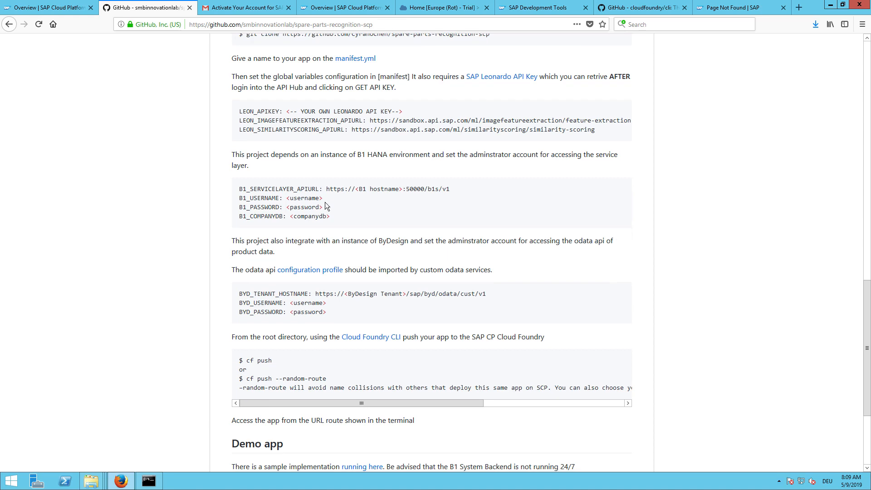
mouse_move(298, 198)
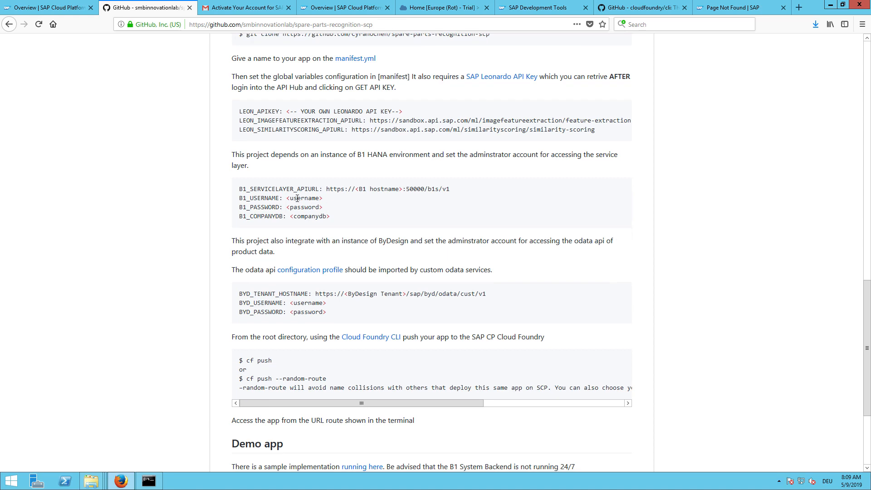
mouse_move(263, 206)
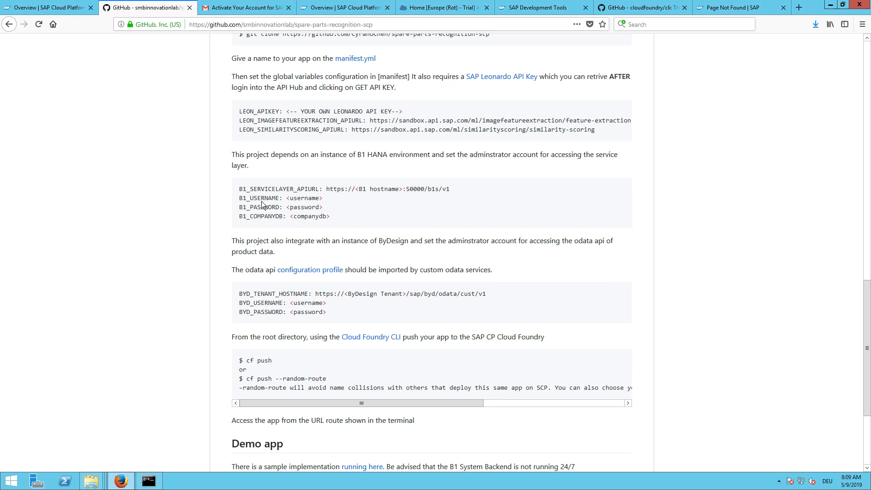
mouse_move(254, 296)
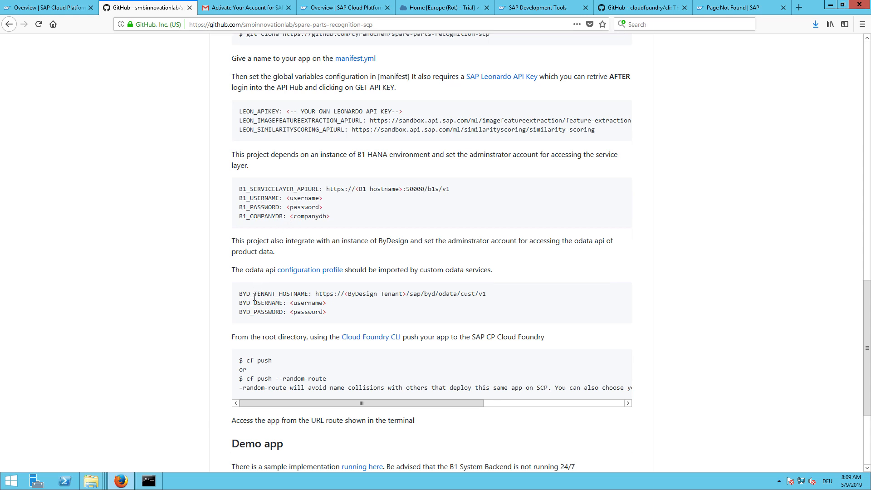
mouse_move(256, 315)
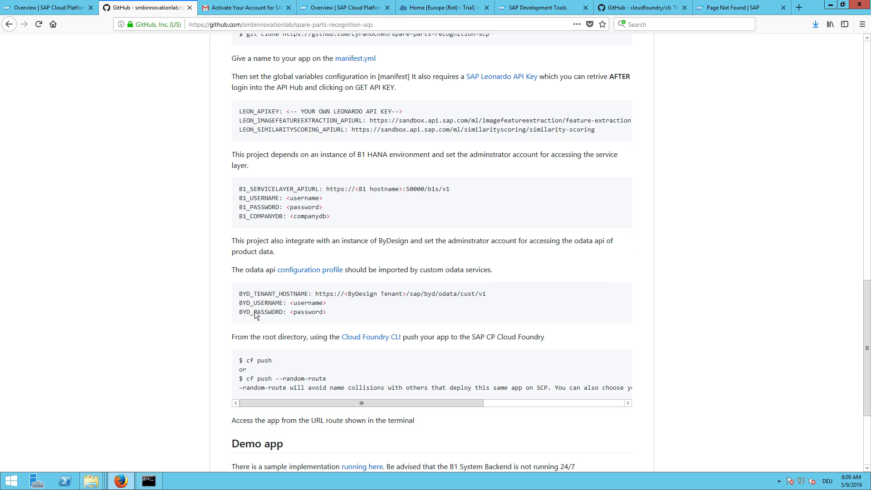
mouse_move(298, 287)
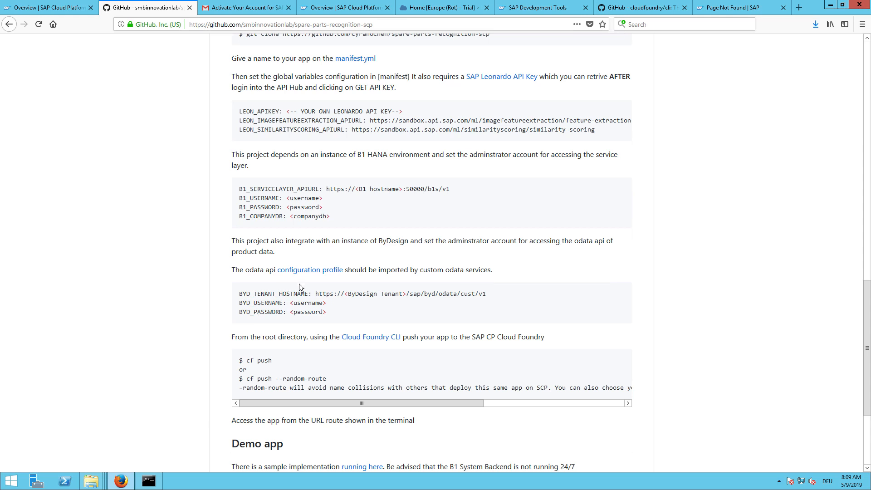
mouse_move(302, 302)
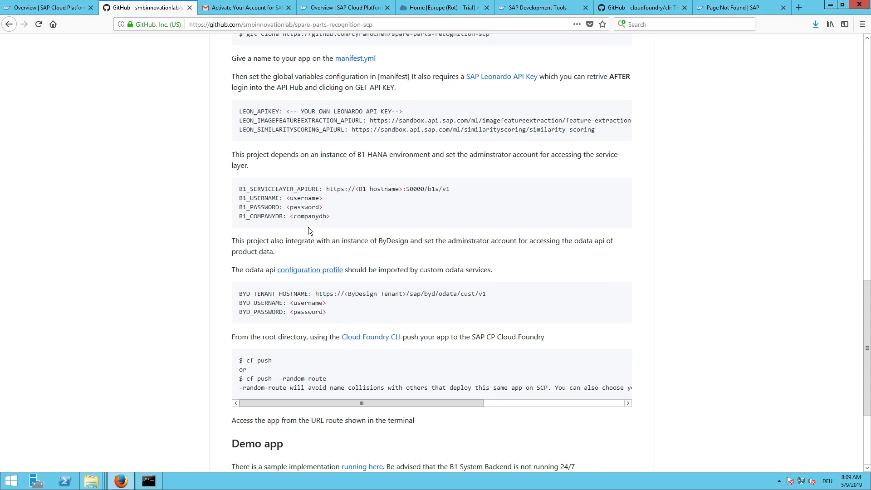
mouse_move(435, 197)
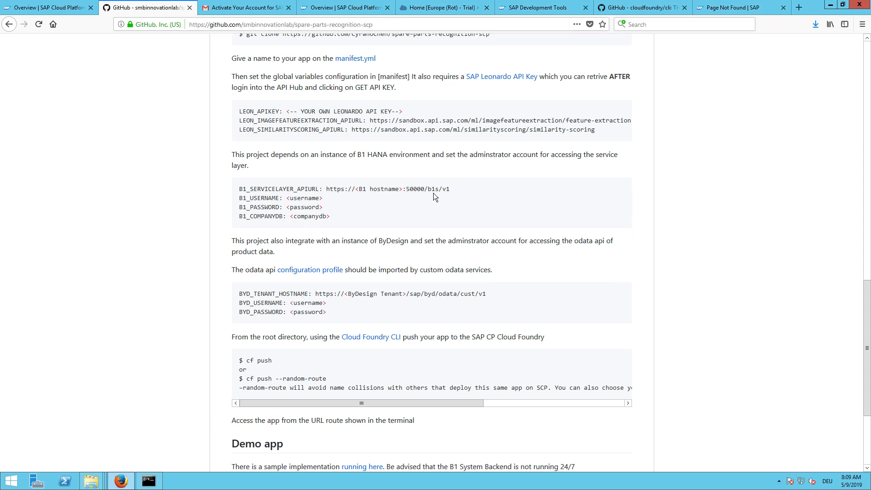
mouse_move(355, 58)
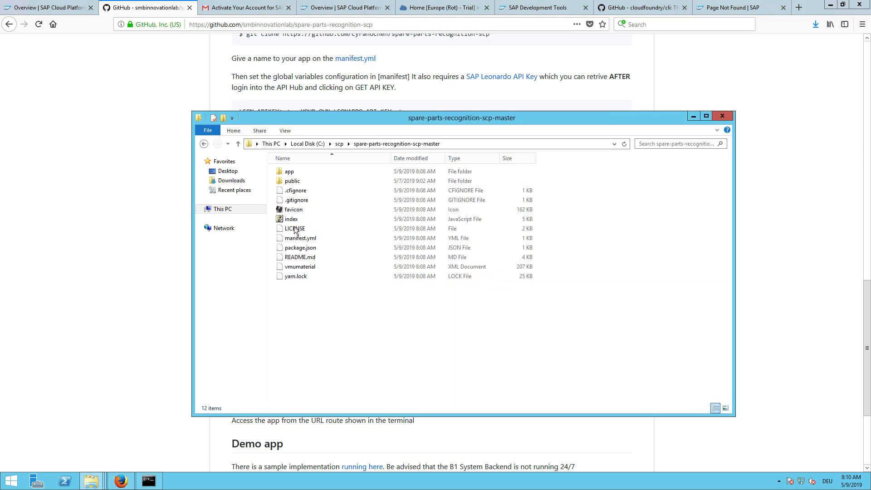
Step: Open the project's manifest.yml in WordPad via Try an app on this PC
left_click(300, 238)
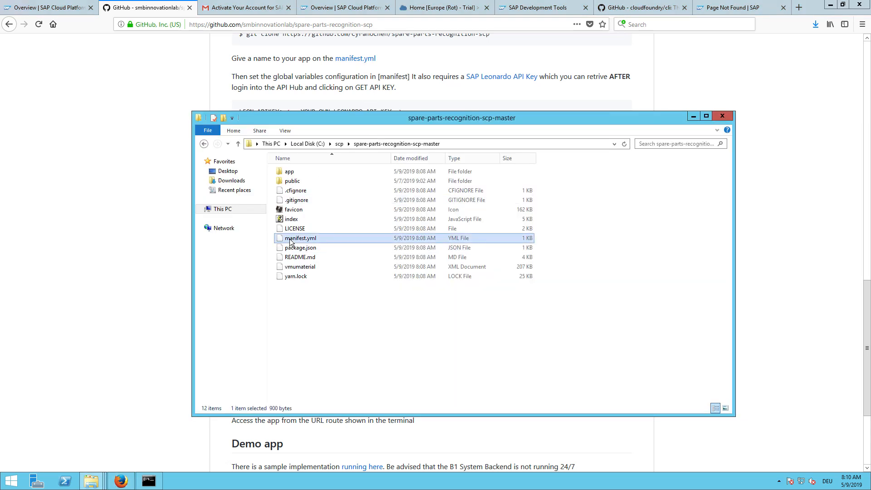
double_click(301, 237)
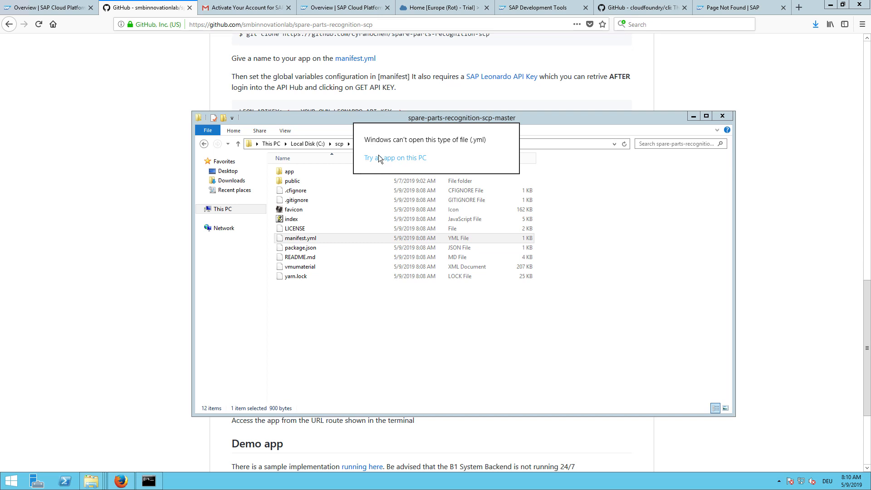
left_click(394, 158)
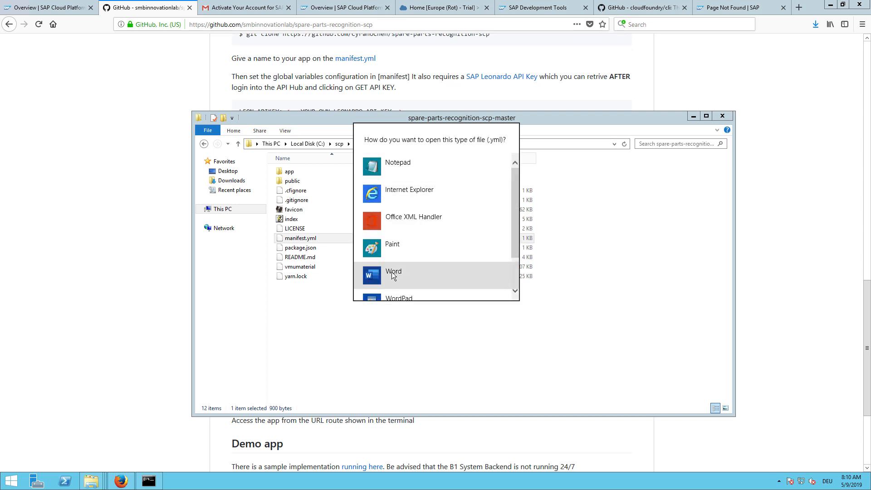
scroll("down", 3)
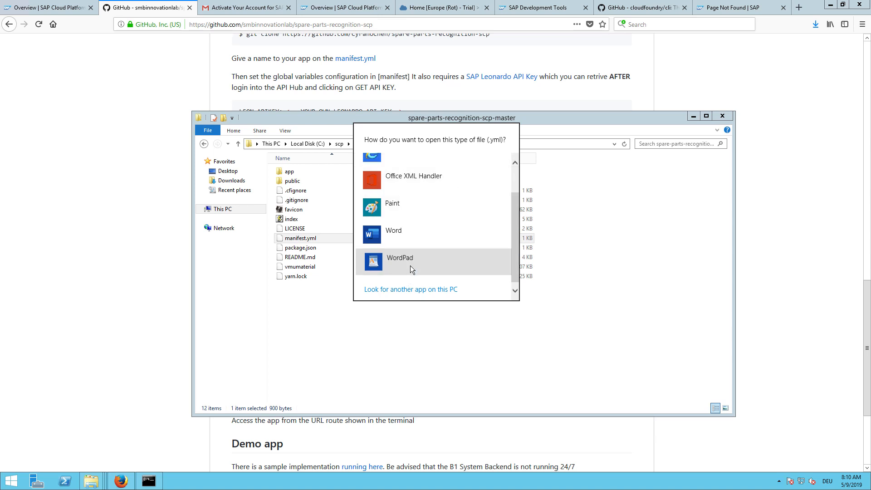
left_click(399, 257)
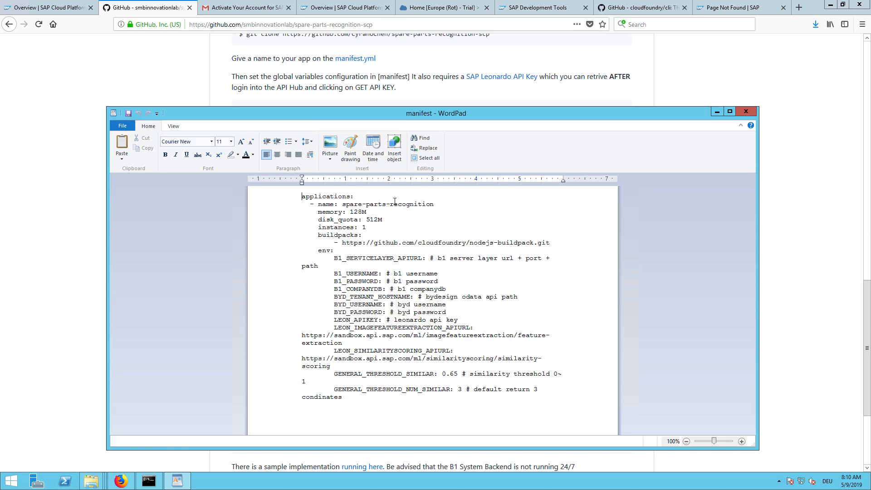
mouse_move(412, 274)
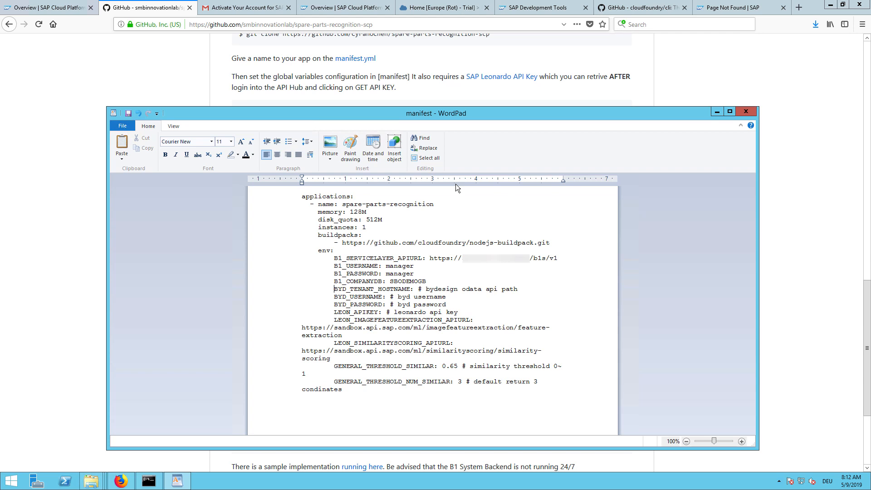
mouse_move(433, 266)
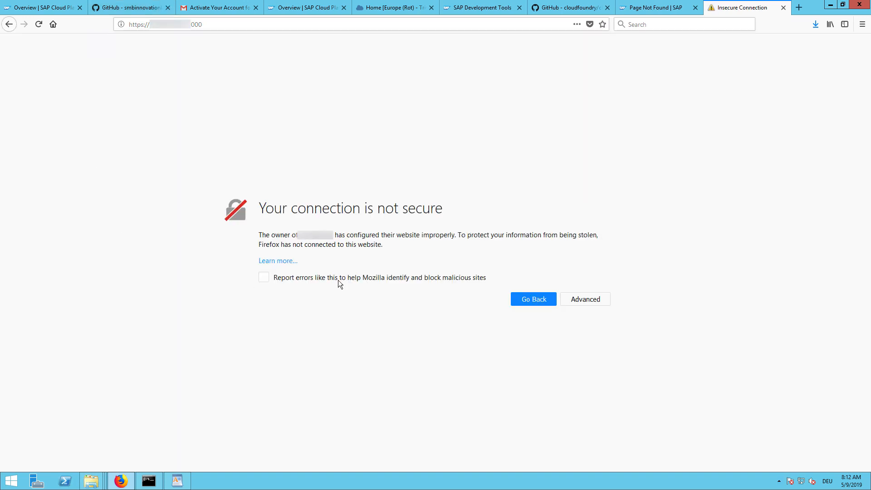
Step: Add an exception for the self-signed certificate and open the Service Layer User Manual with its outline
left_click(585, 299)
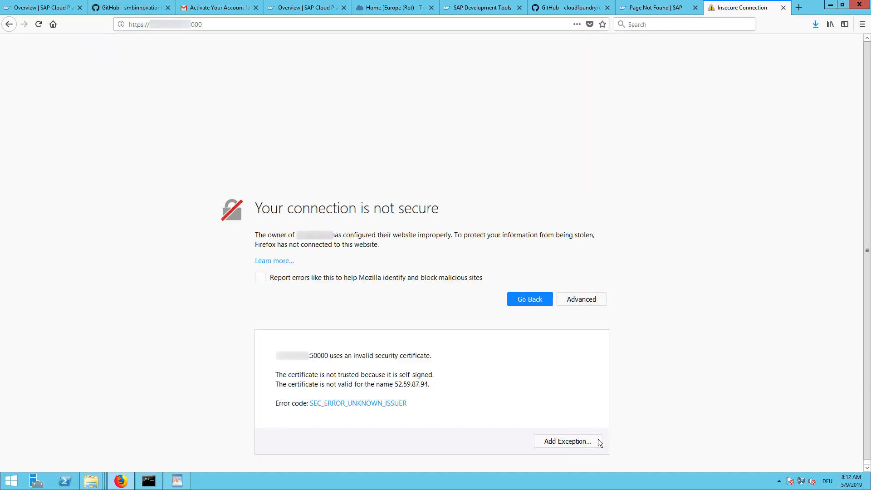
left_click(566, 440)
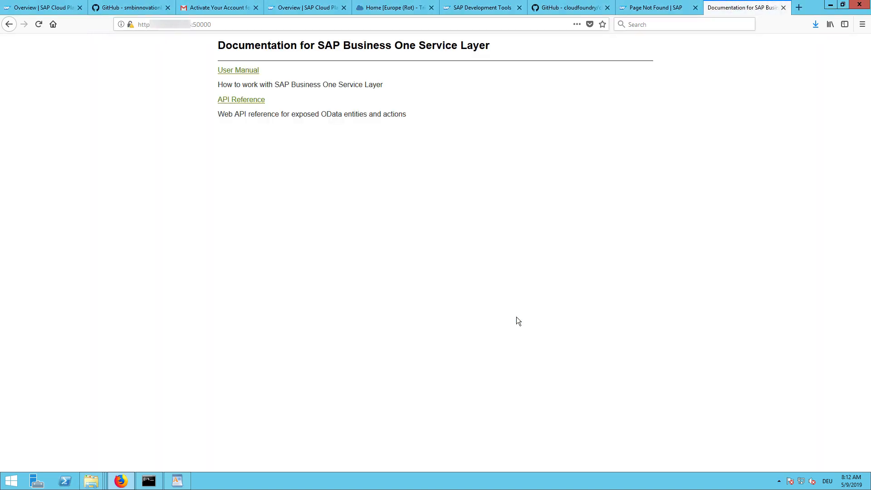
mouse_move(331, 19)
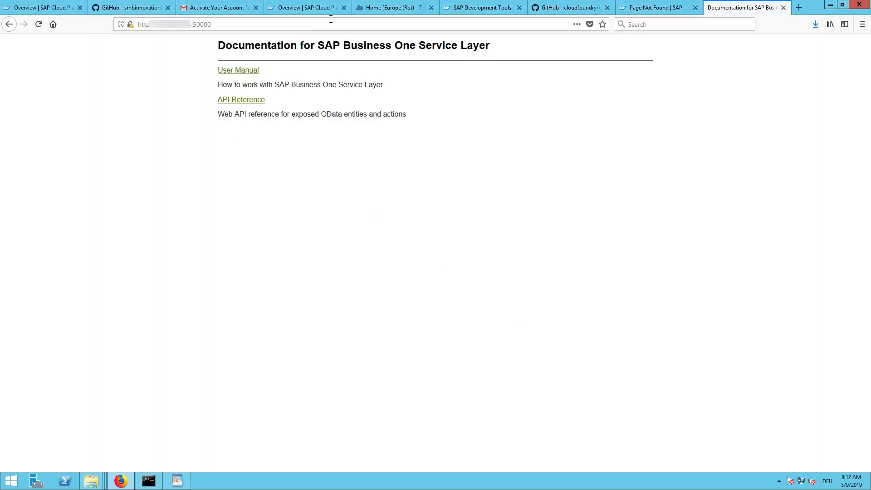
mouse_move(238, 70)
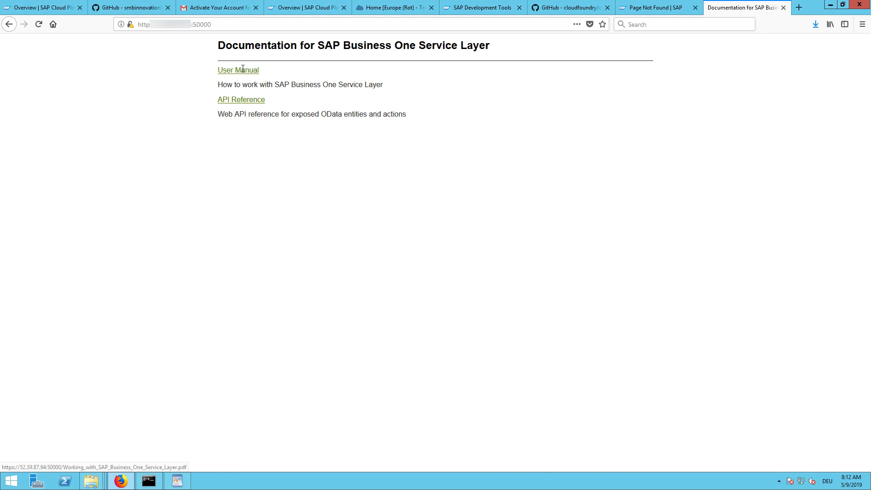
left_click(238, 69)
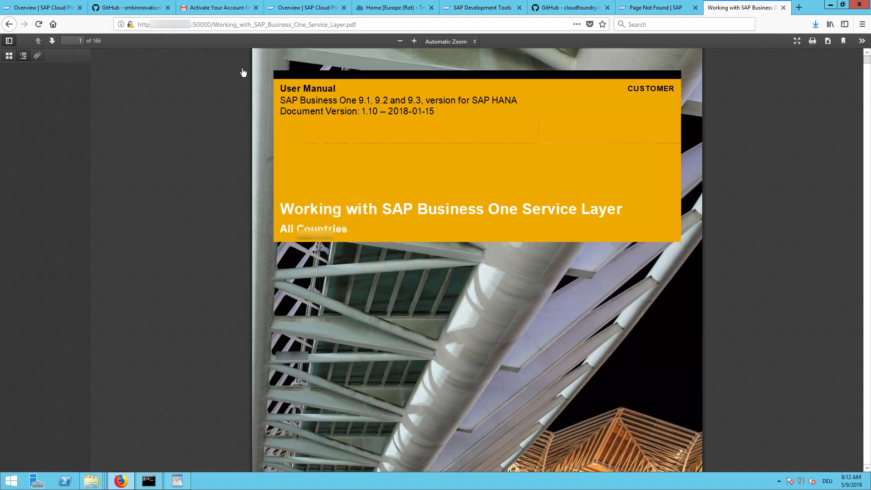
left_click(9, 55)
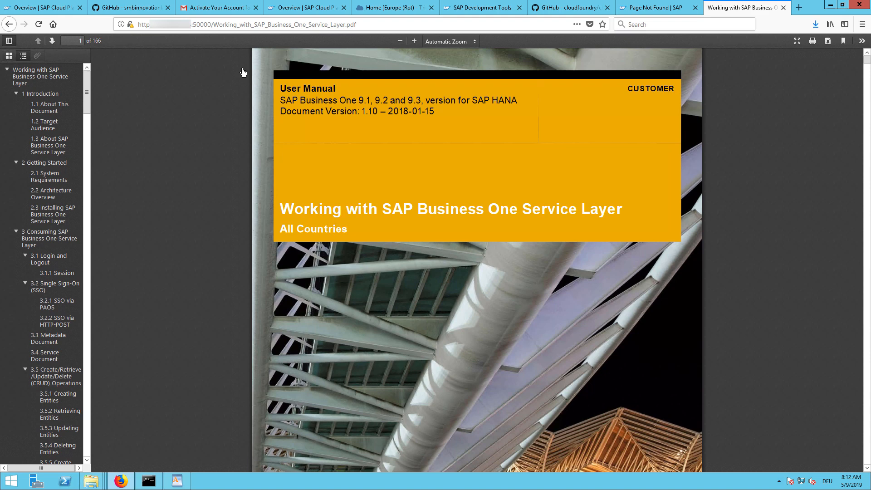
mouse_move(188, 100)
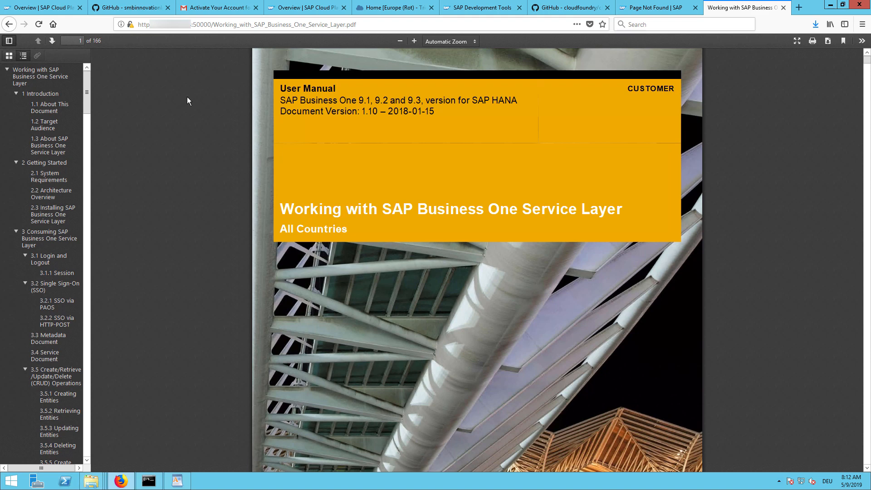
mouse_move(445, 238)
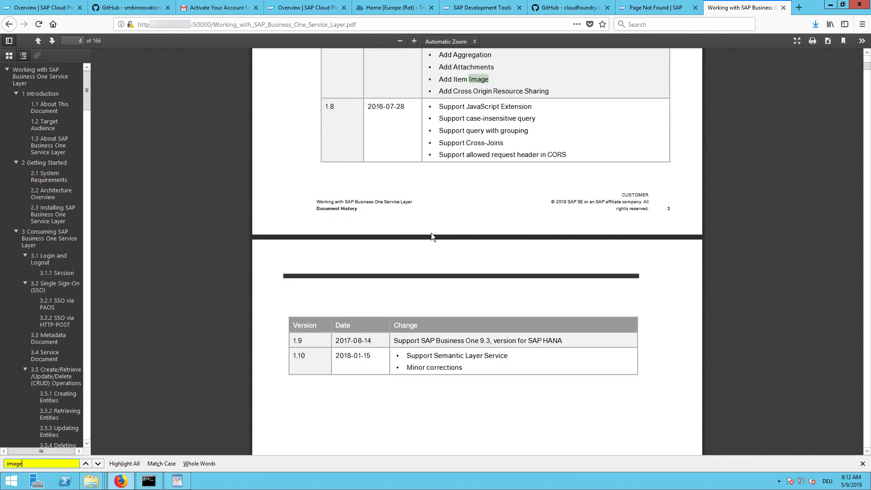
Step: Find 'image' in the manual and jump to section 3.17 Item Image
left_click(97, 463)
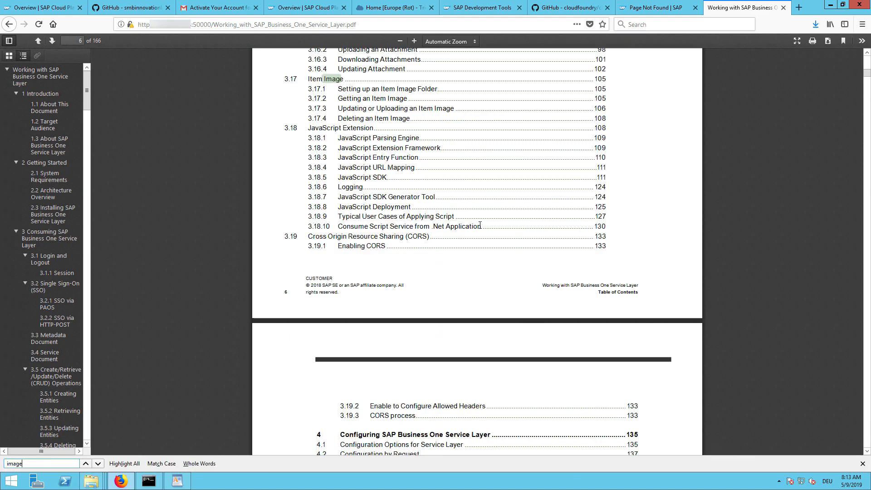
mouse_move(600, 79)
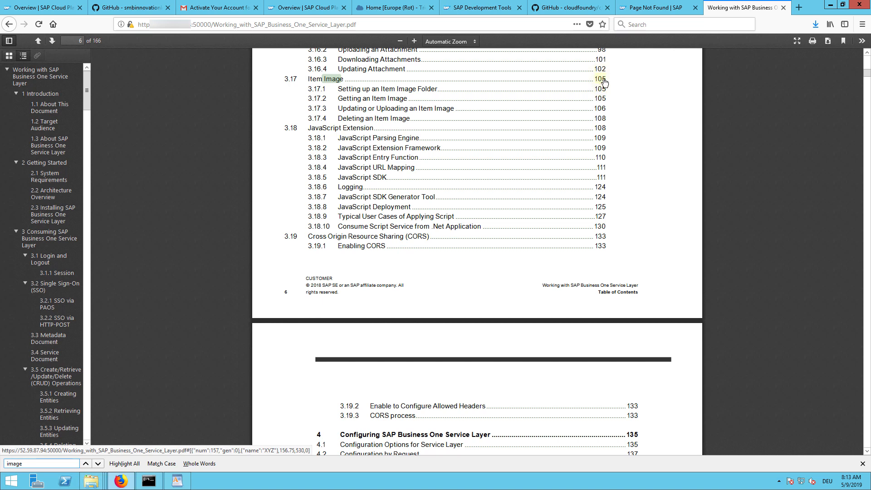
mouse_move(337, 79)
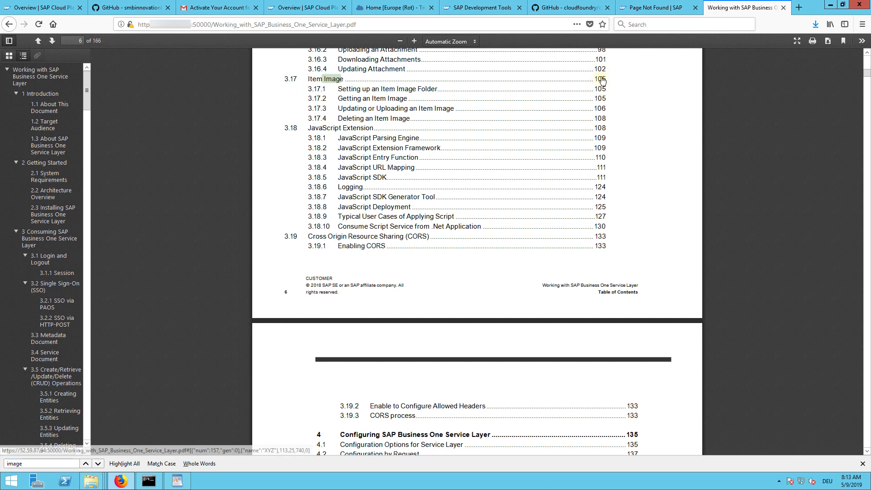
left_click(600, 78)
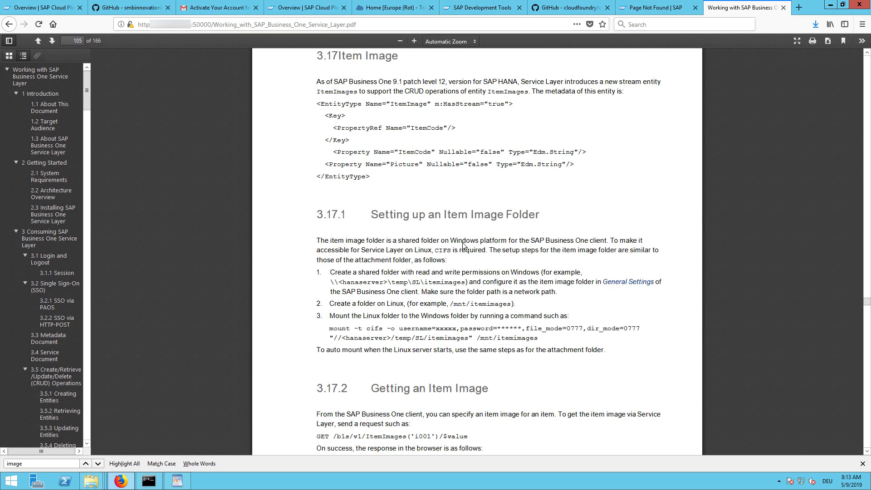
mouse_move(429, 299)
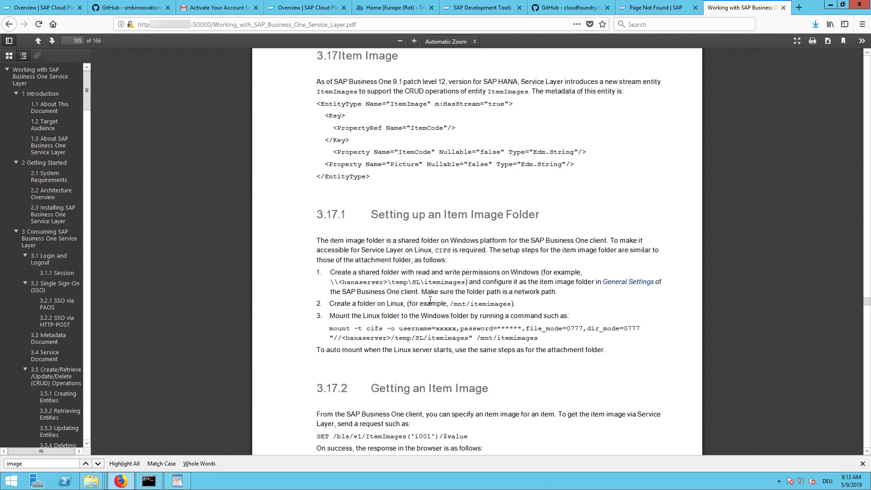
mouse_move(464, 256)
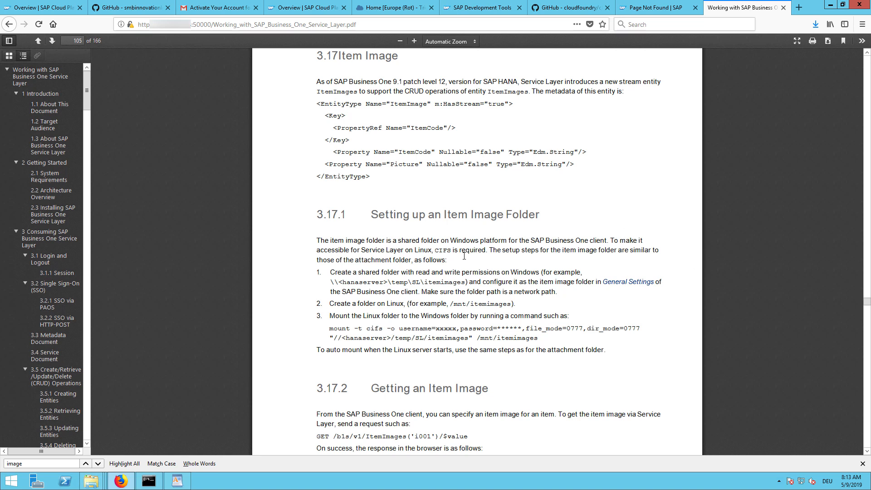
mouse_move(426, 297)
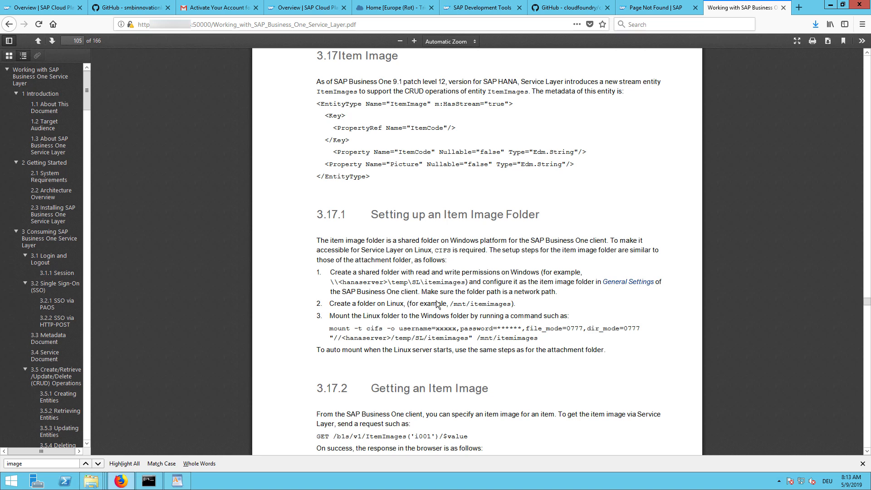
mouse_move(451, 262)
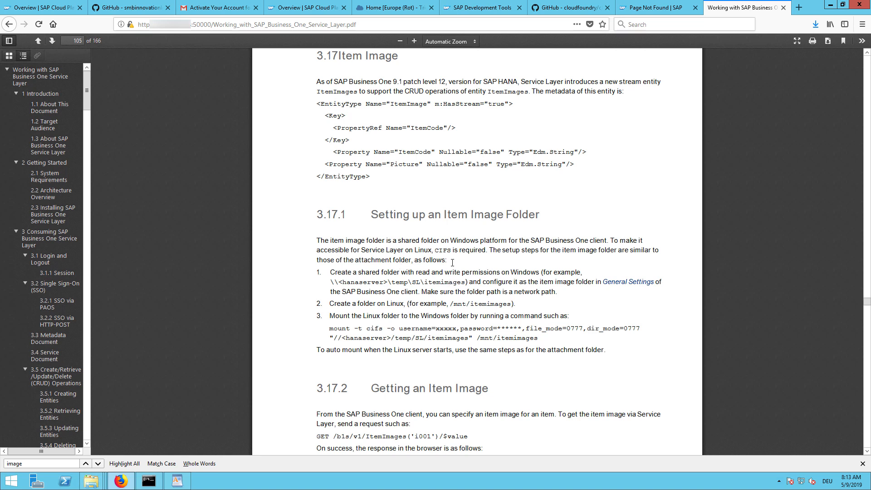
mouse_move(465, 288)
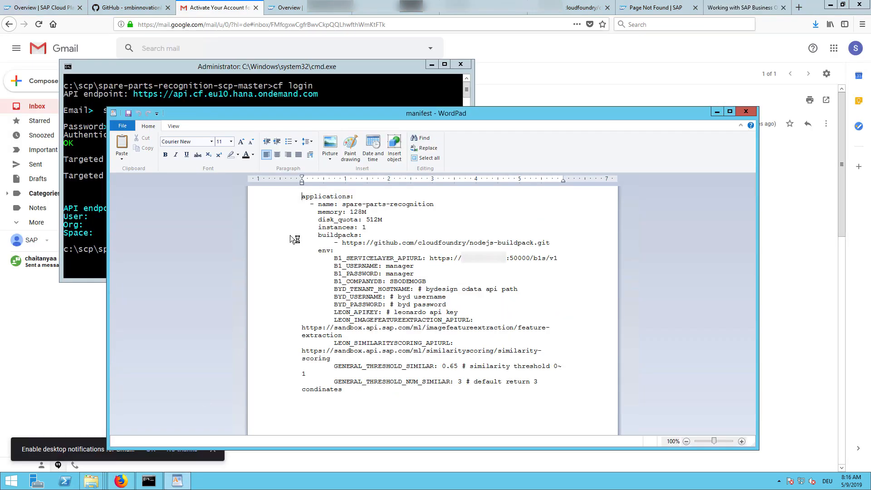
mouse_move(403, 286)
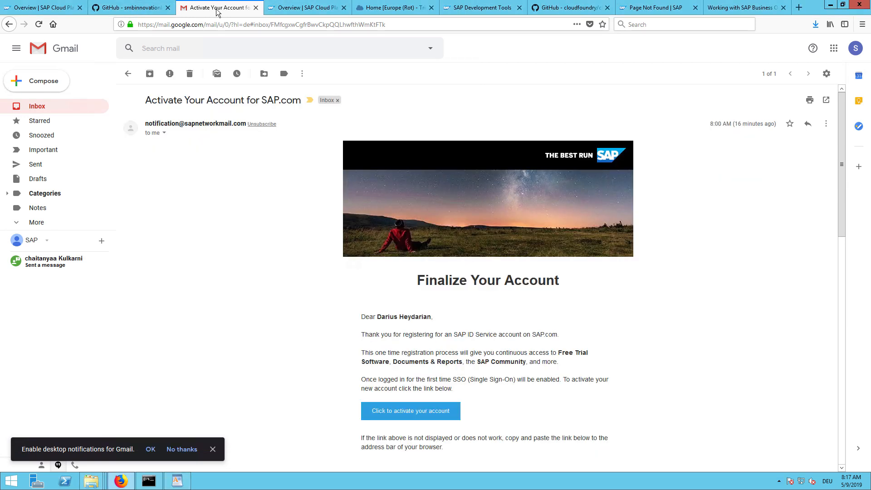
Step: Go to api.sap.com in a new tab and log on with the account password
left_click(798, 7)
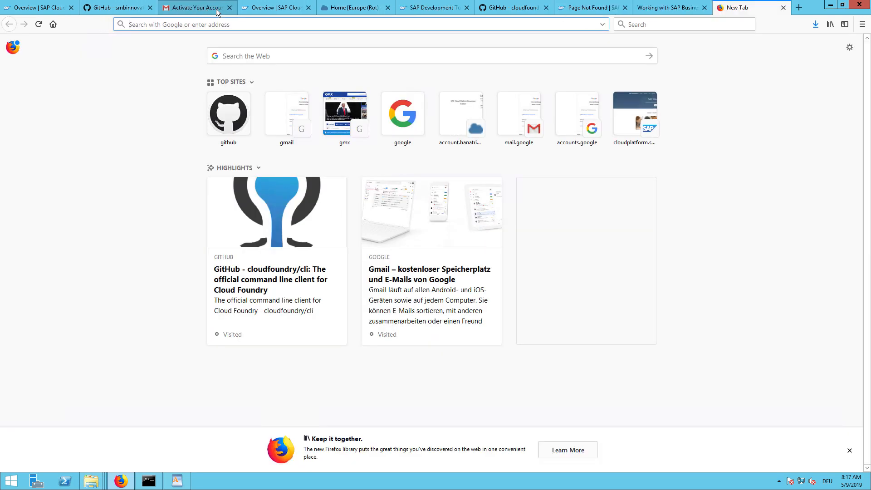
type("api.sap.com")
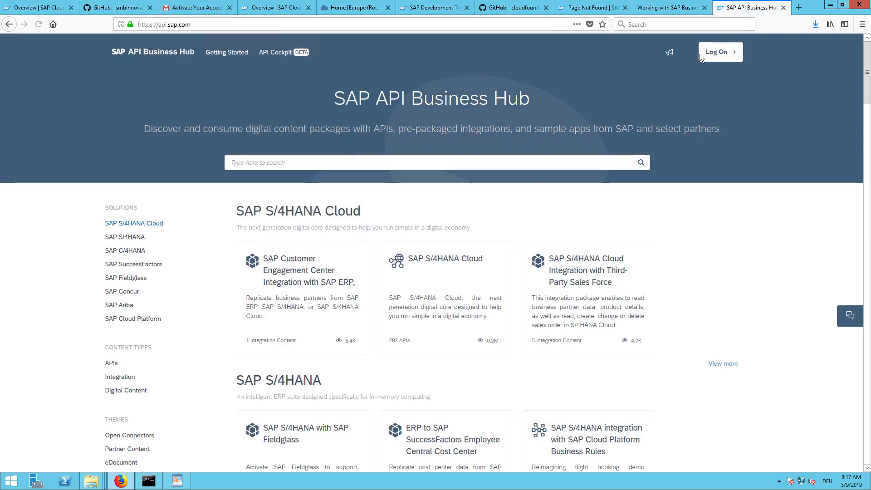
left_click(720, 52)
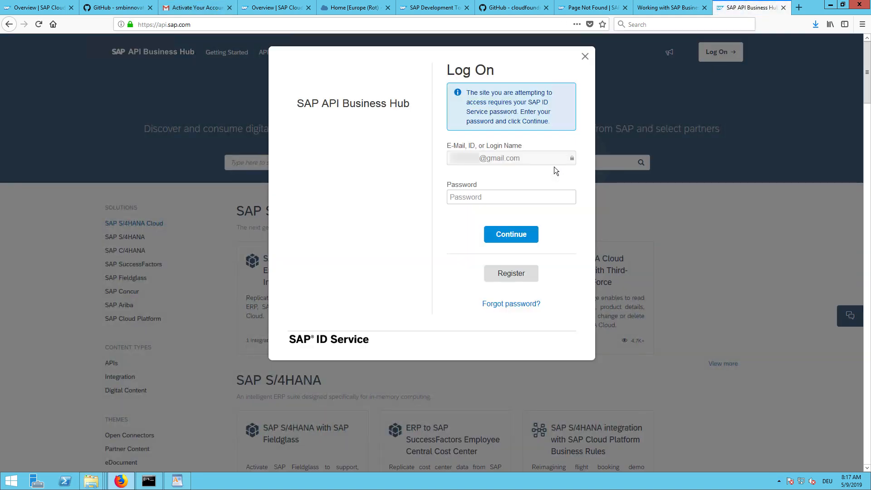
left_click(510, 197)
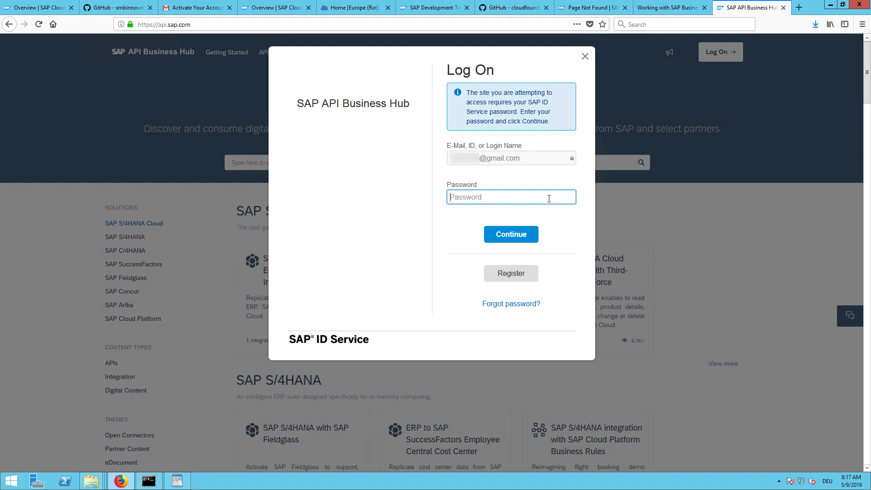
type("•")
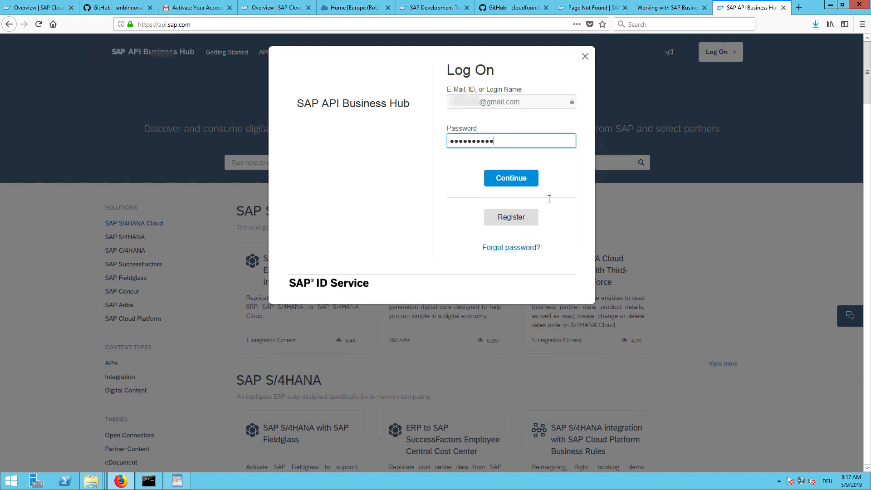
left_click(510, 178)
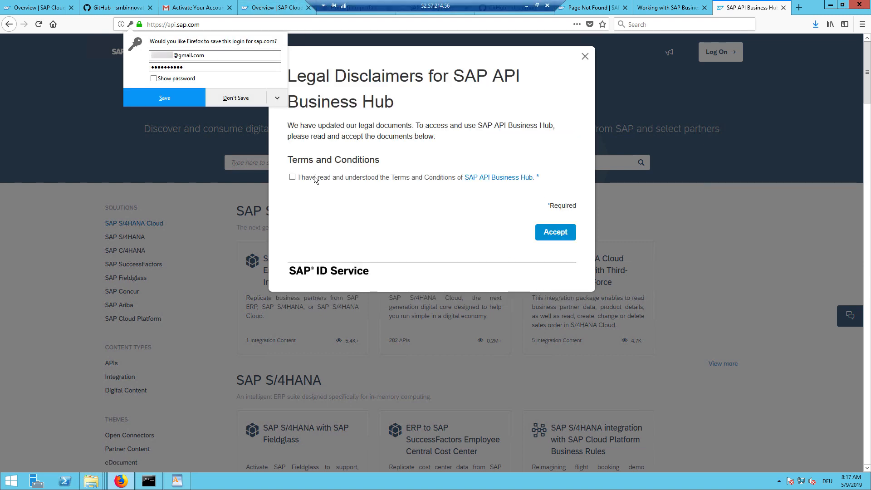
Step: Tick the Terms and Conditions checkbox and accept to finish signing in
left_click(292, 176)
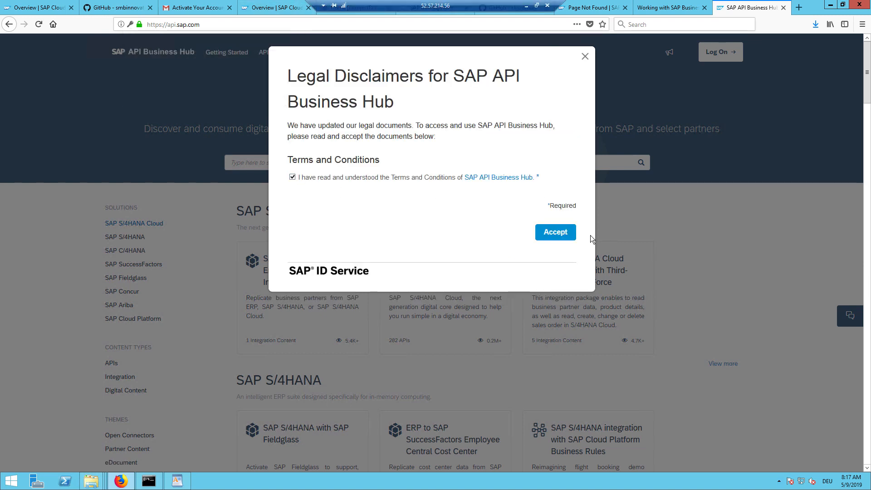
left_click(555, 231)
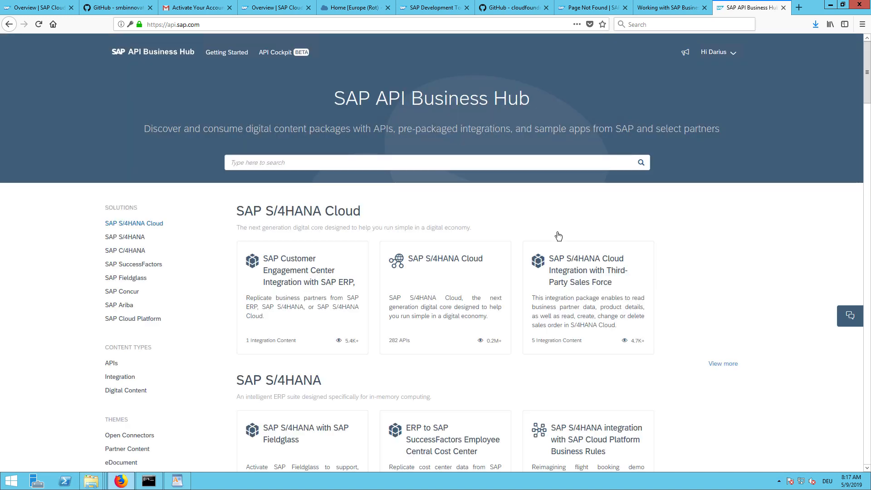
mouse_move(465, 117)
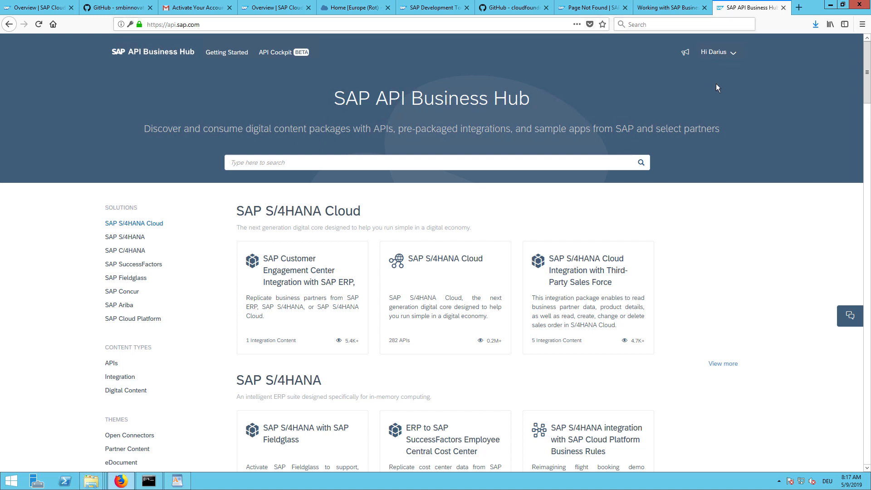
Step: Reveal the personal sandbox API key in Preferences, dismissing the first error, and select it for copying
left_click(716, 51)
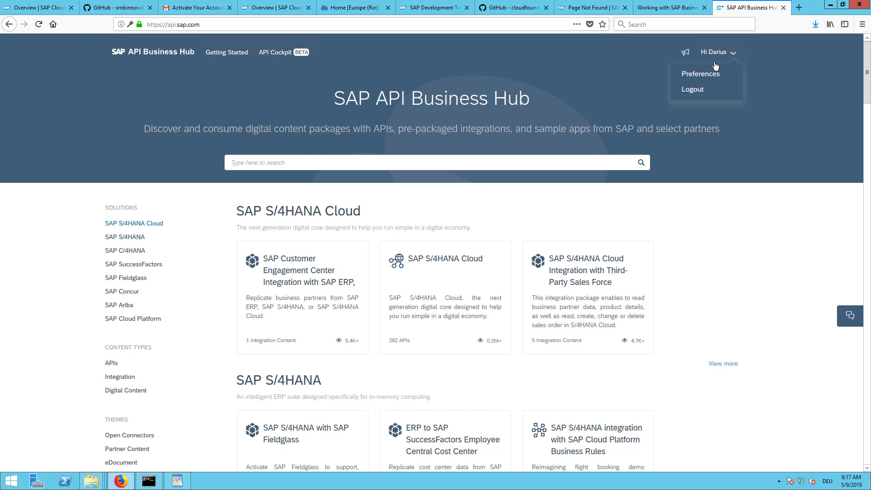
left_click(699, 73)
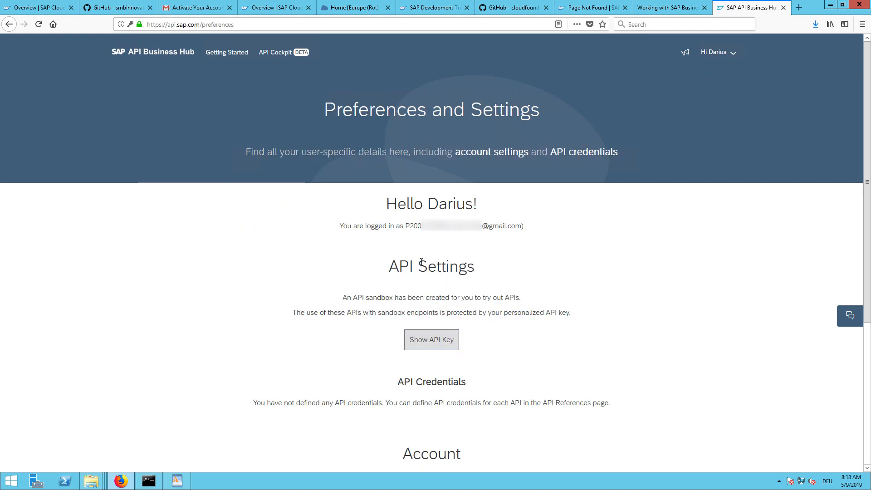
mouse_move(431, 339)
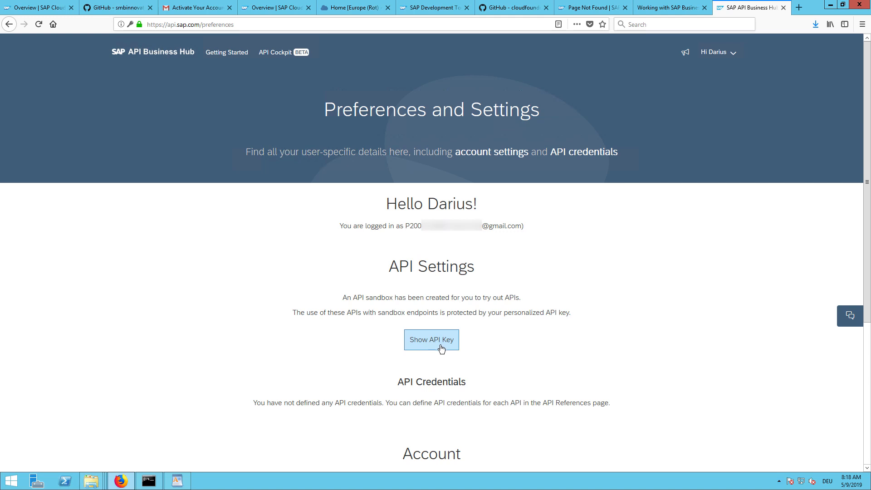
left_click(431, 339)
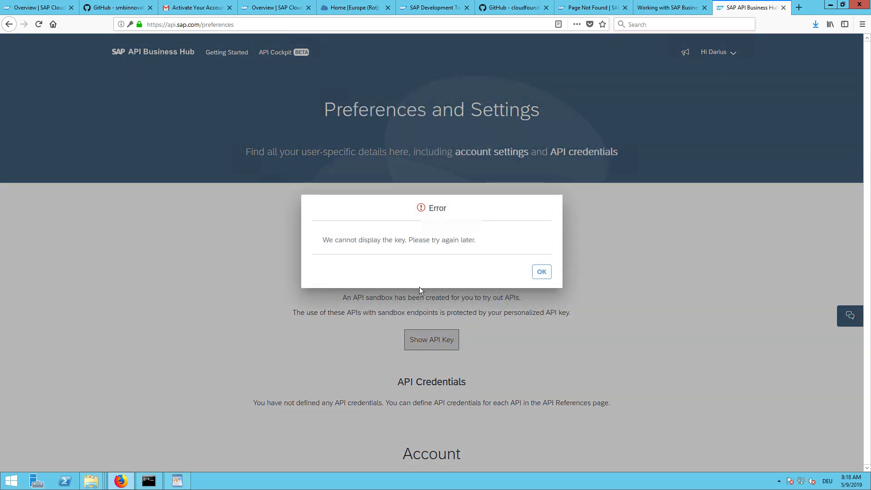
mouse_move(529, 281)
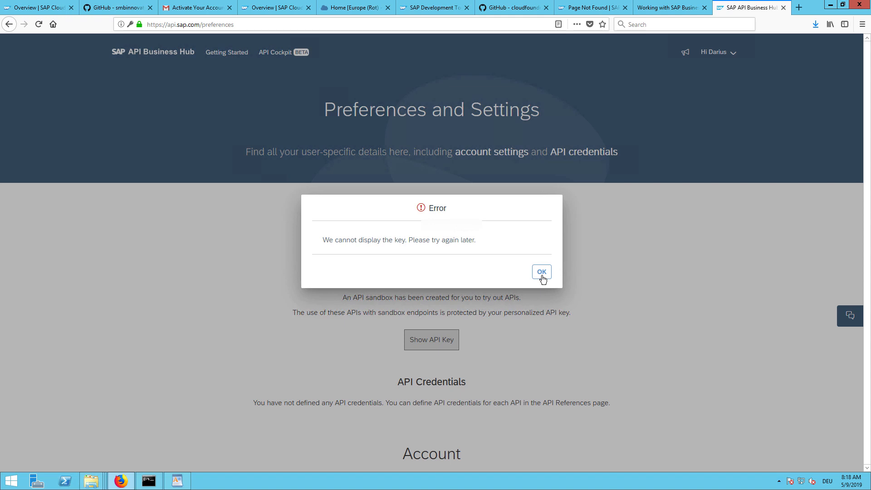
left_click(540, 271)
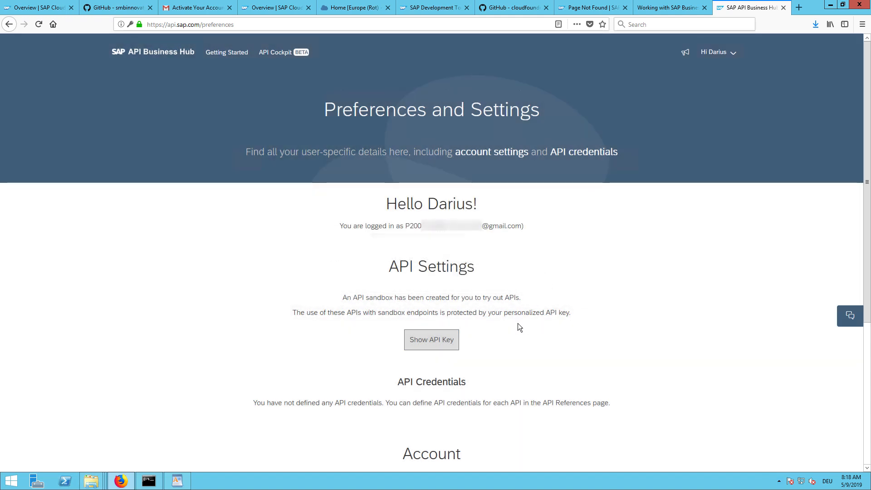
left_click(431, 339)
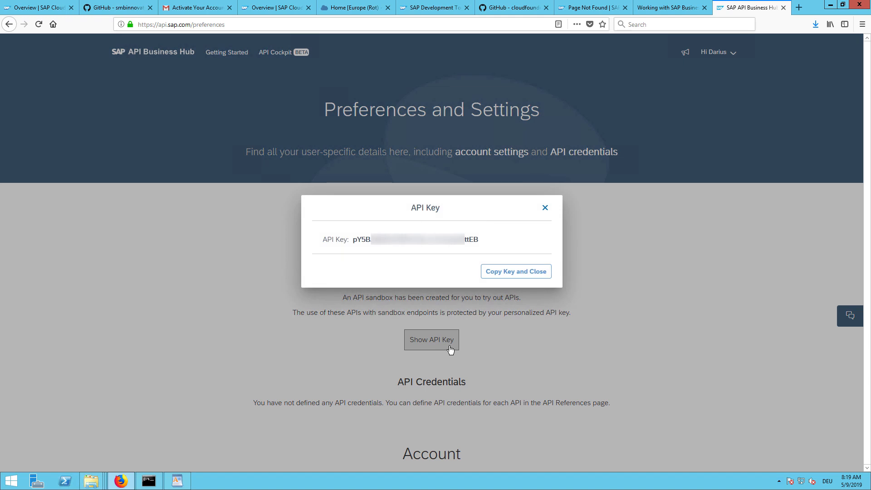
mouse_move(433, 245)
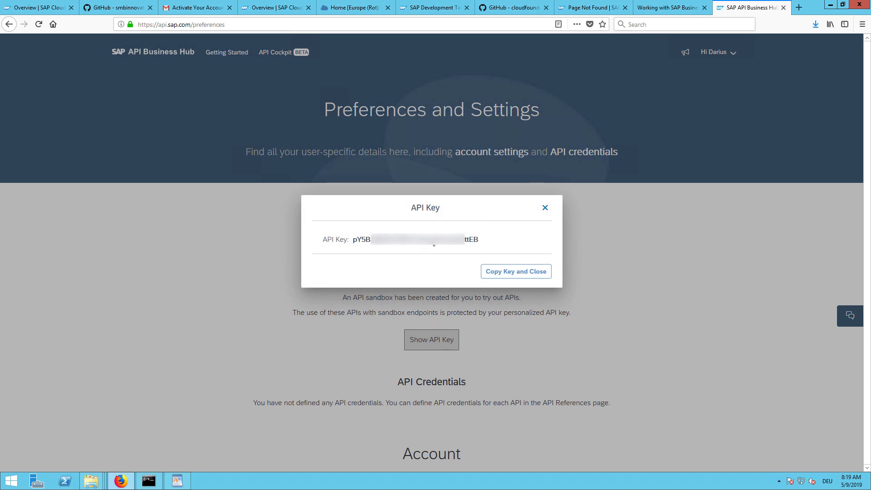
triple_click(414, 238)
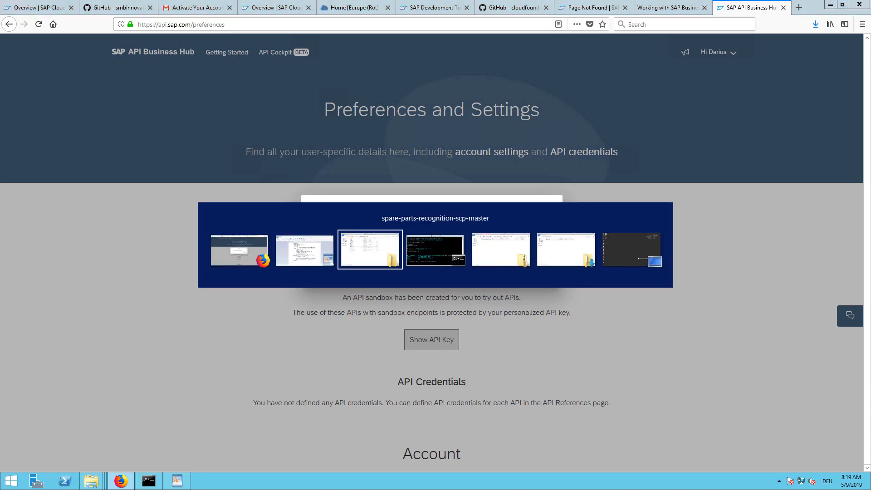
mouse_move(318, 267)
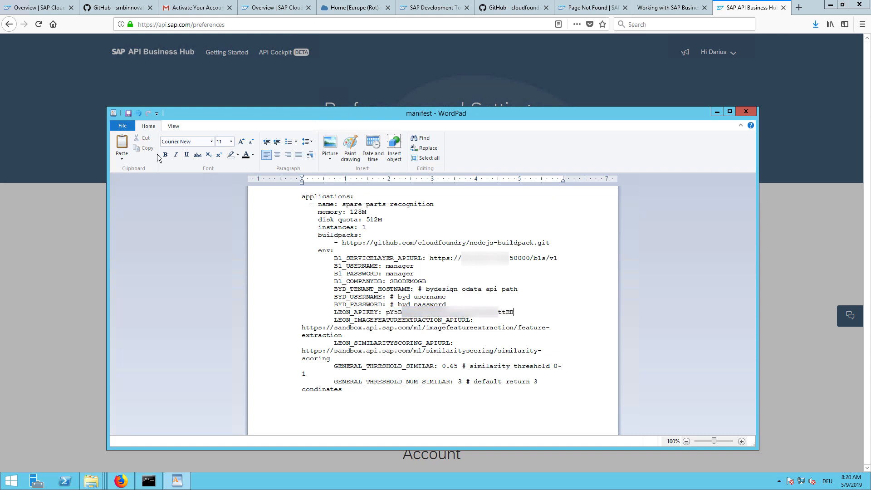
mouse_move(561, 183)
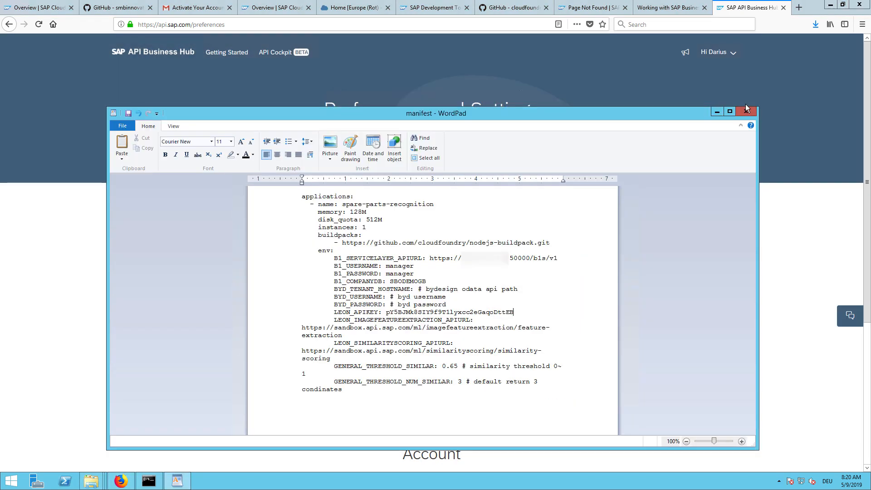
Step: Close manifest.yml with the sandbox API key saved as LEON_APIKEY
left_click(745, 111)
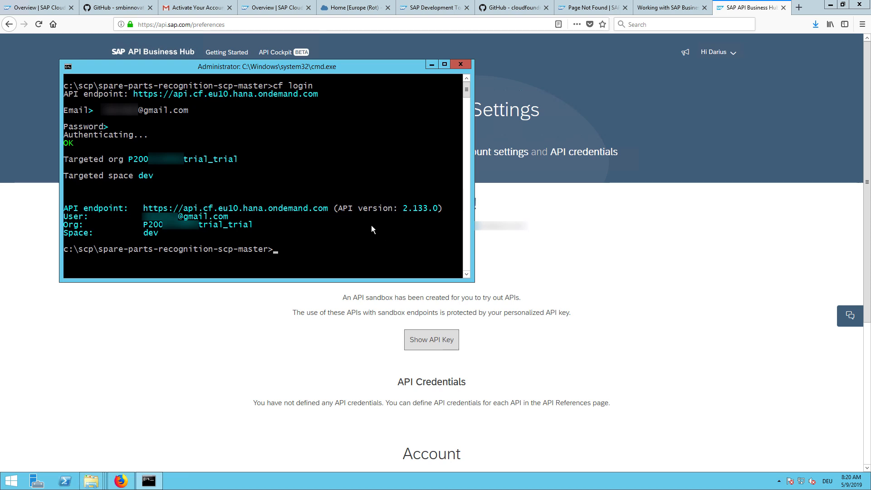
mouse_move(160, 263)
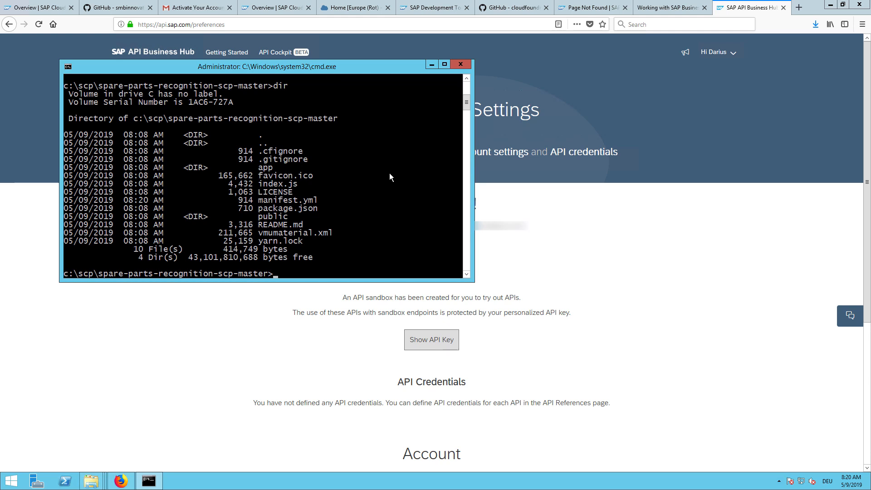
mouse_move(285, 210)
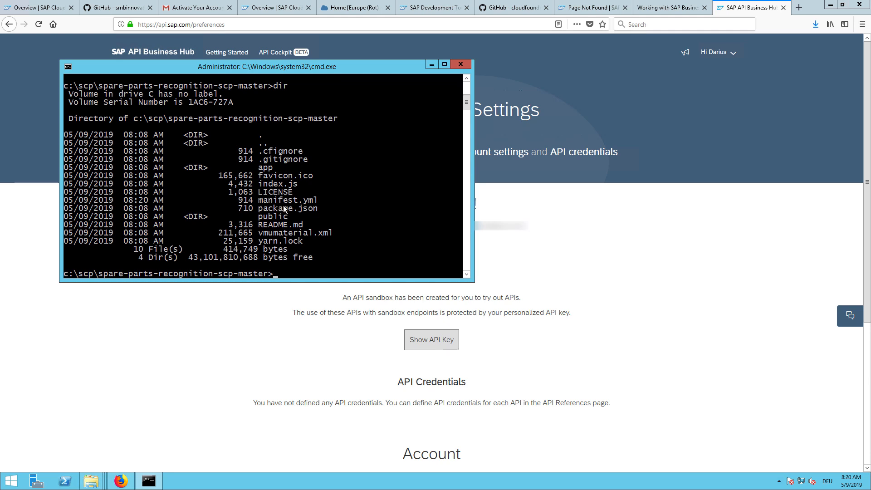
mouse_move(393, 185)
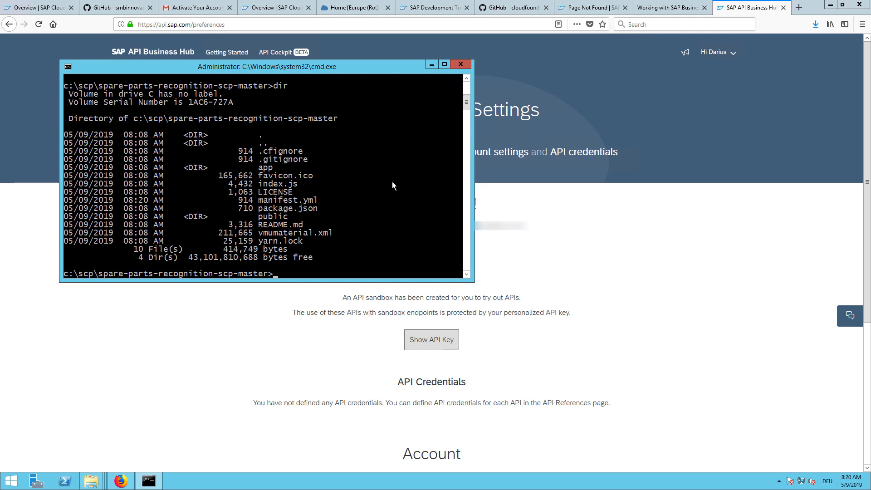
mouse_move(479, 149)
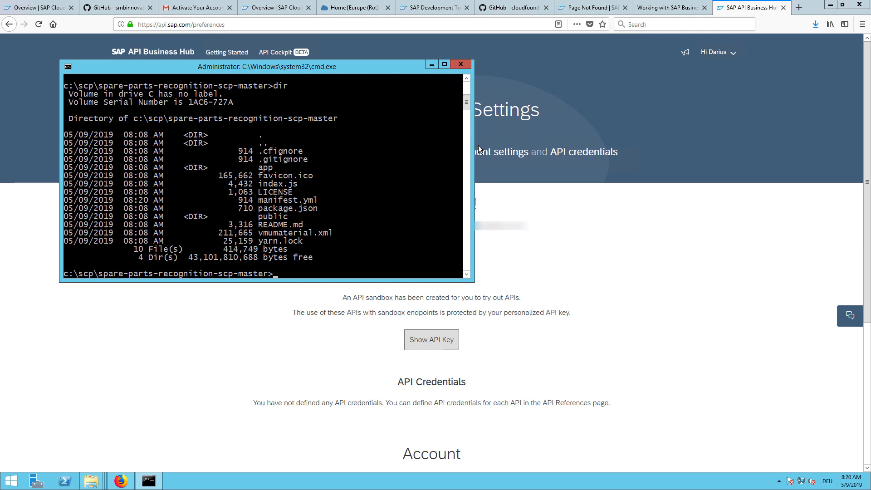
Step: Enter cf push --random-route at the project folder prompt without running it
type("c")
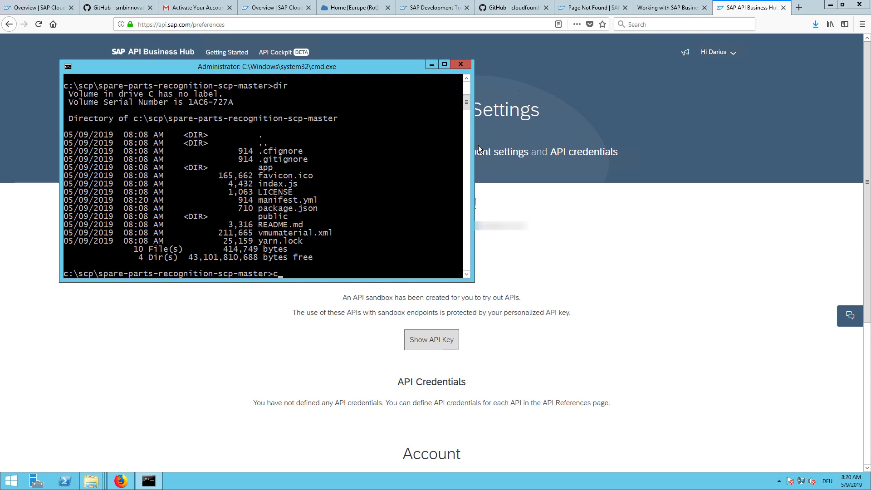
type("f")
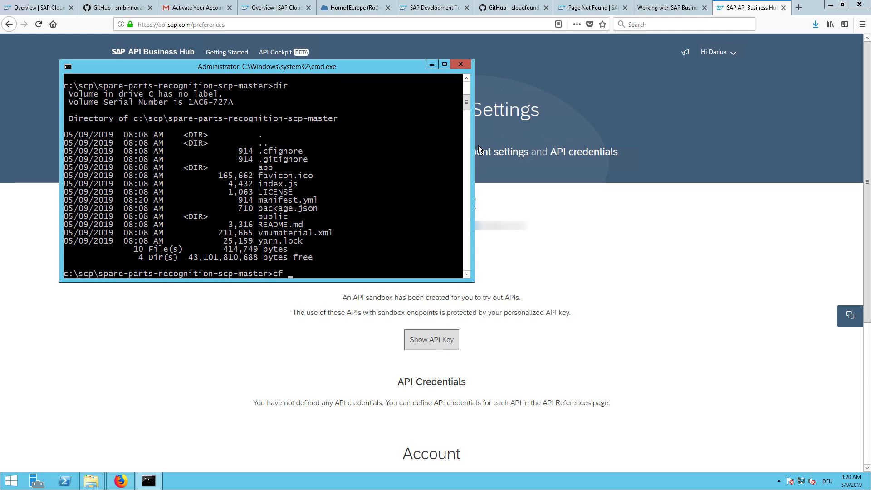
type("push")
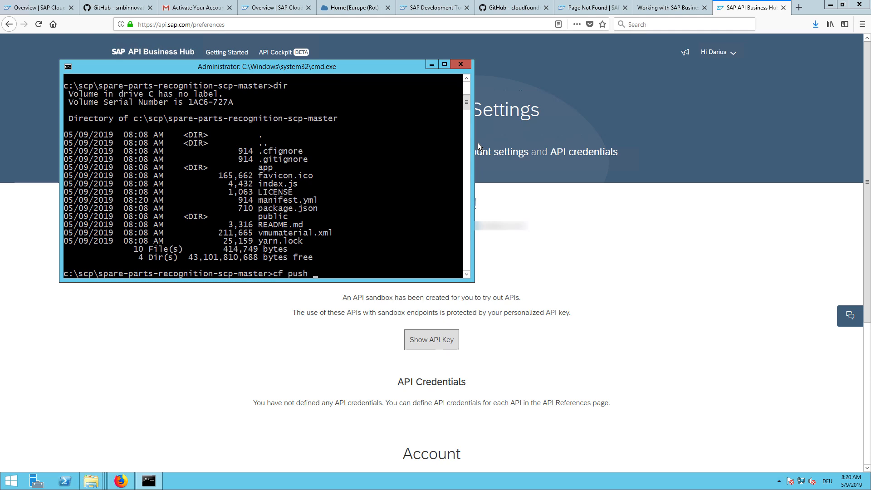
type("--")
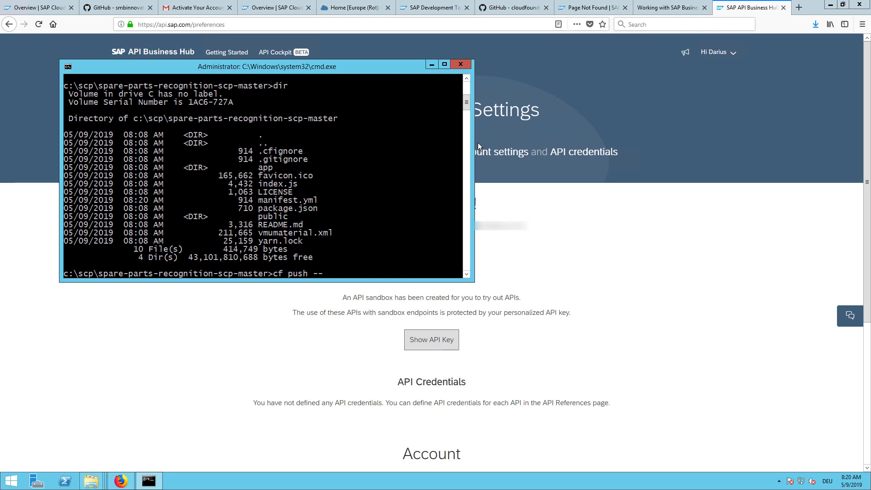
type("random-route")
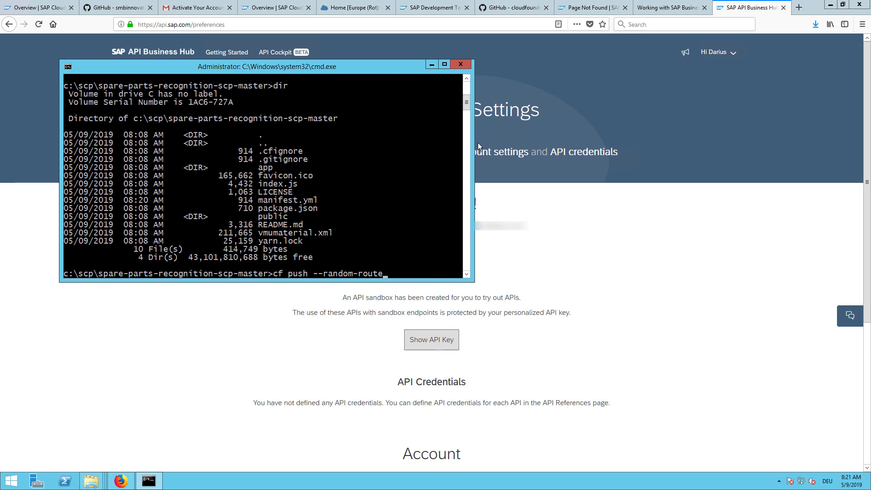
Step: Run the push so spare-parts-recognition deploys and runs with a cfapps.eu10 route
key("Return")
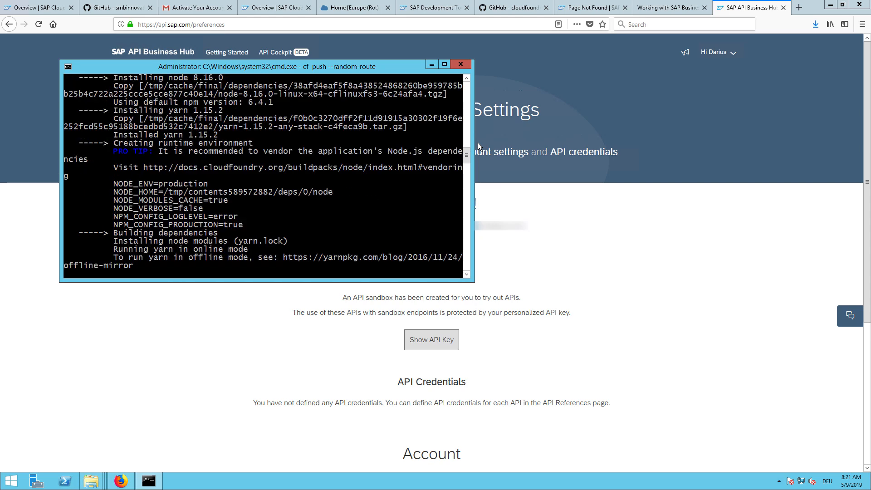
scroll("down", 3)
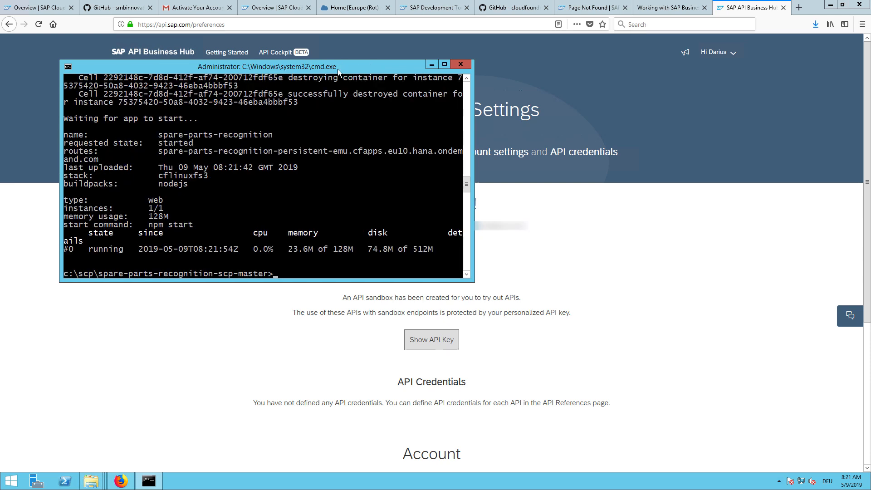
mouse_move(254, 178)
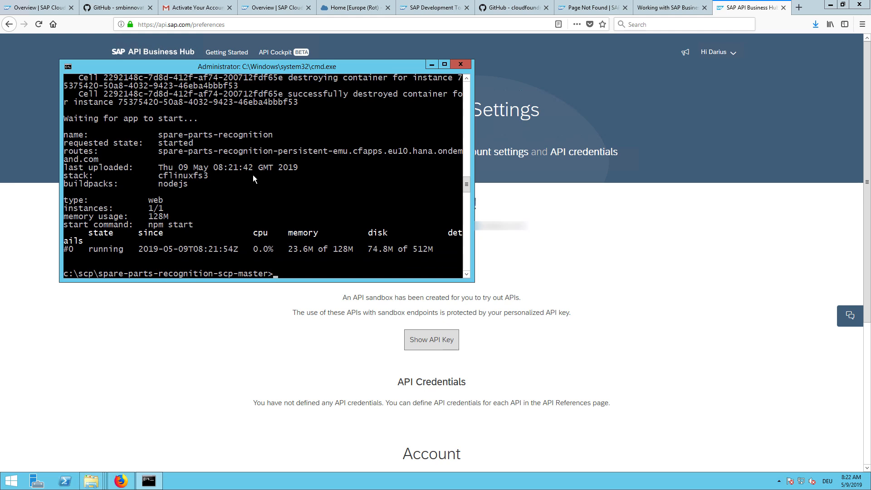
mouse_move(113, 155)
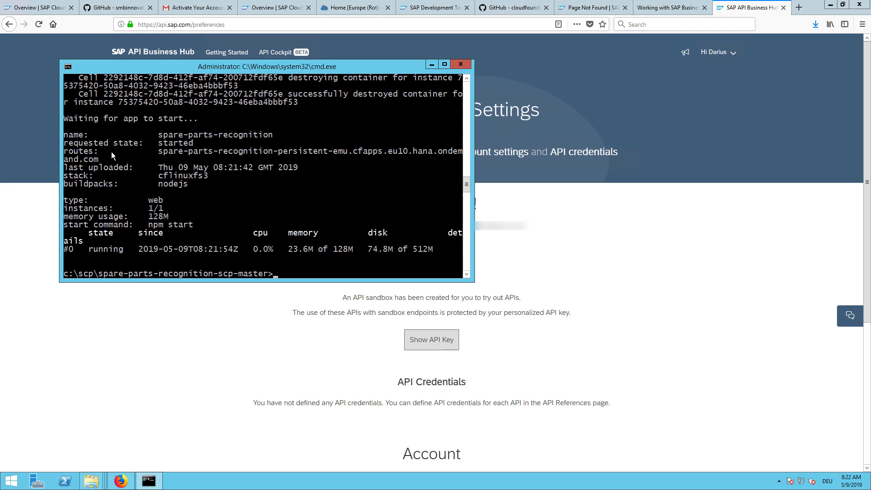
mouse_move(472, 157)
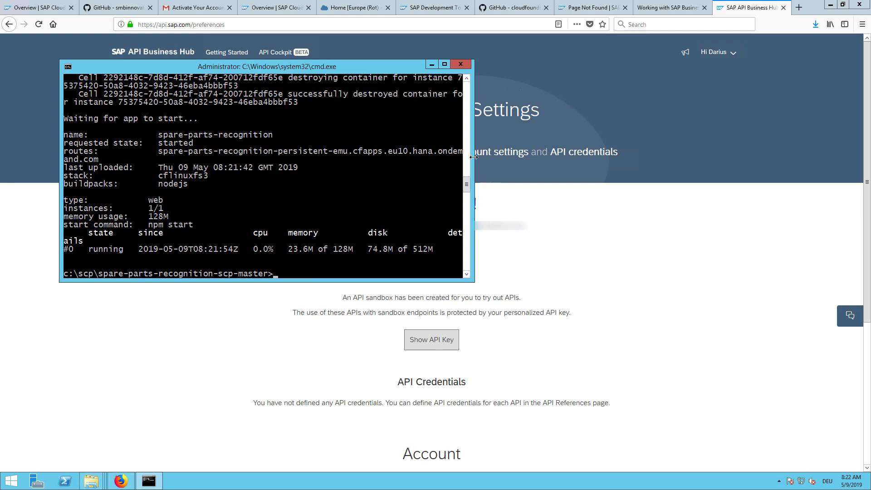
mouse_move(508, 156)
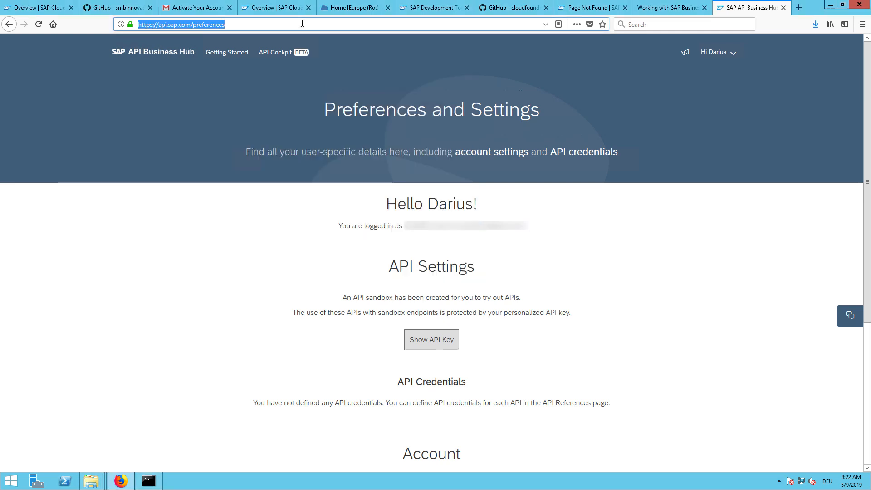
Step: Head to spare-parts-recognition-persistent-emu.cfapps.eu10.hana.ondemand in the Firefox address bar
type("spare-parts-recognition-persistent-emu.cfapps.eu10.hana.ondemand")
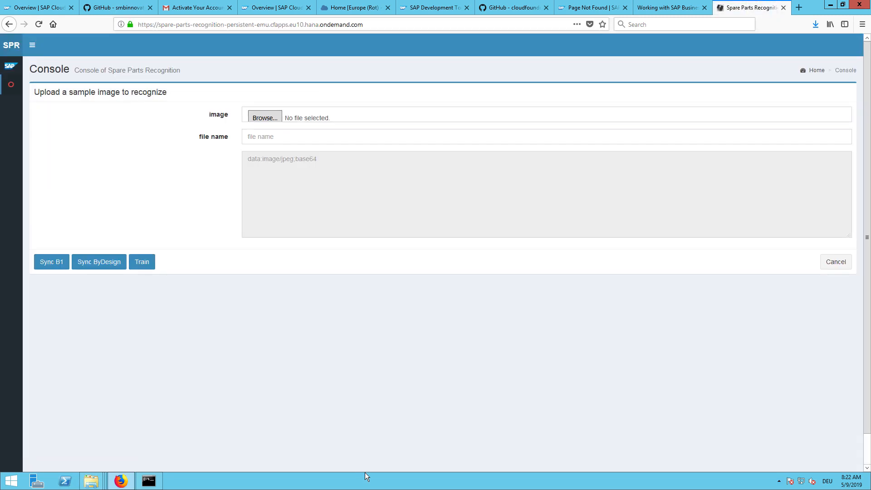
mouse_move(283, 293)
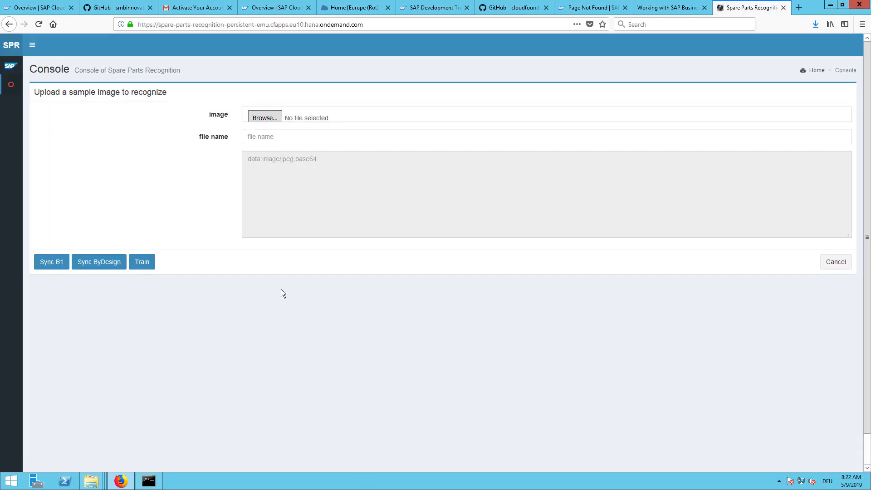
mouse_move(264, 117)
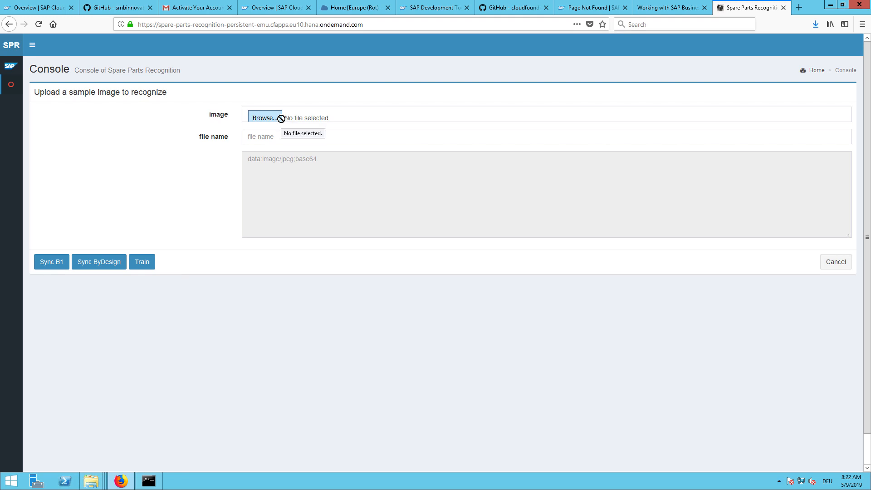
mouse_move(141, 222)
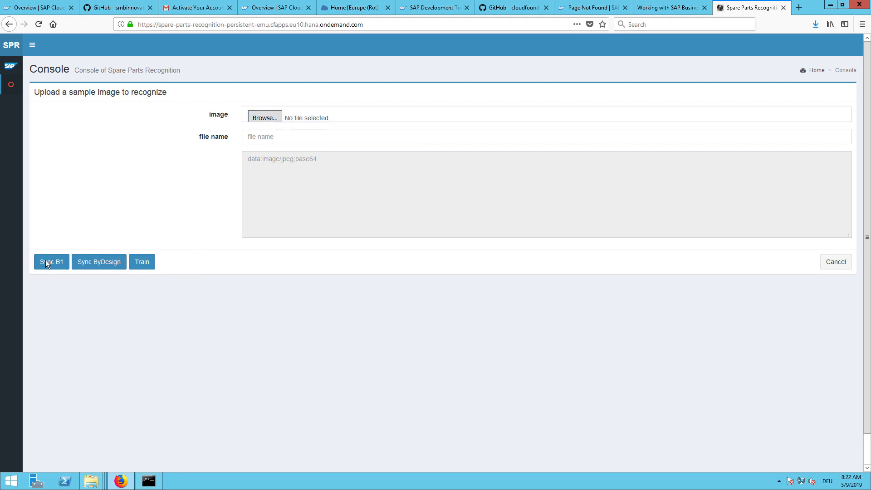
mouse_move(110, 229)
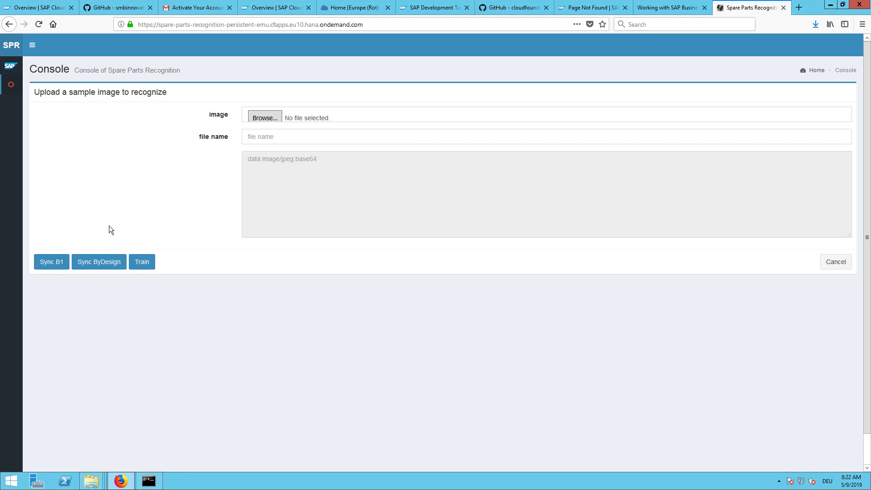
mouse_move(142, 262)
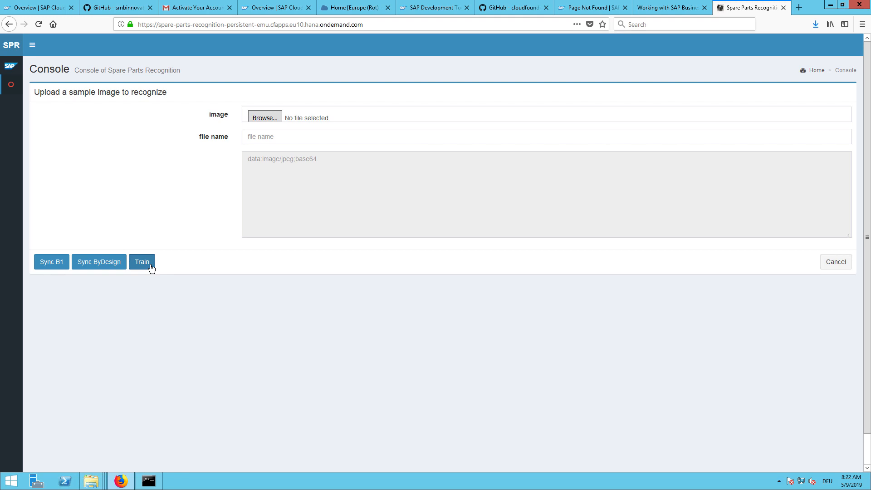
mouse_move(234, 145)
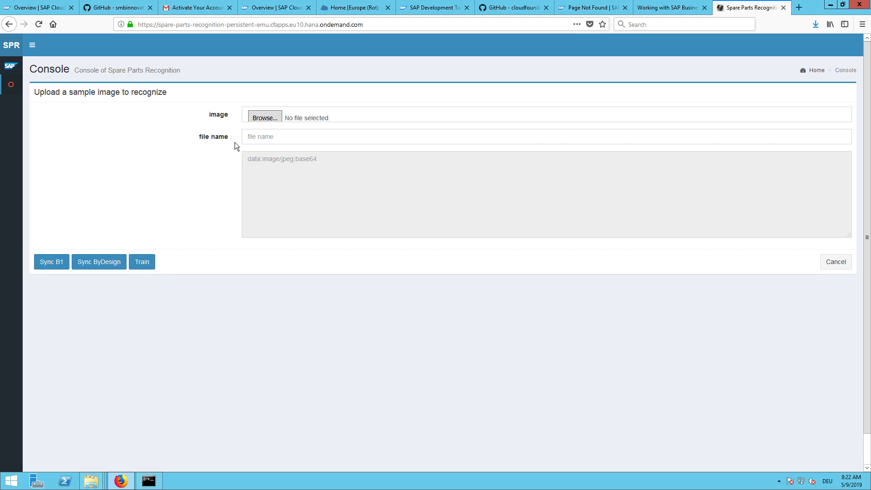
mouse_move(264, 117)
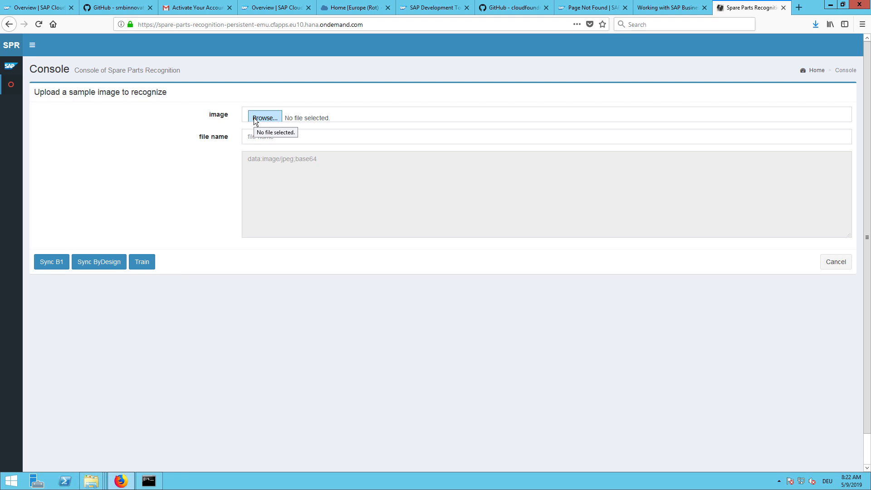
mouse_move(371, 172)
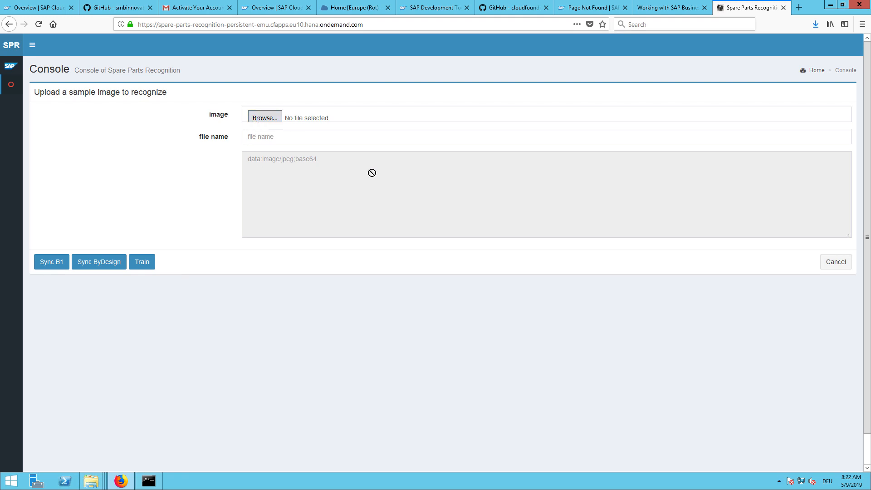
mouse_move(83, 200)
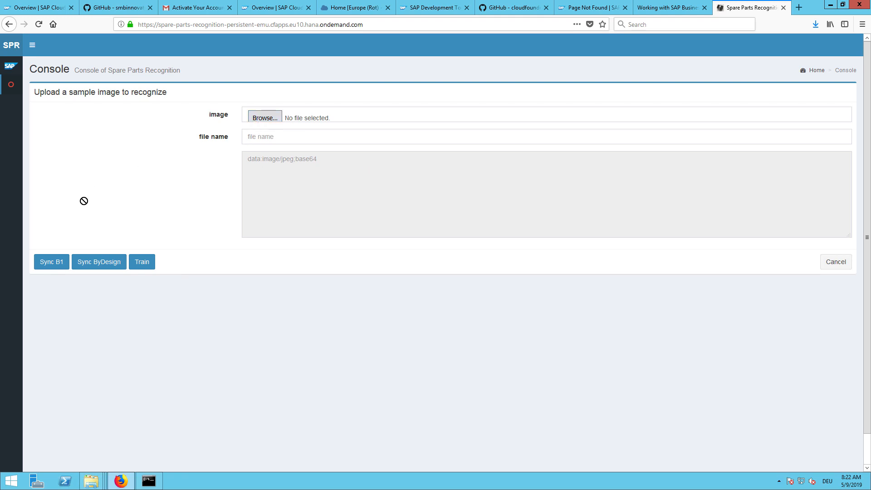
mouse_move(50, 261)
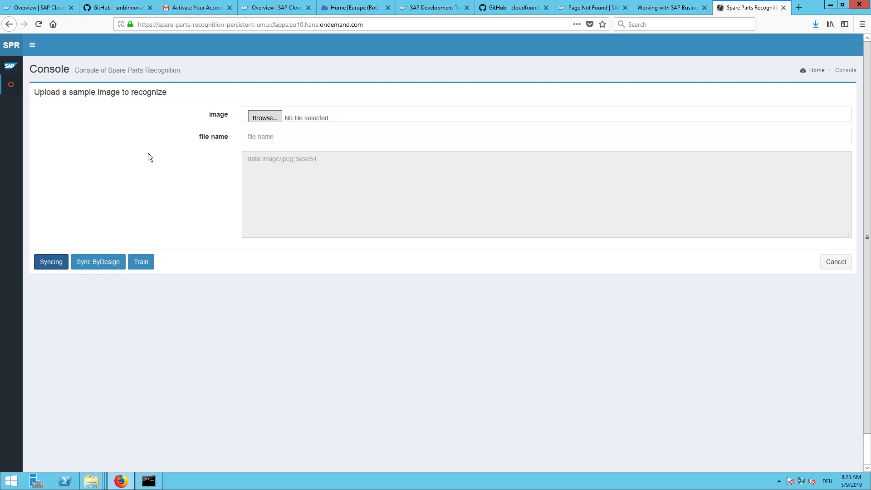
Step: Sync 20 items from Business One and train on them, reaching Trained (14)
left_click(51, 261)
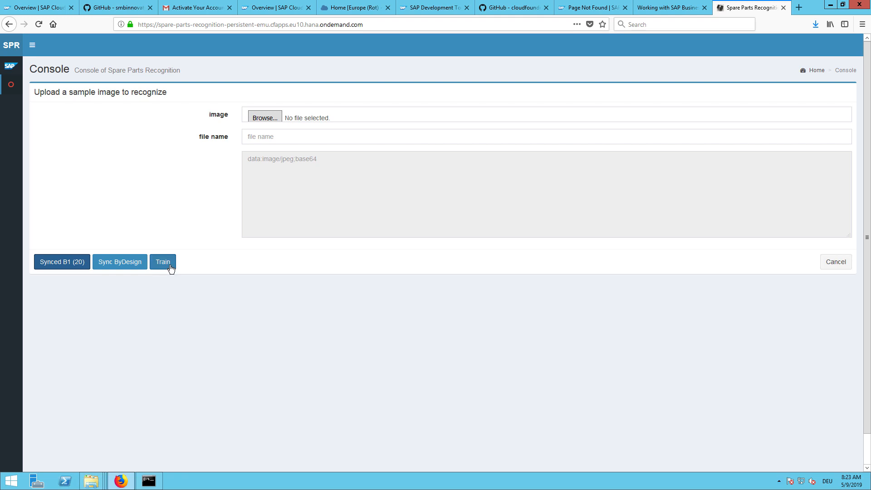
left_click(163, 262)
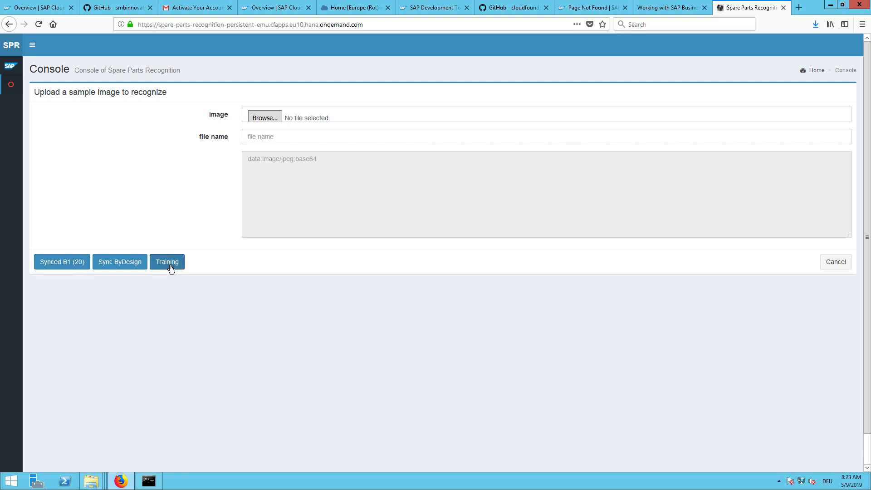
mouse_move(198, 213)
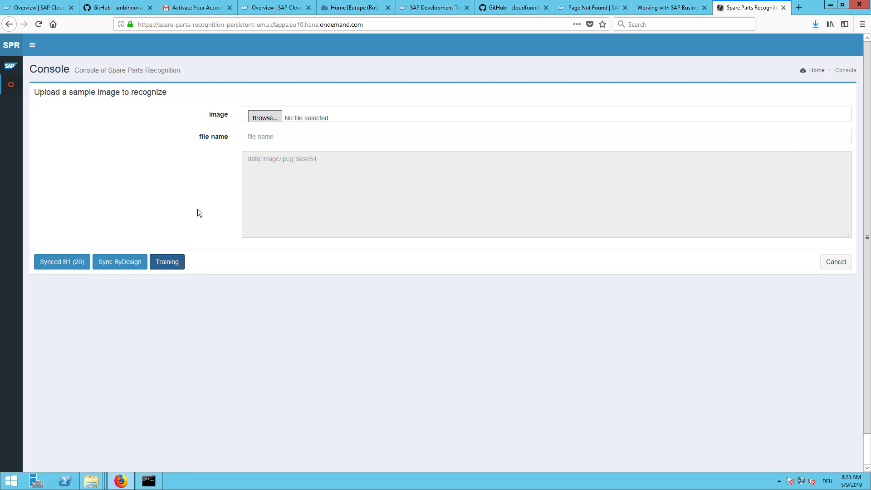
left_click(167, 262)
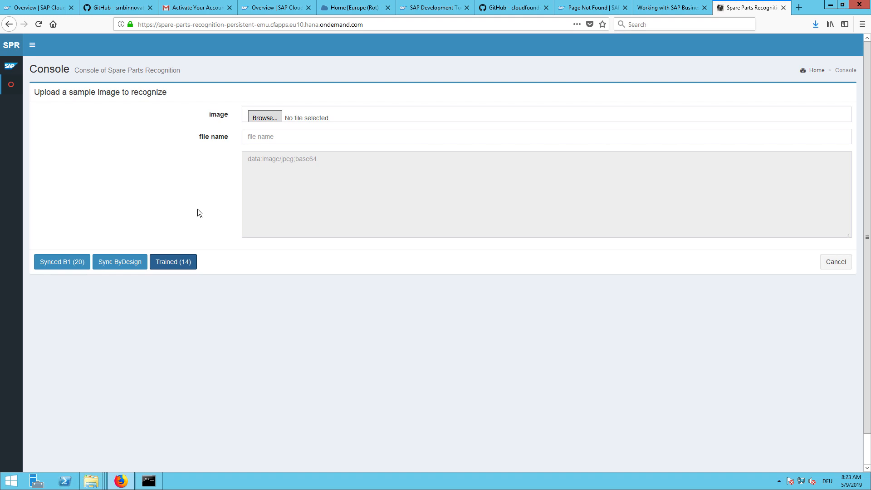
mouse_move(254, 117)
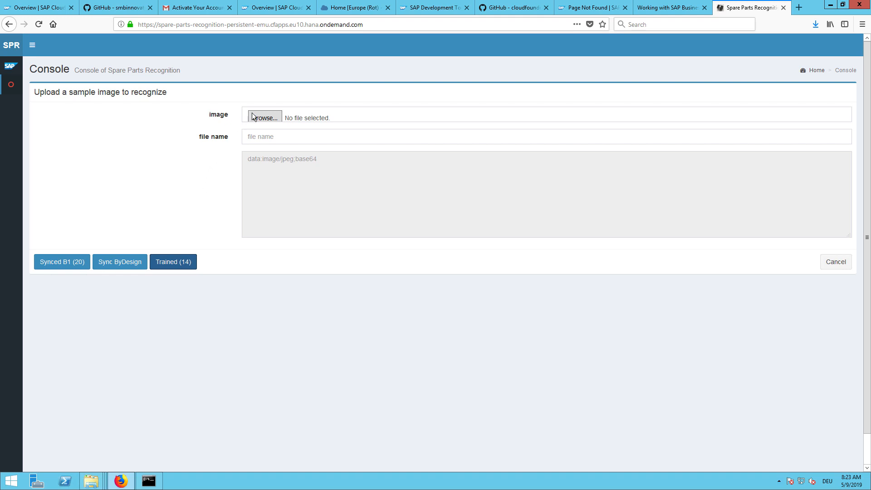
mouse_move(730, 38)
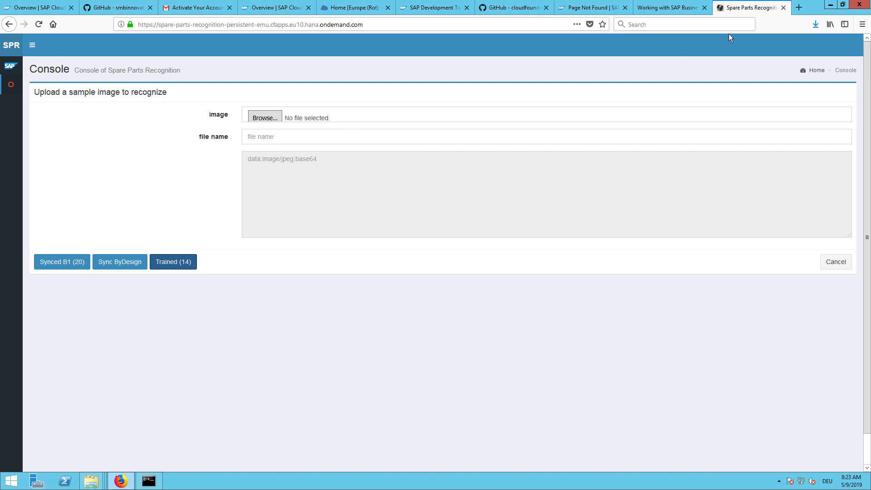
Step: Search Google Images for 'microsoft mouse' in a new tab
left_click(799, 8)
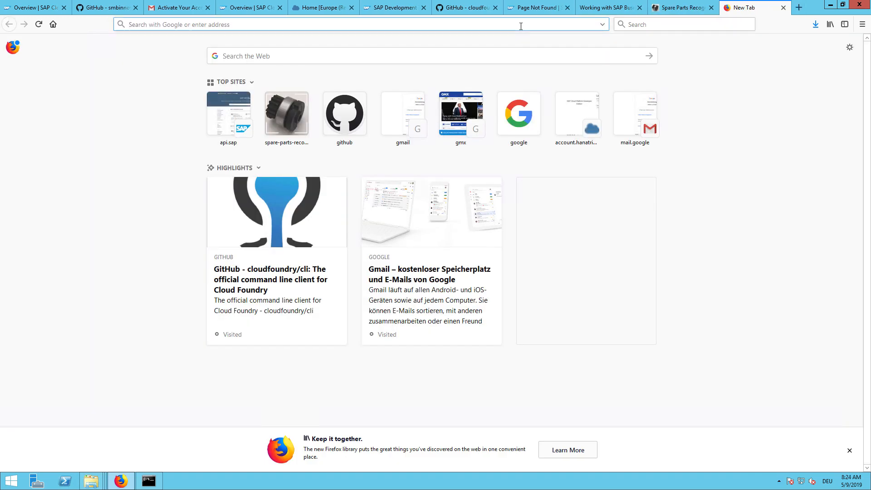
type("microsoft+mouse&ie=utf-8&oe=utf-8&client=firefox-b-e")
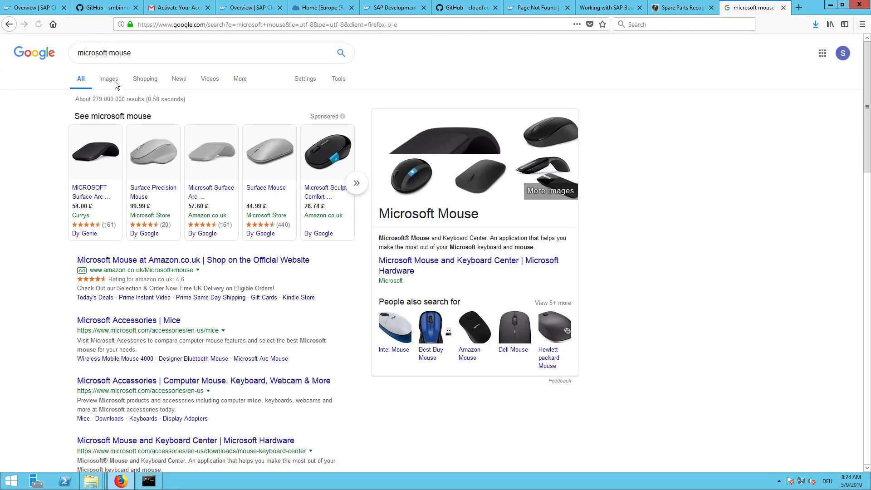
left_click(108, 78)
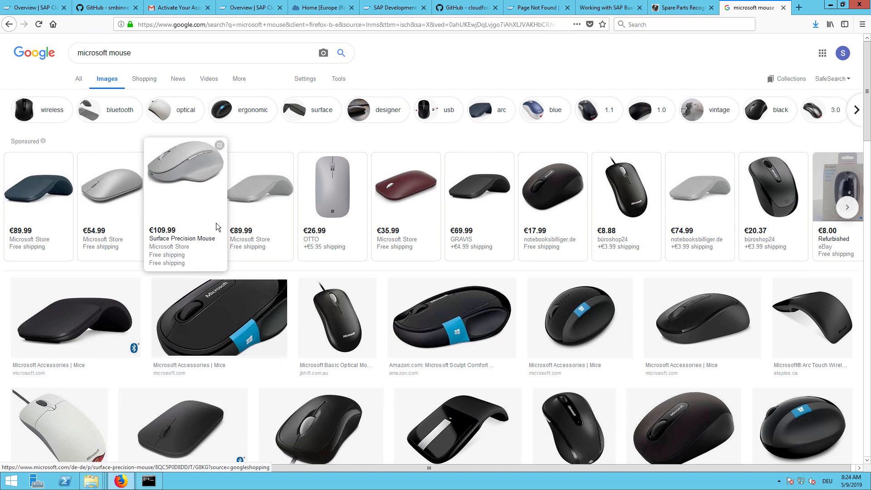
mouse_move(336, 318)
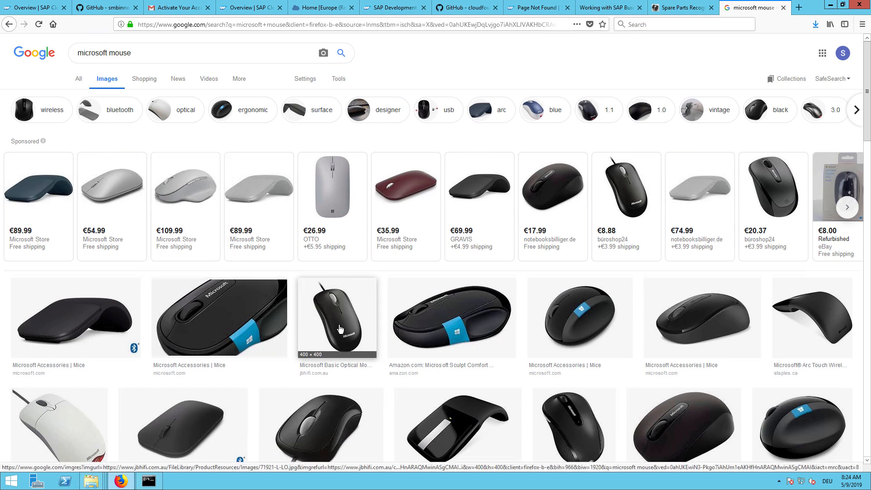
Step: Copy the image address of the Microsoft Basic Optical Mouse (Black) result
left_click(336, 317)
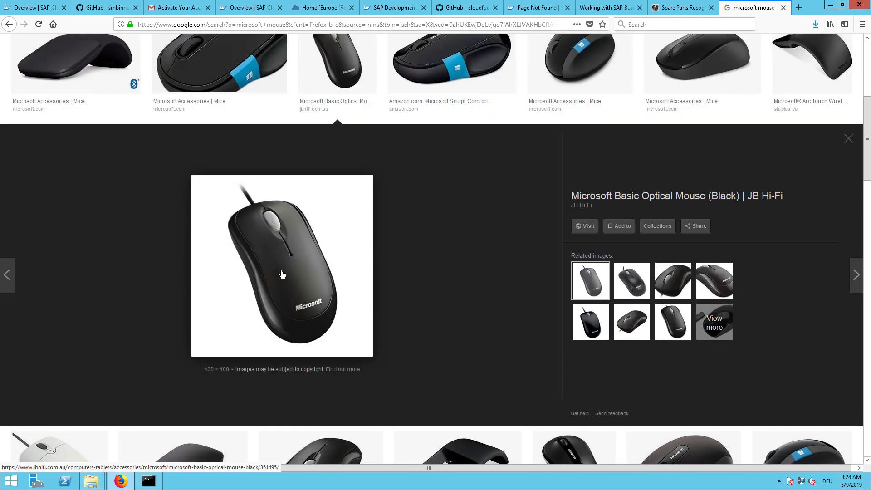
right_click(281, 272)
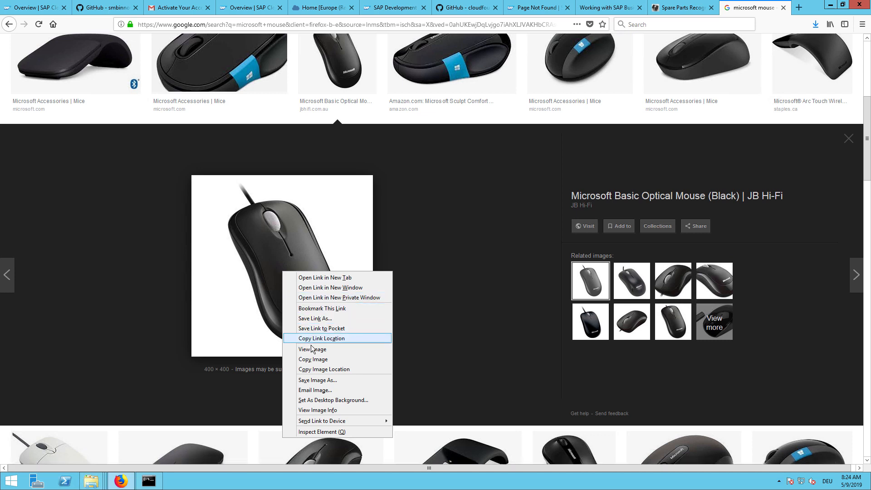
mouse_move(315, 369)
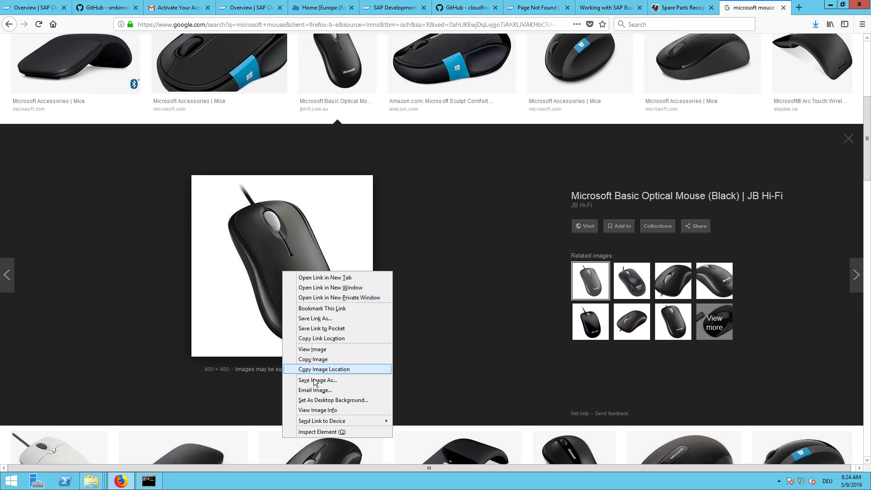
left_click(318, 380)
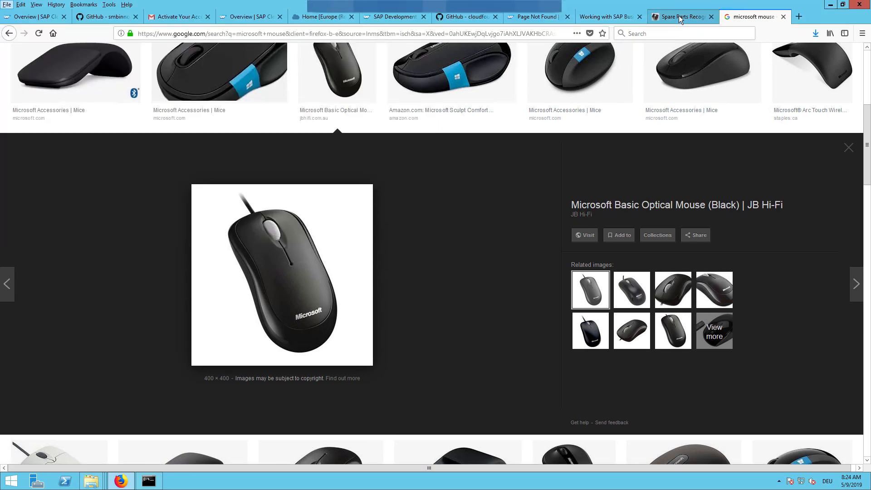
Step: Upload the mouse picture 71921-L-LO.jpg as the sample image in the SPR Console
left_click(678, 17)
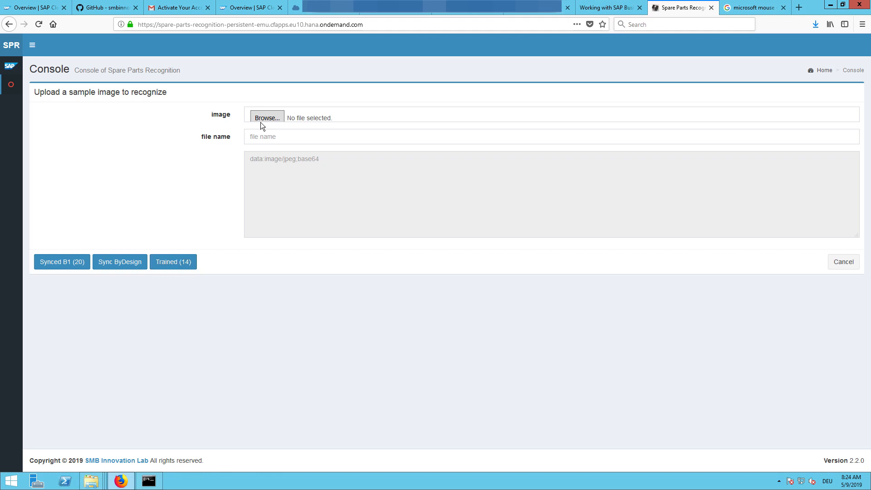
left_click(265, 118)
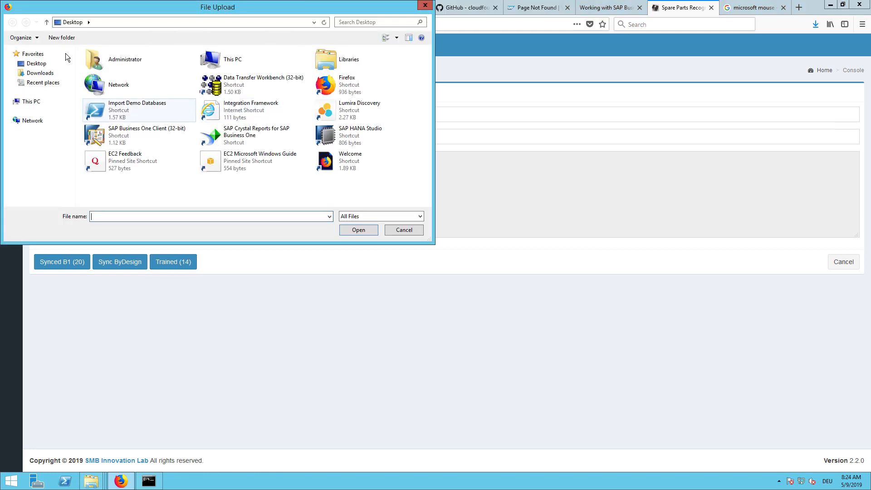
mouse_move(253, 161)
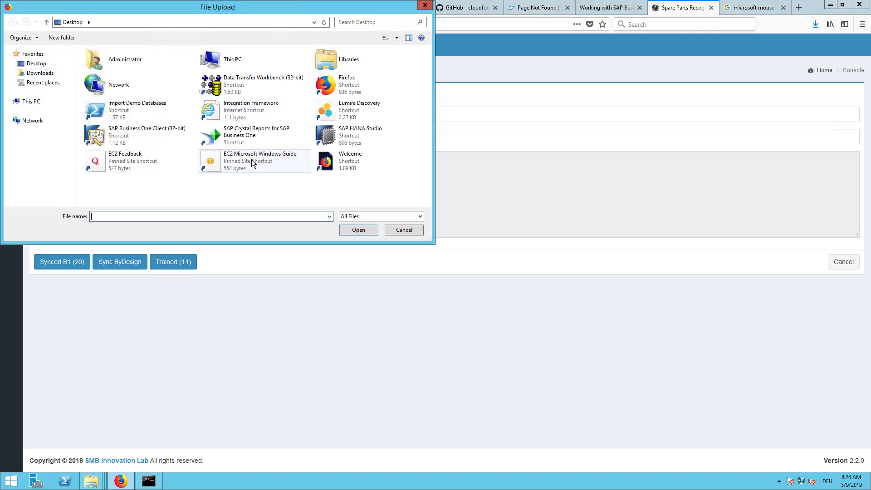
left_click(39, 73)
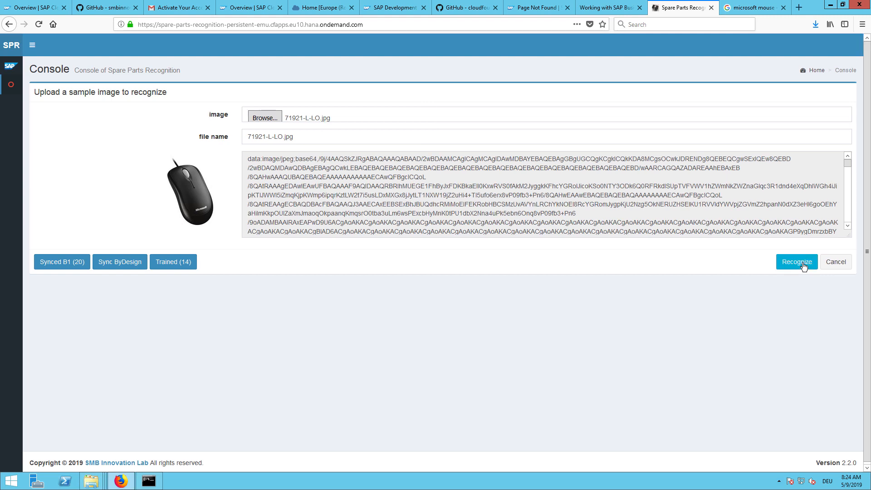
Step: Recognize the image as Mouse USB, code C00010, score 0.86, and review the JSON response
left_click(795, 261)
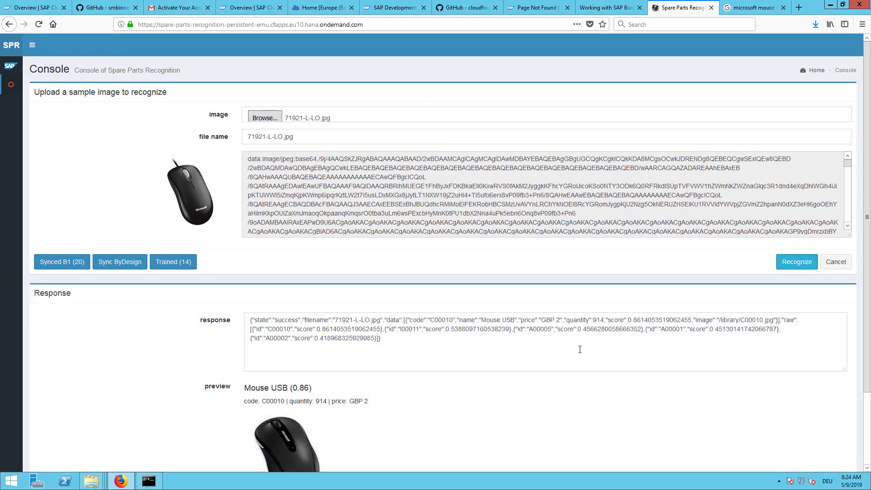
scroll("down", 3)
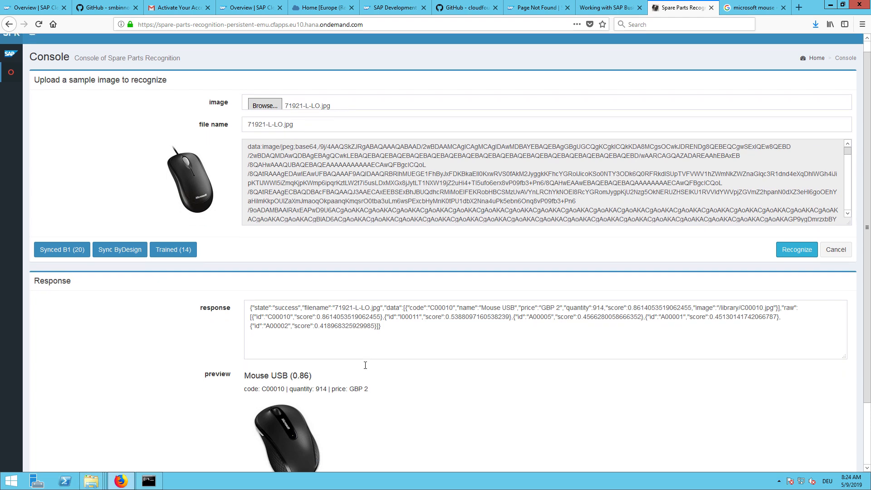
scroll("down", 3)
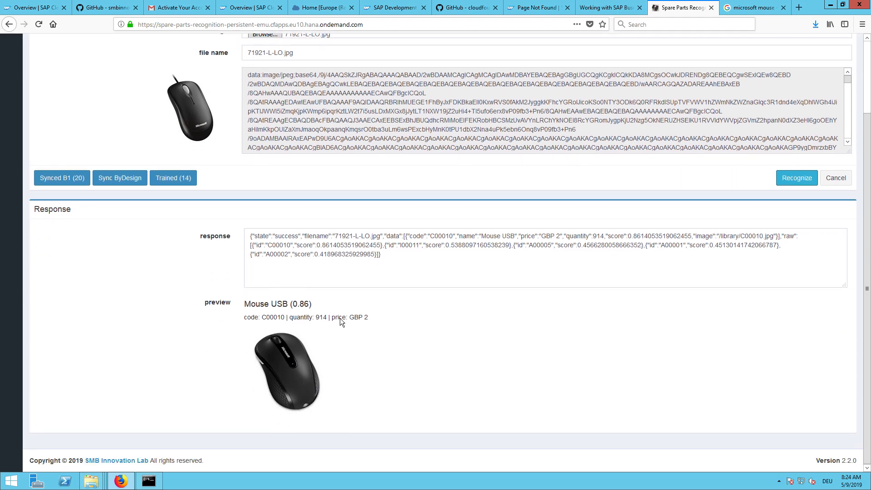
mouse_move(309, 305)
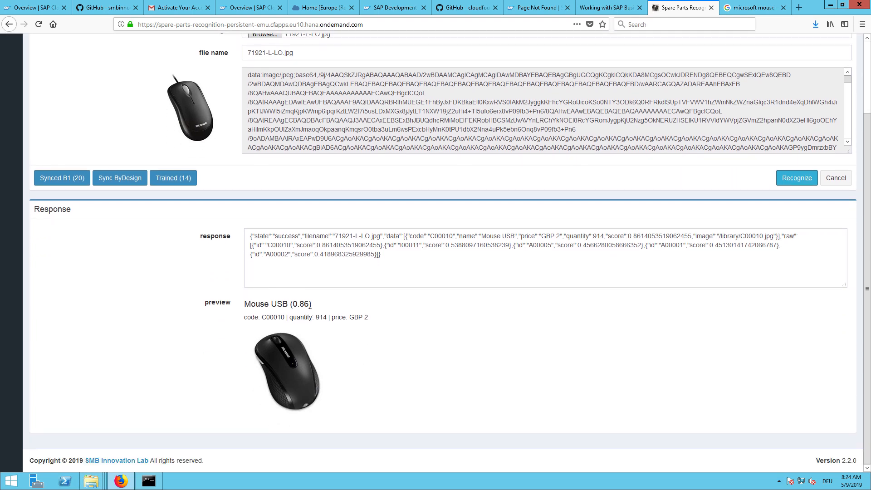
mouse_move(326, 310)
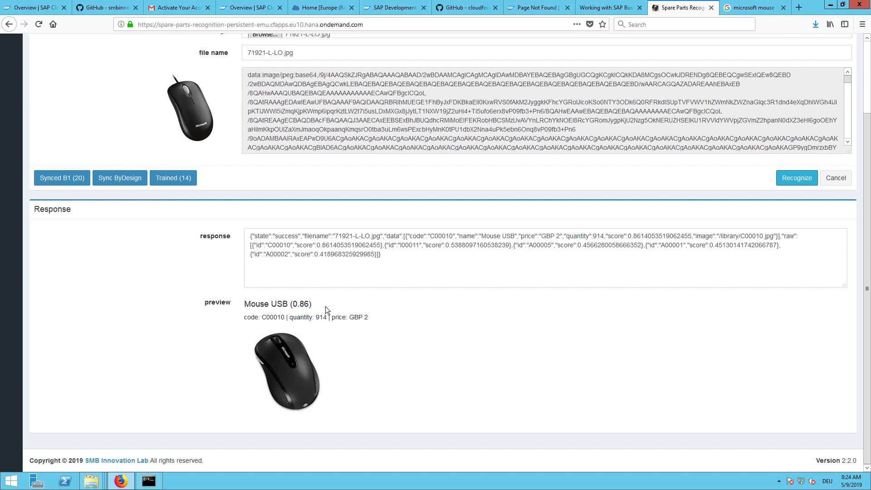
mouse_move(290, 370)
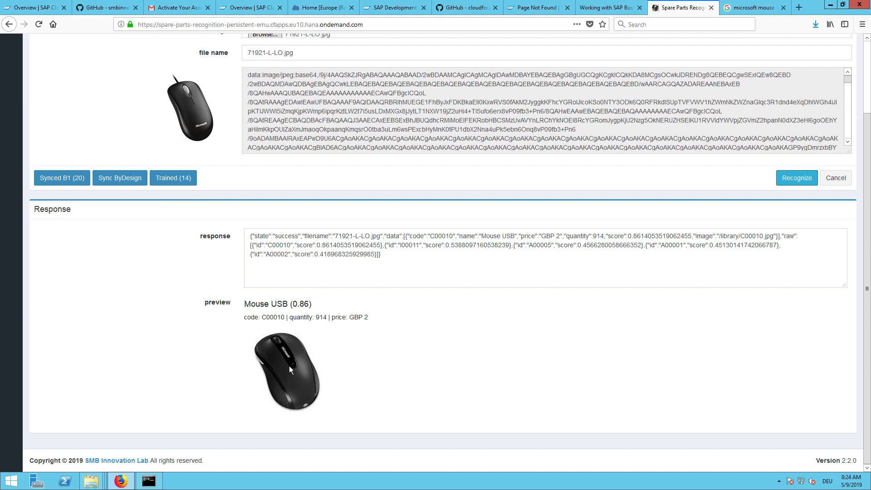
mouse_move(277, 324)
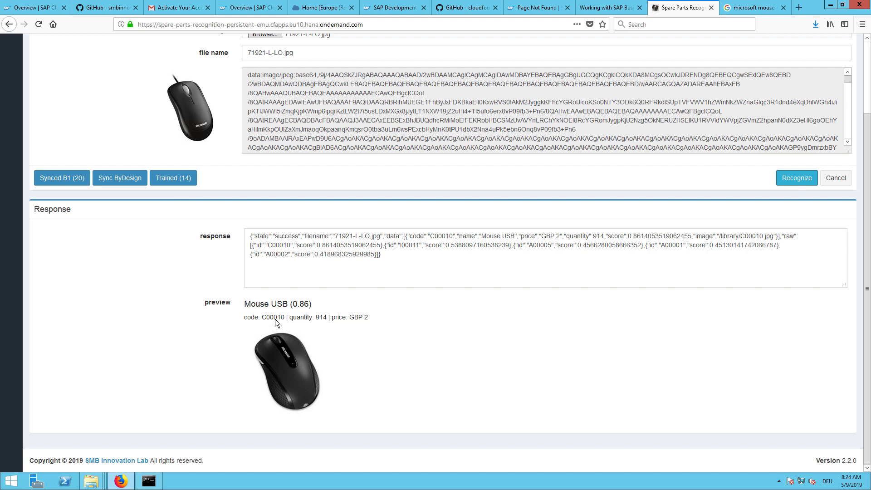
mouse_move(292, 326)
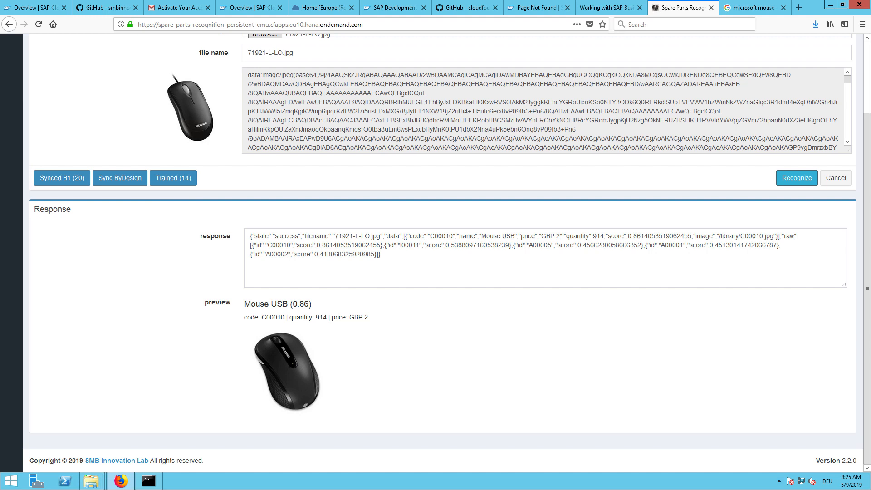
mouse_move(370, 338)
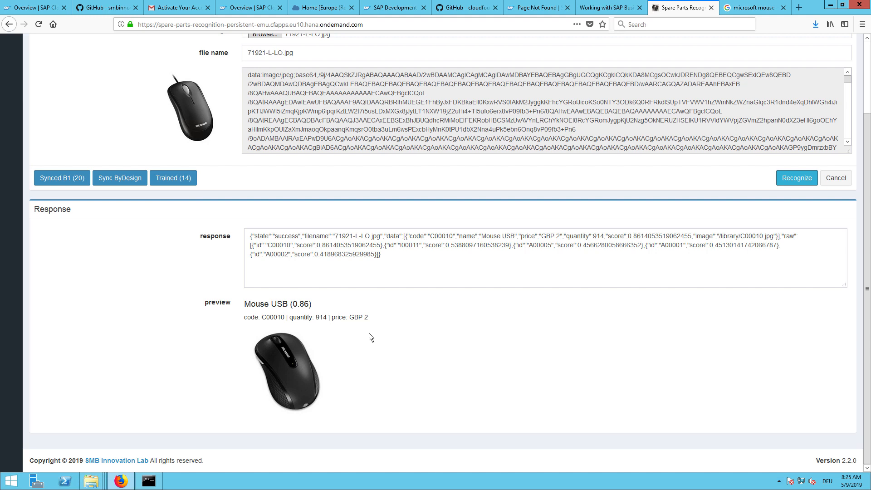
mouse_move(387, 327)
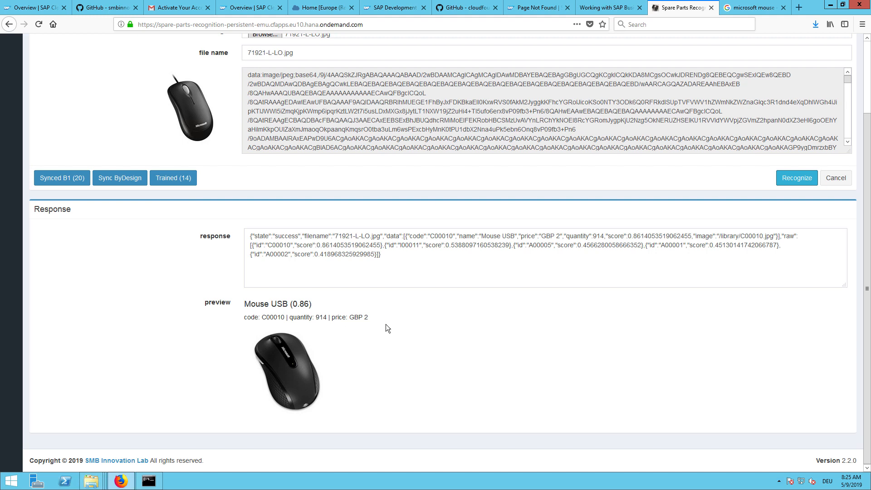